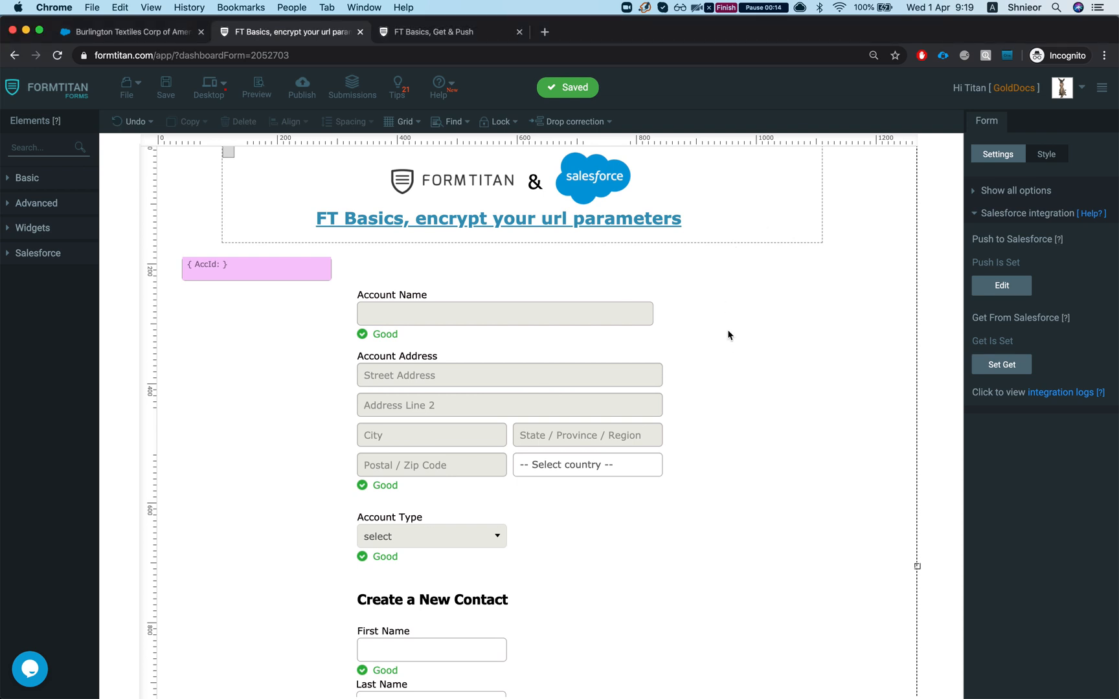
Inspect the Account get condition matching Account ID to AccId, then cancel both dialogs unchanged.
scroll(down, 3)
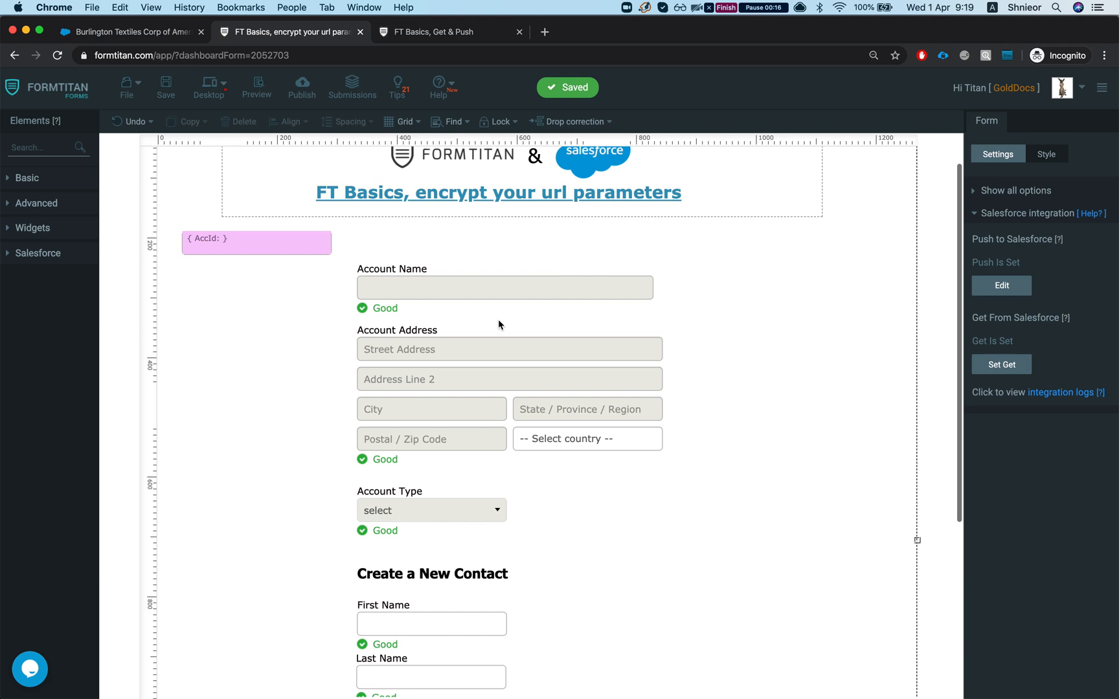
mouse_move(387, 343)
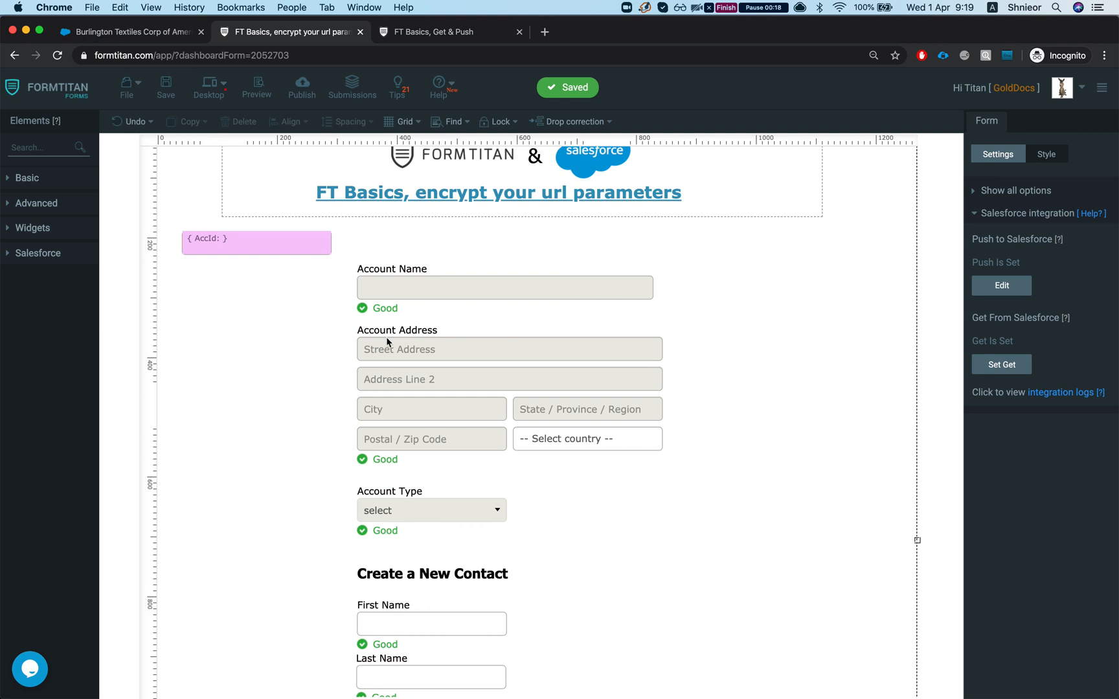
mouse_move(272, 260)
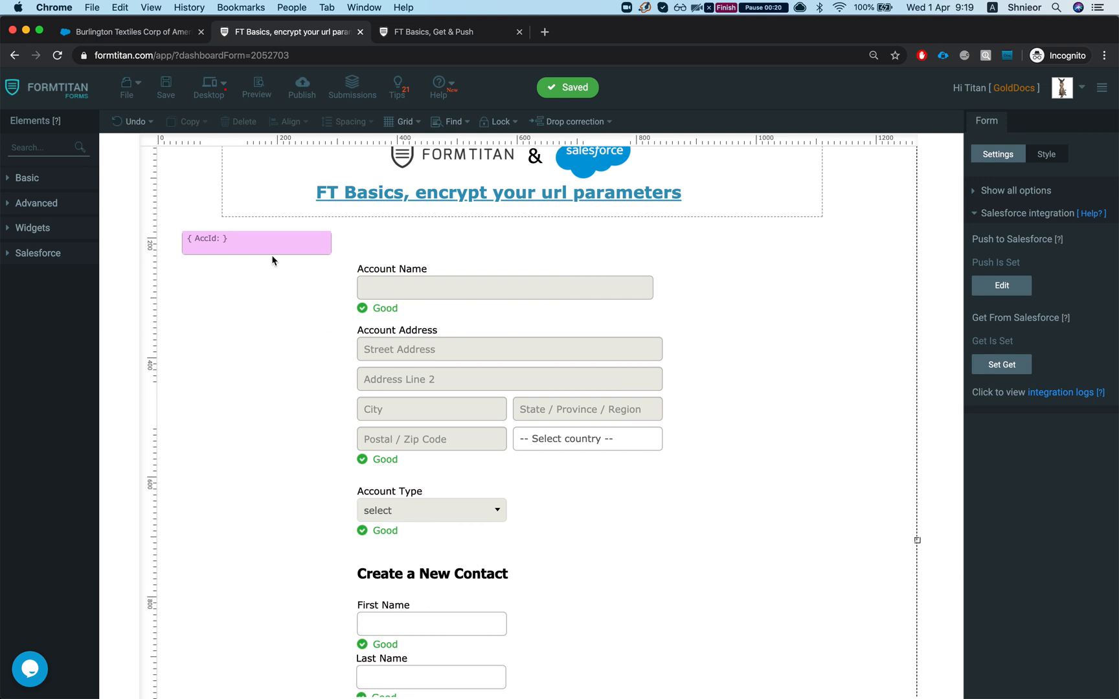
mouse_move(284, 297)
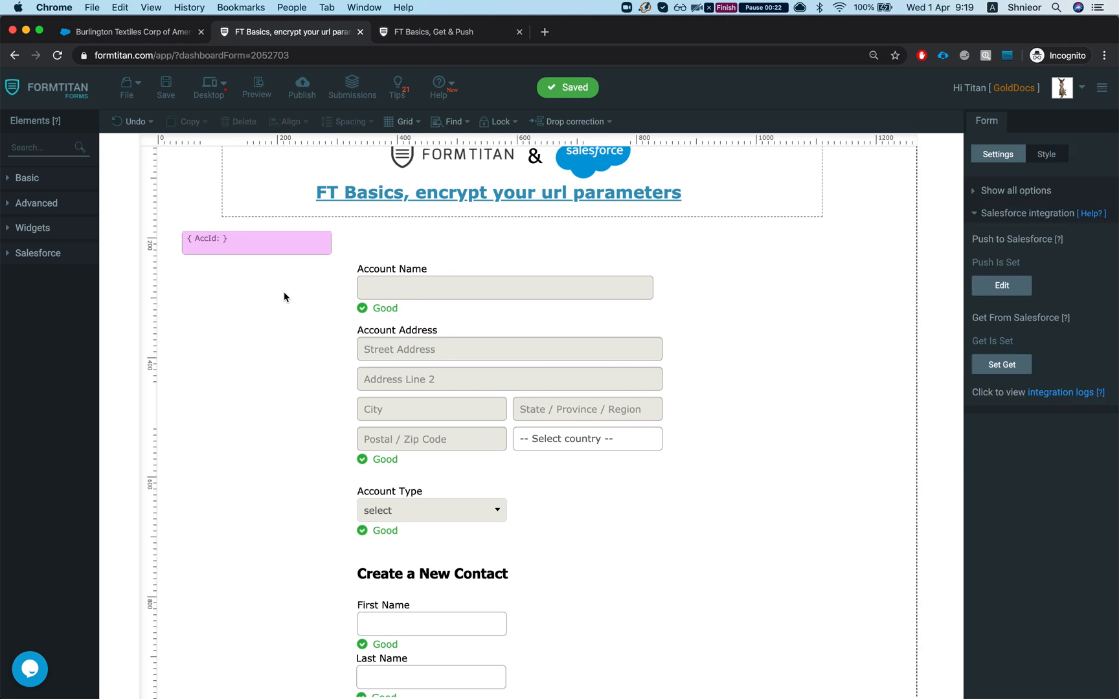
mouse_move(274, 269)
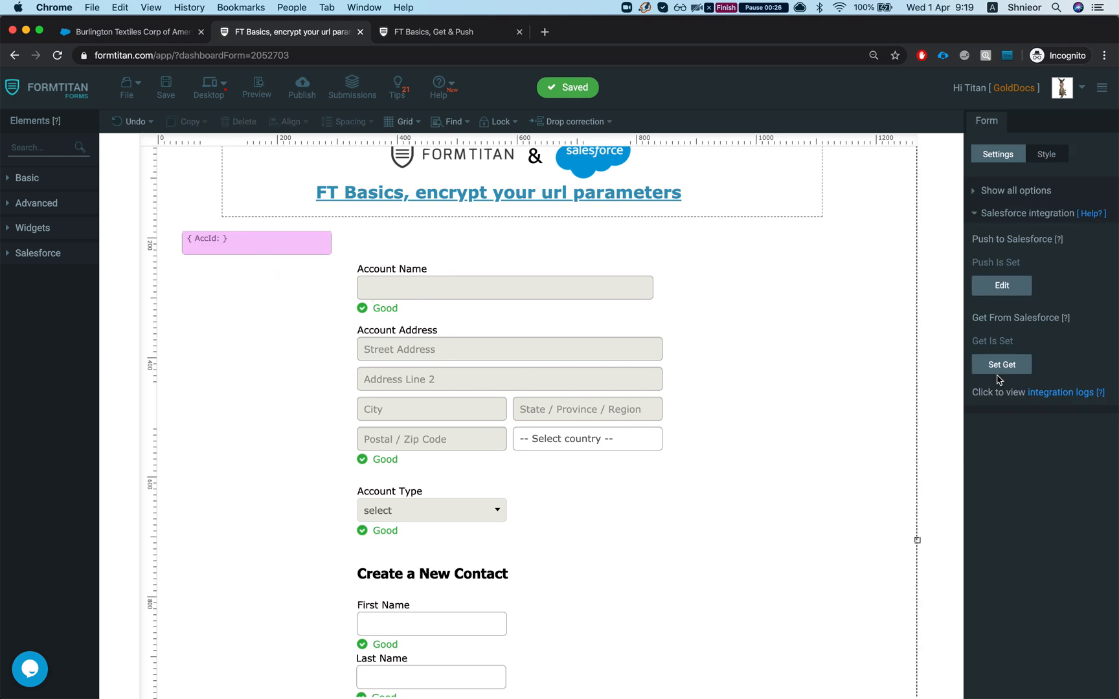
mouse_move(1001, 364)
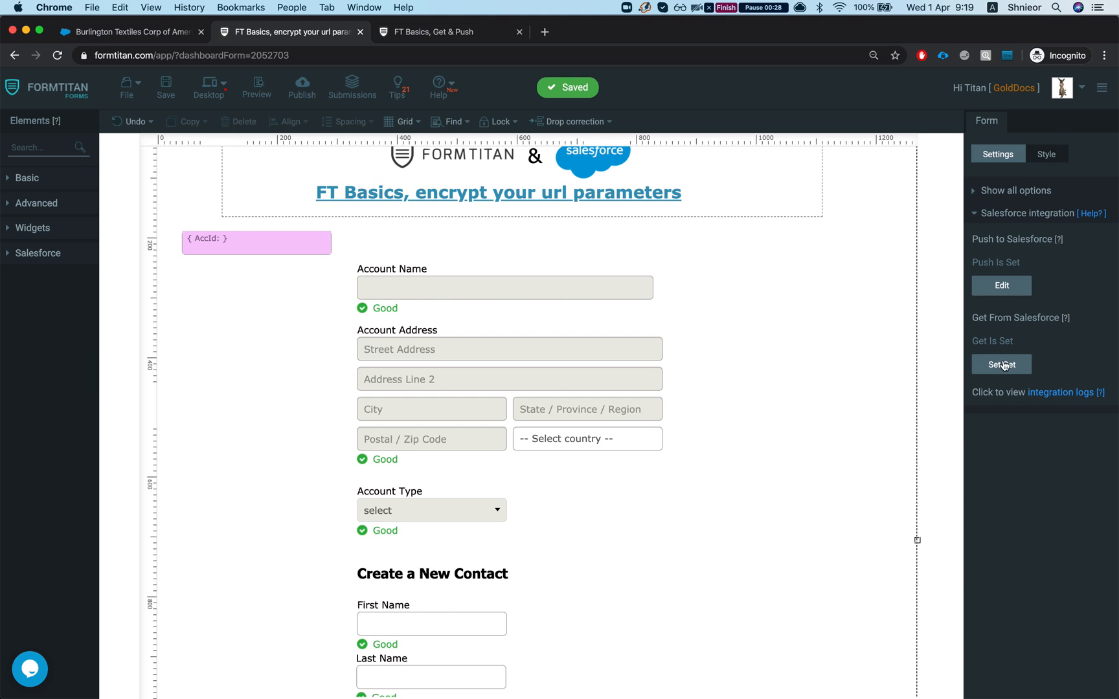
click(1000, 365)
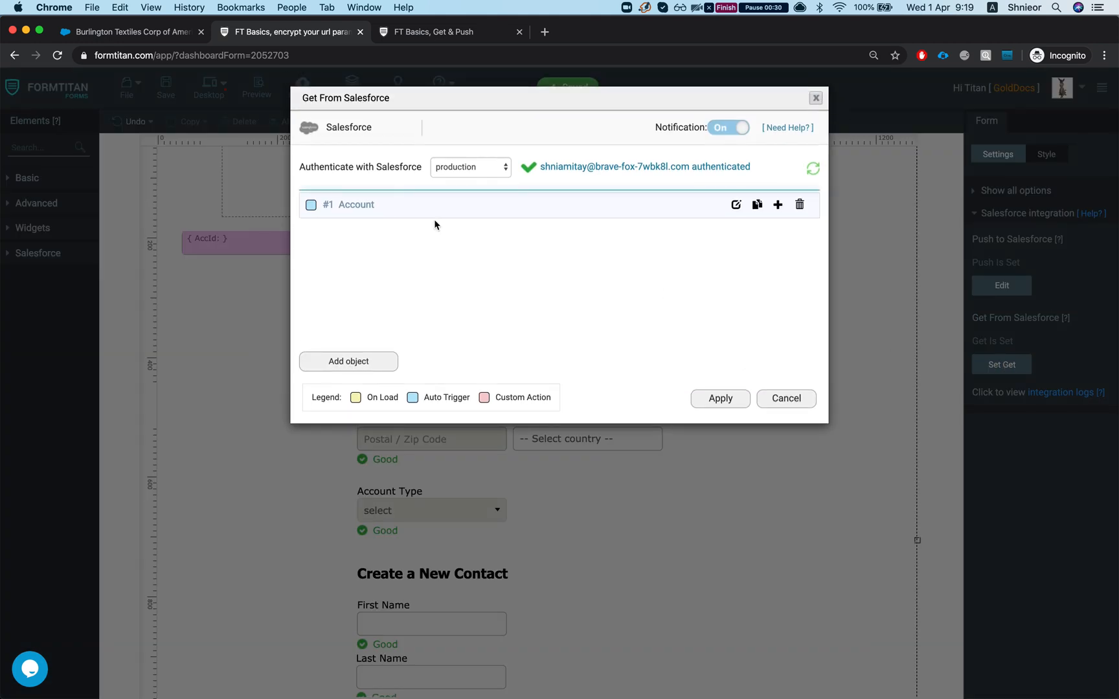
click(736, 205)
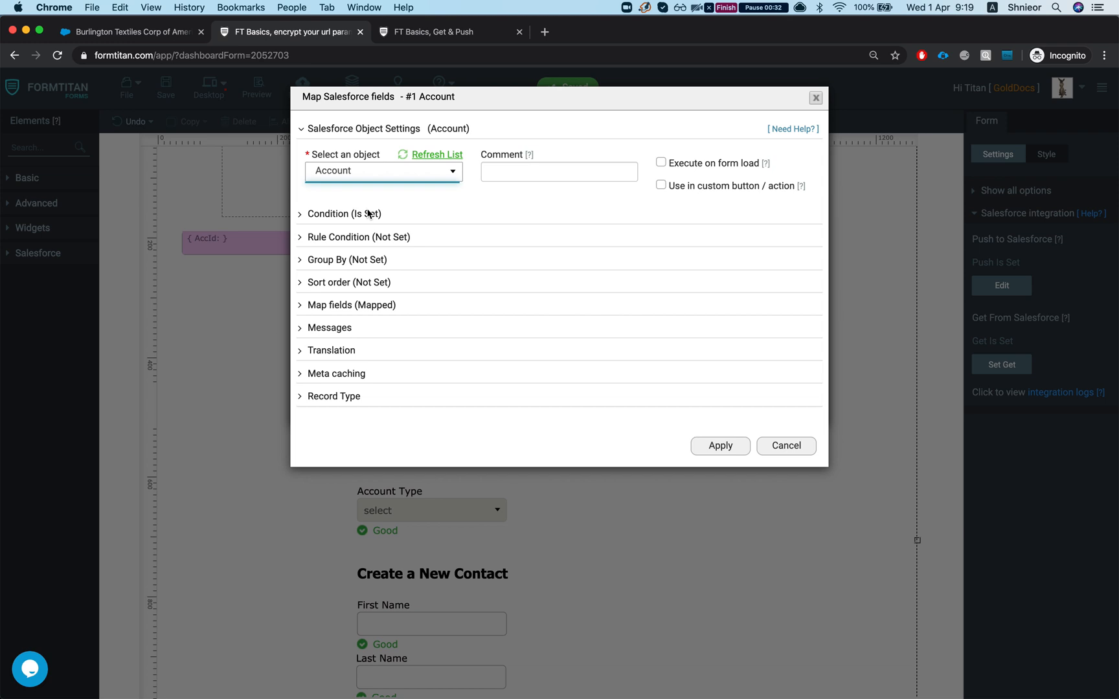
click(345, 214)
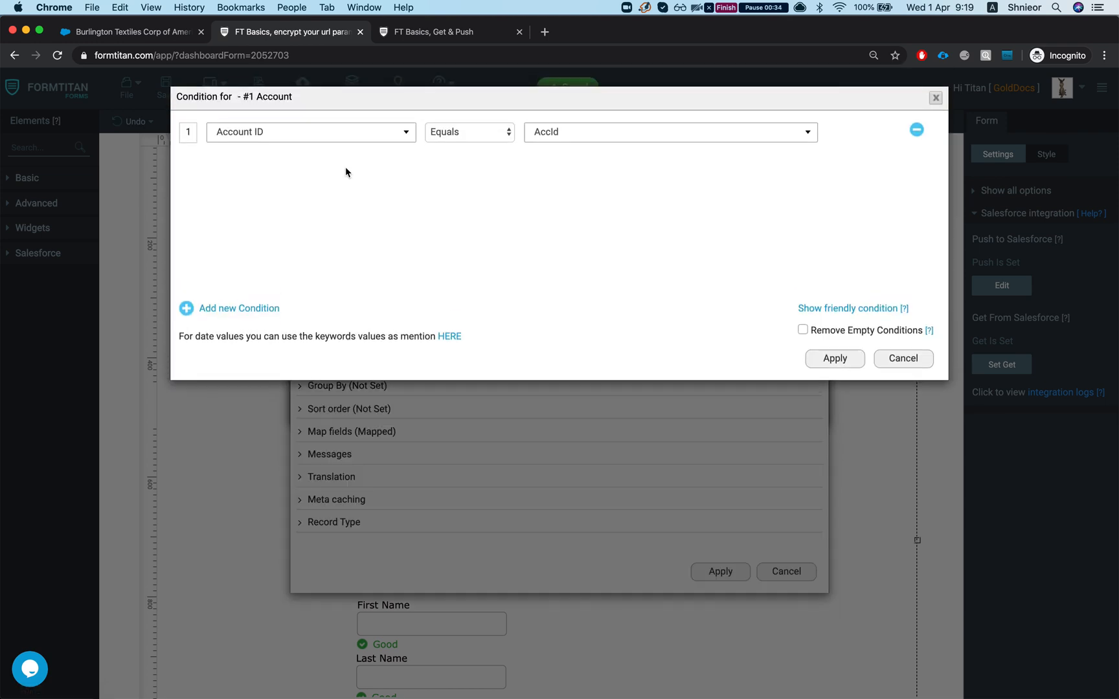
mouse_move(903, 358)
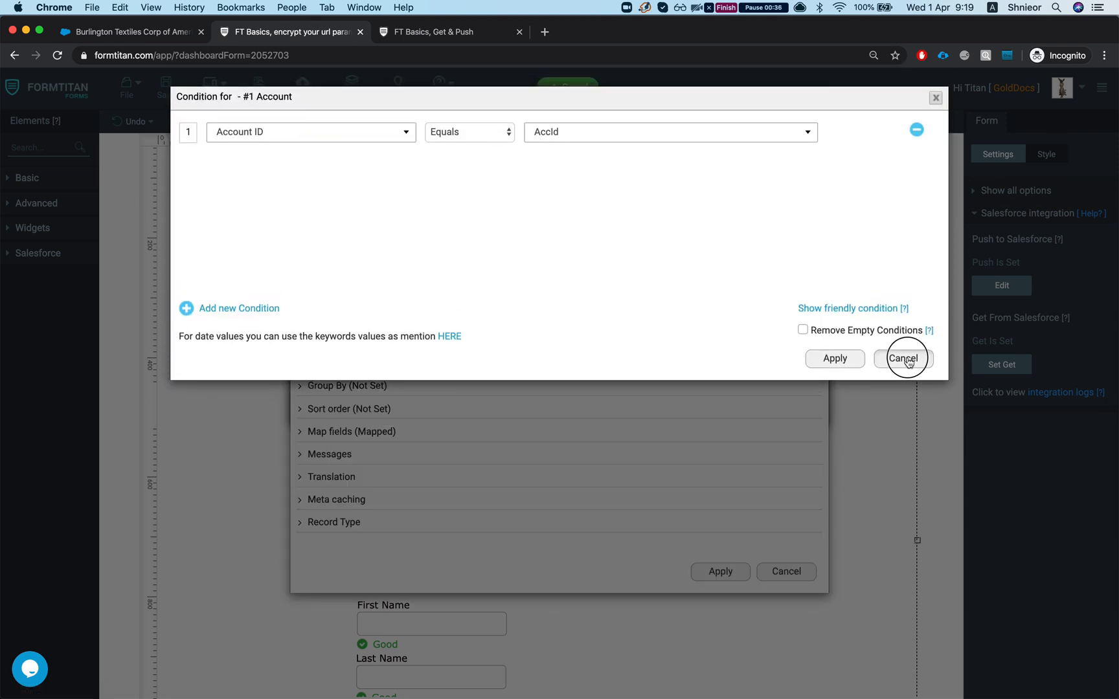
click(902, 358)
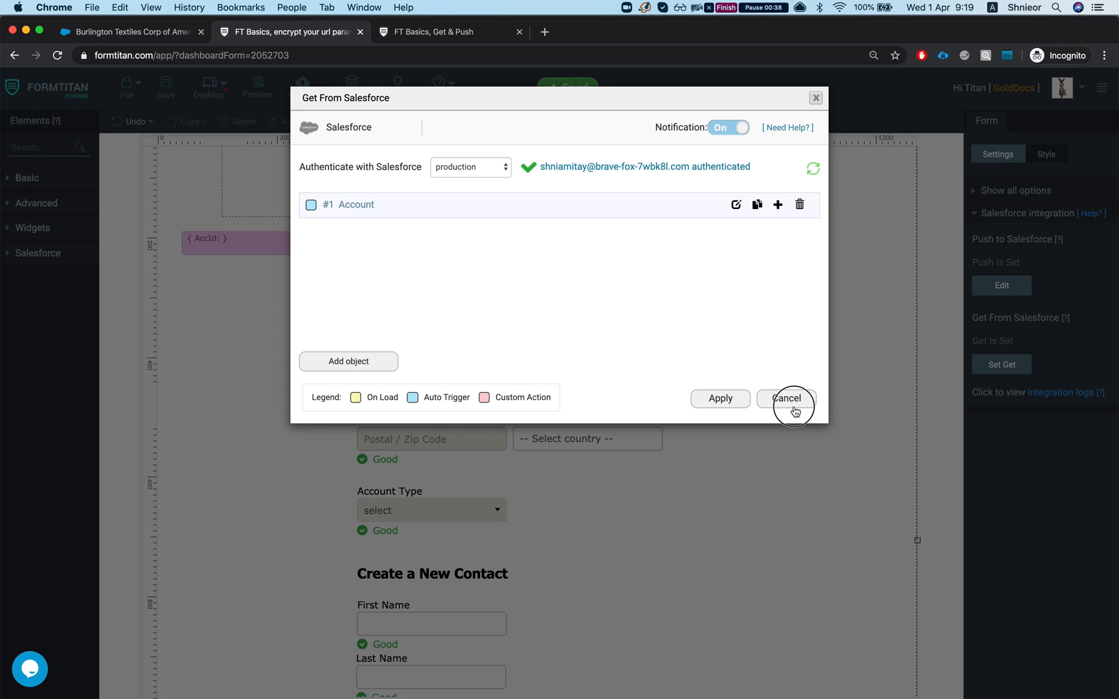
click(785, 399)
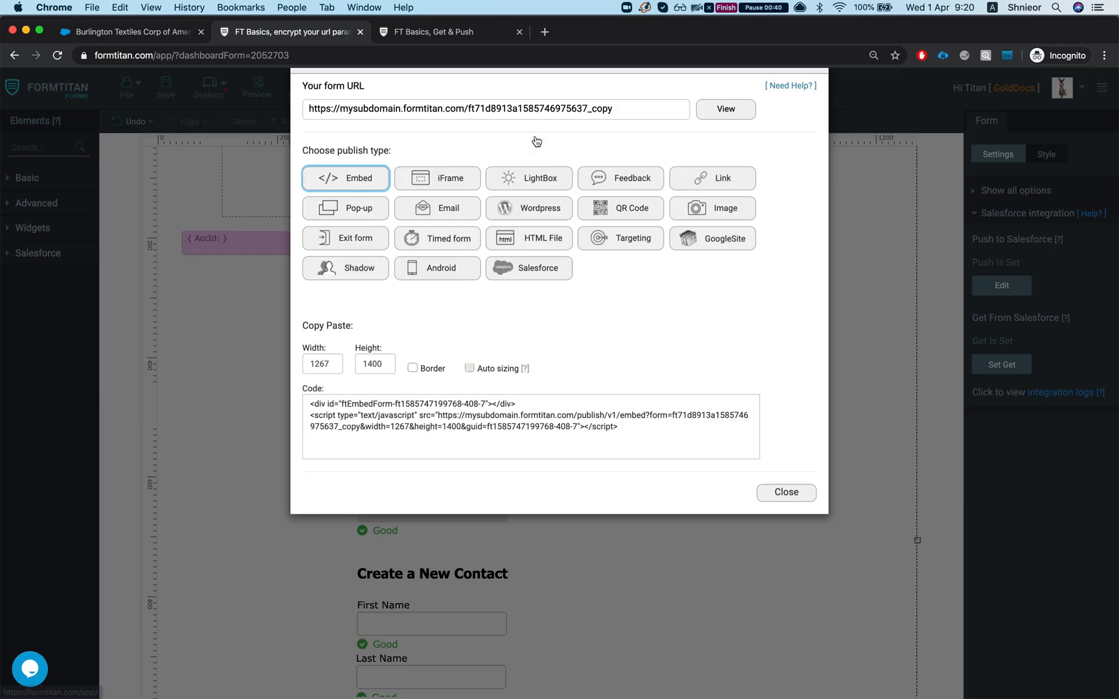
Open the live form, append ?fld32= to its URL, and copy the Salesforce account ID.
click(726, 109)
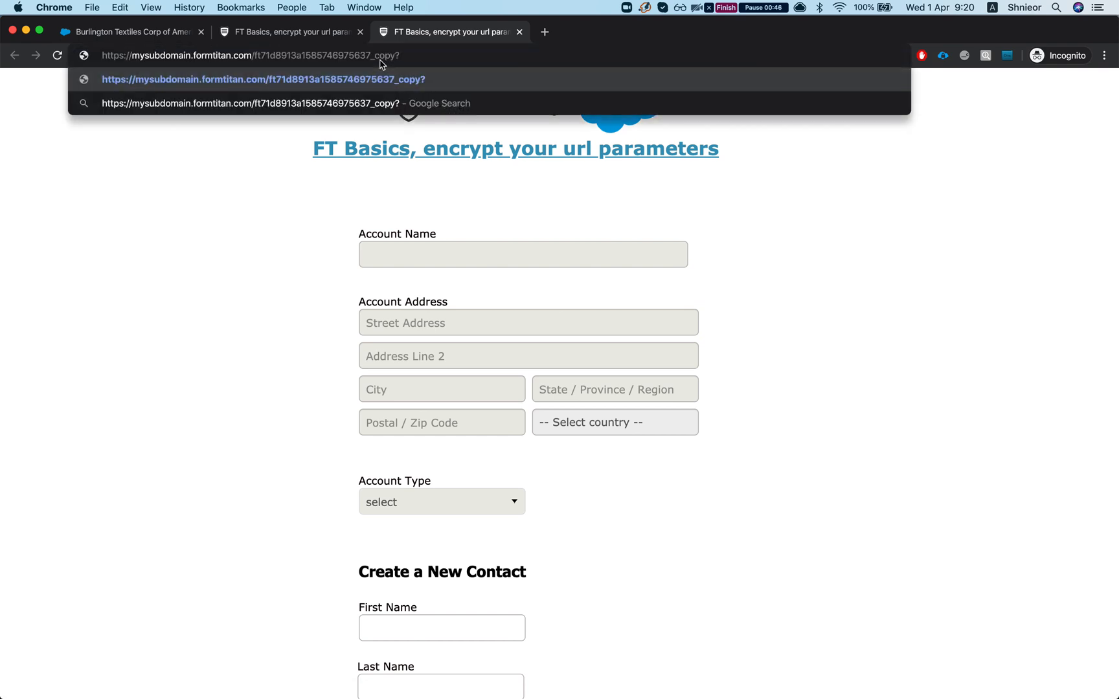
text(?fld32)
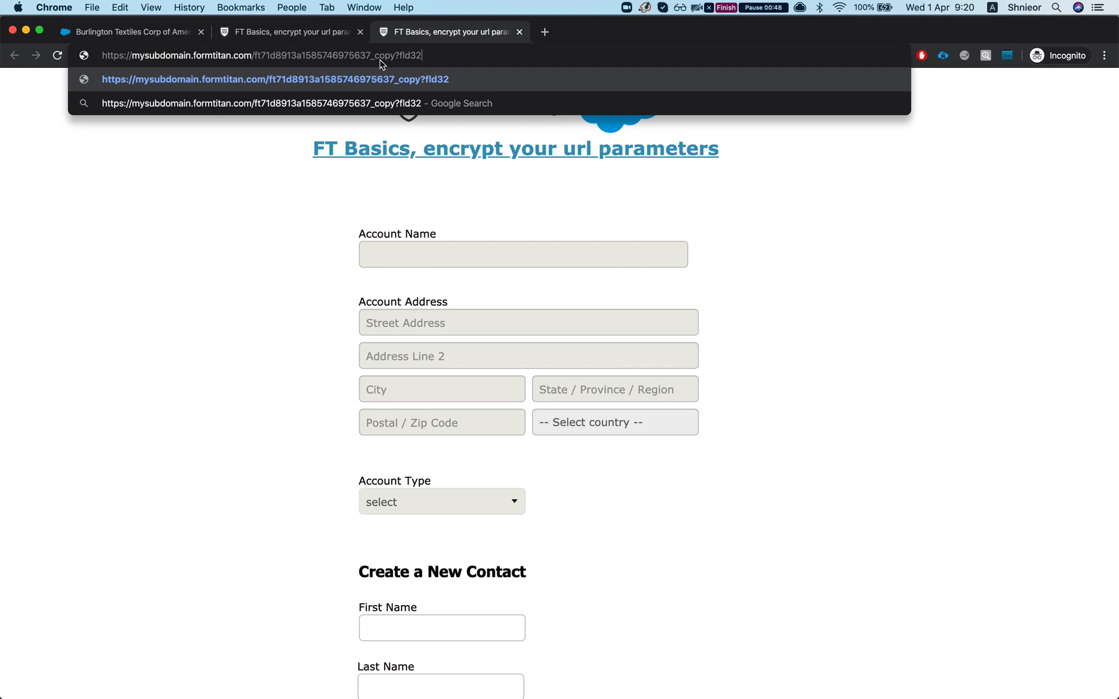
text(=)
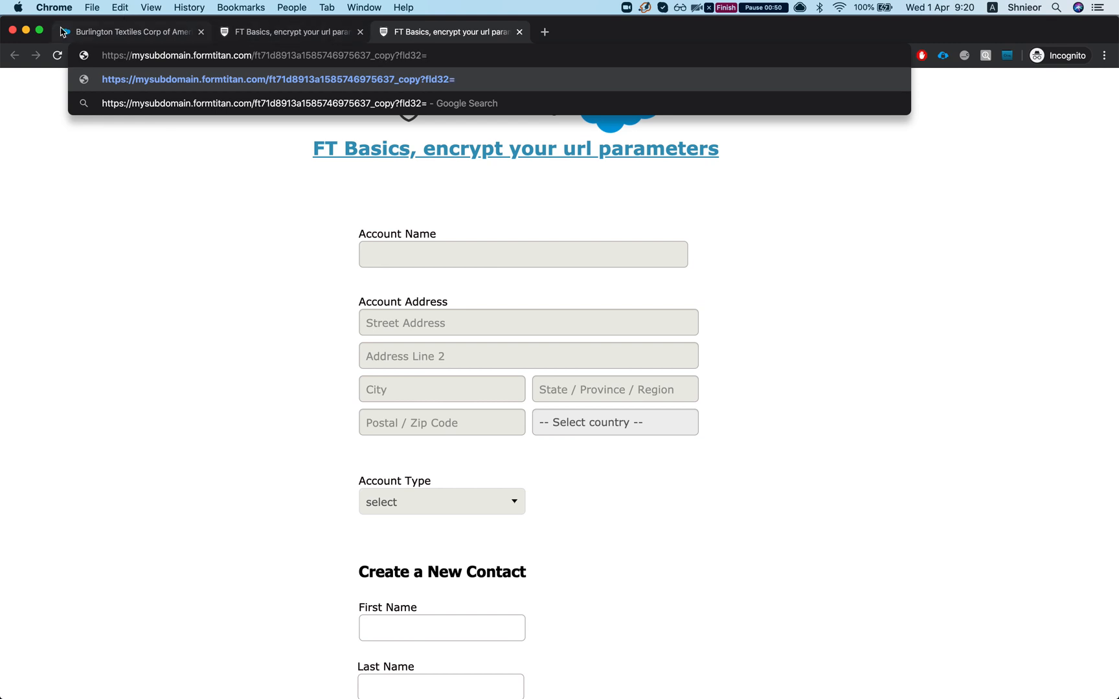
click(128, 31)
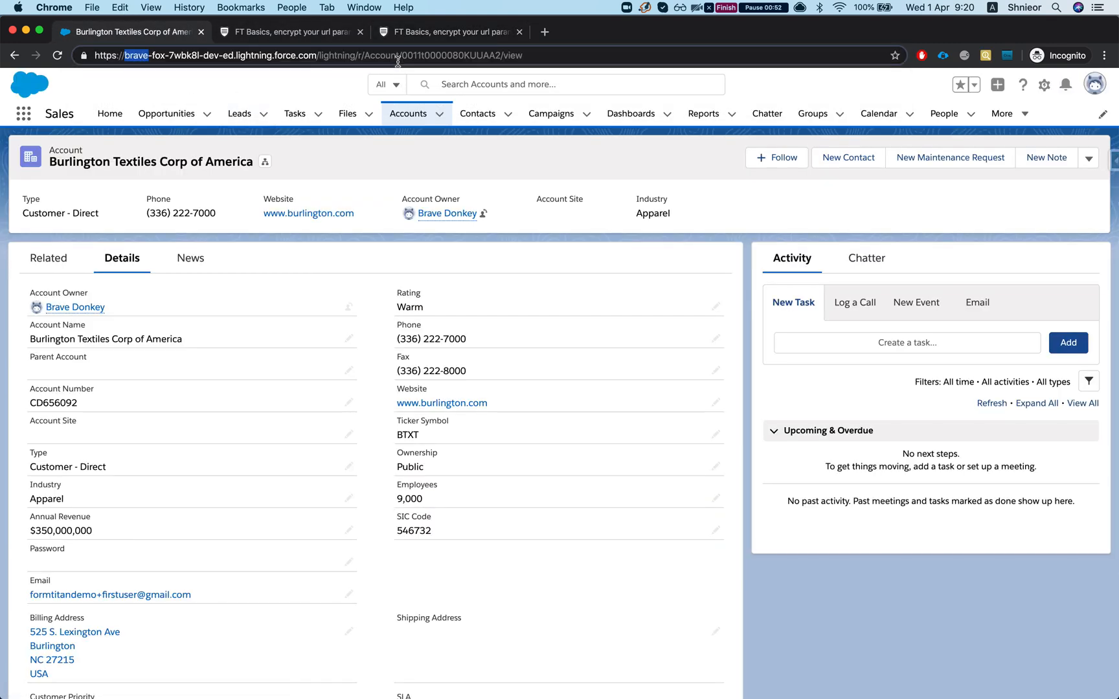
click(447, 31)
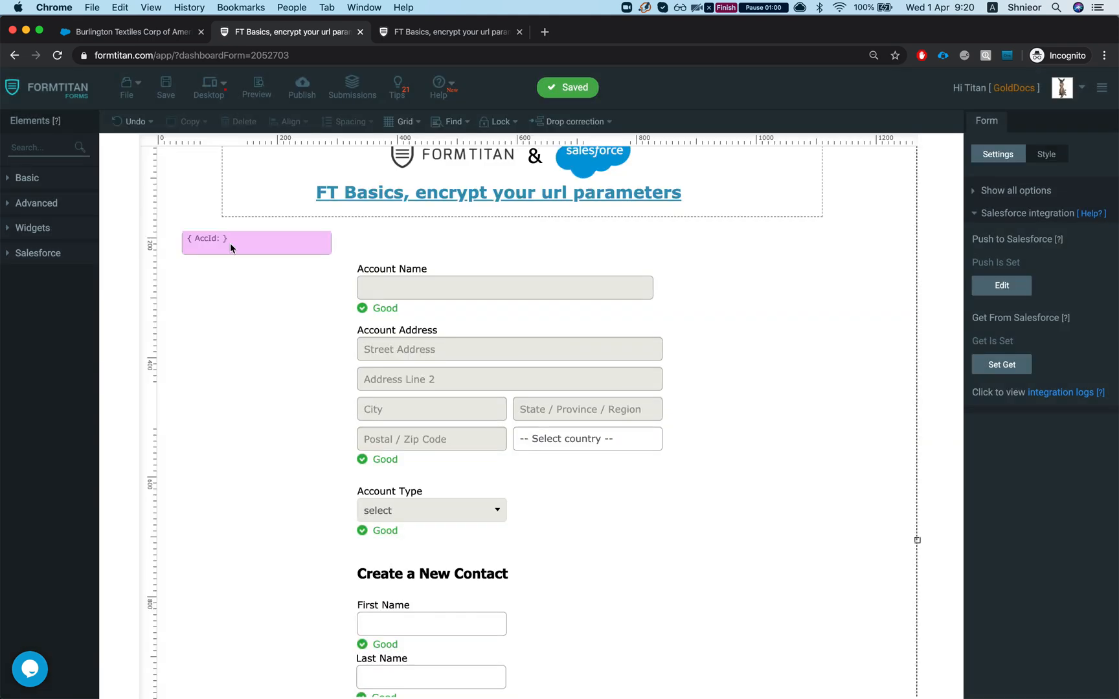
Select the hidden AccId field and copy its Field ID fld31.
click(256, 238)
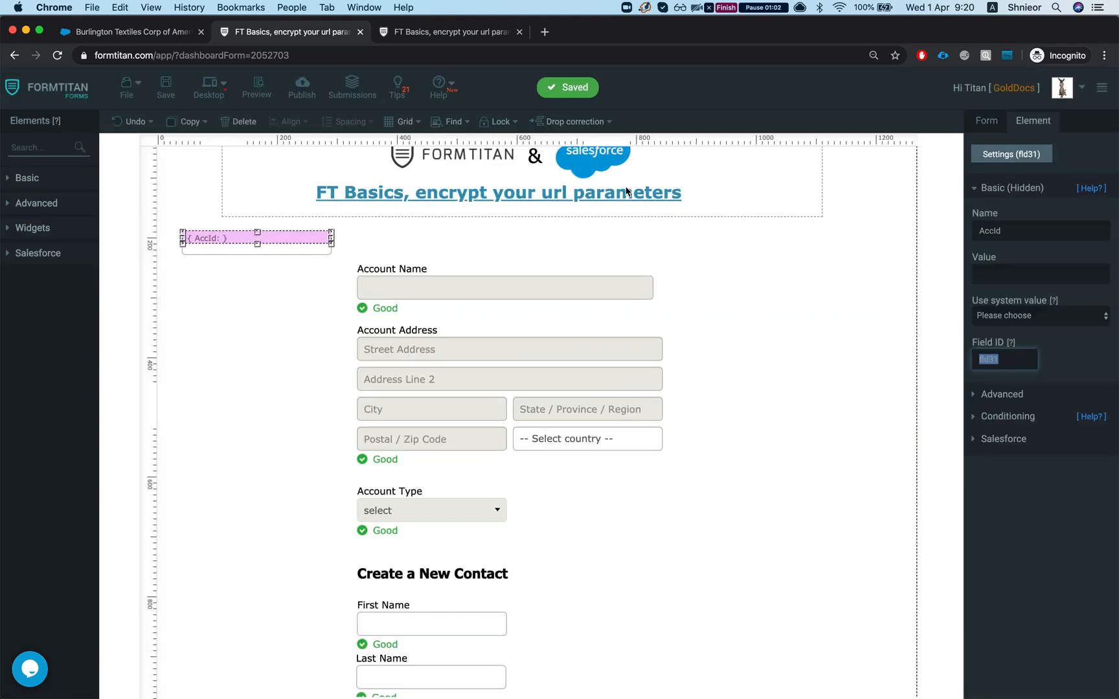
click(450, 31)
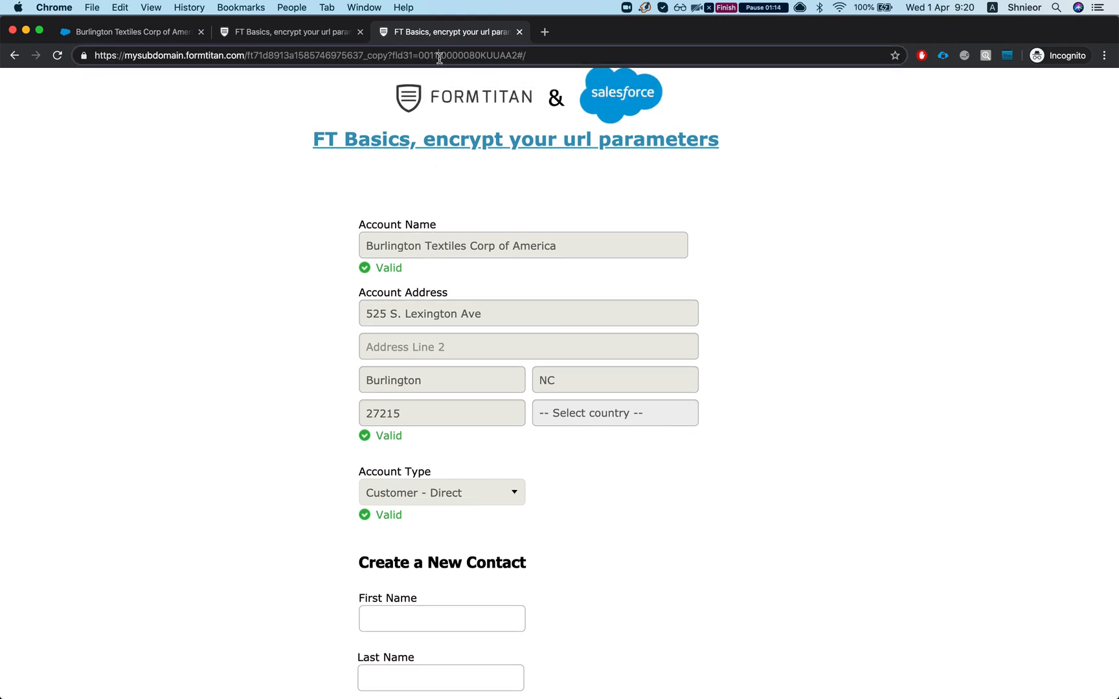
Check the plain account ID in the prefilled form's URL, then return to Burlington Textiles.
double_click(467, 55)
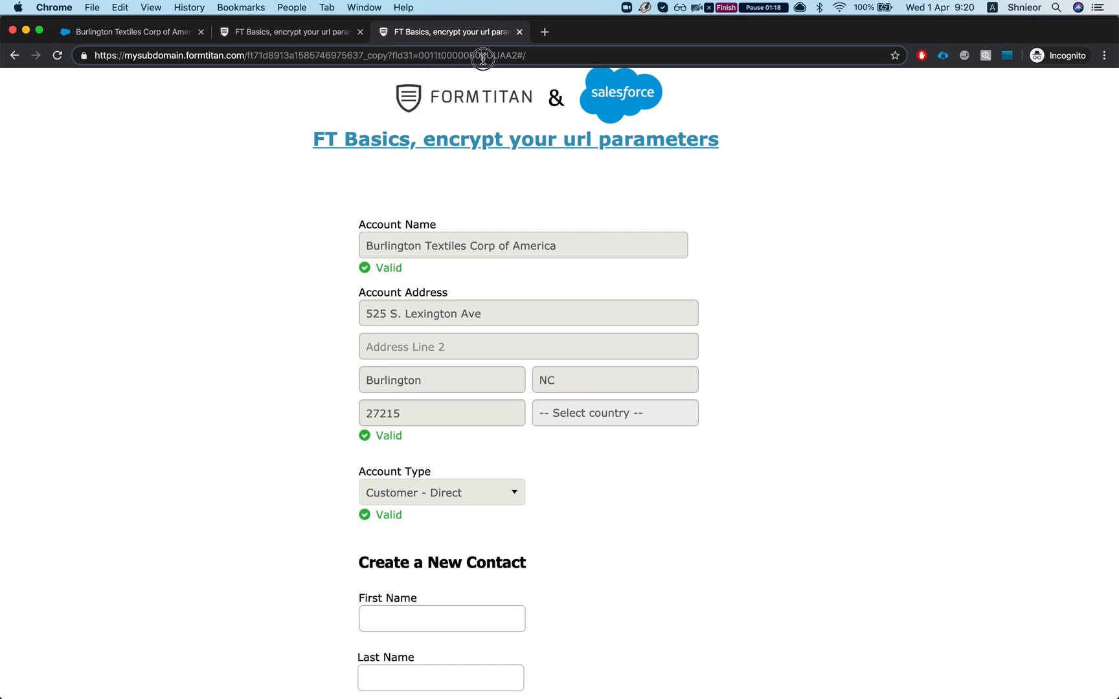
scroll(down, 3)
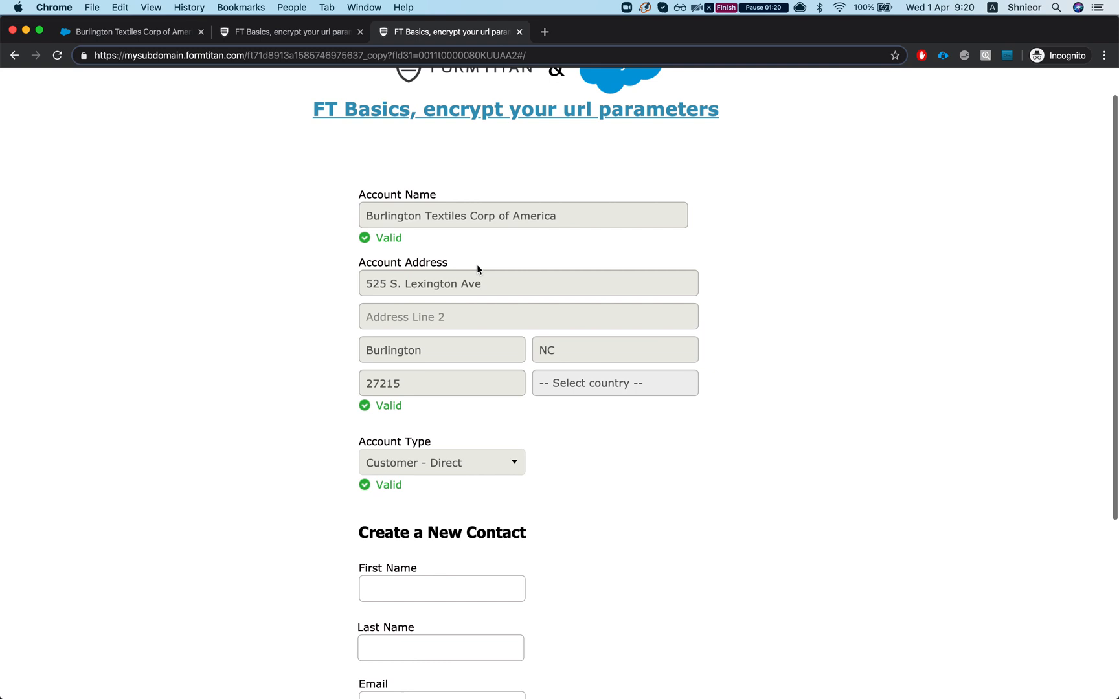
scroll(down, 3)
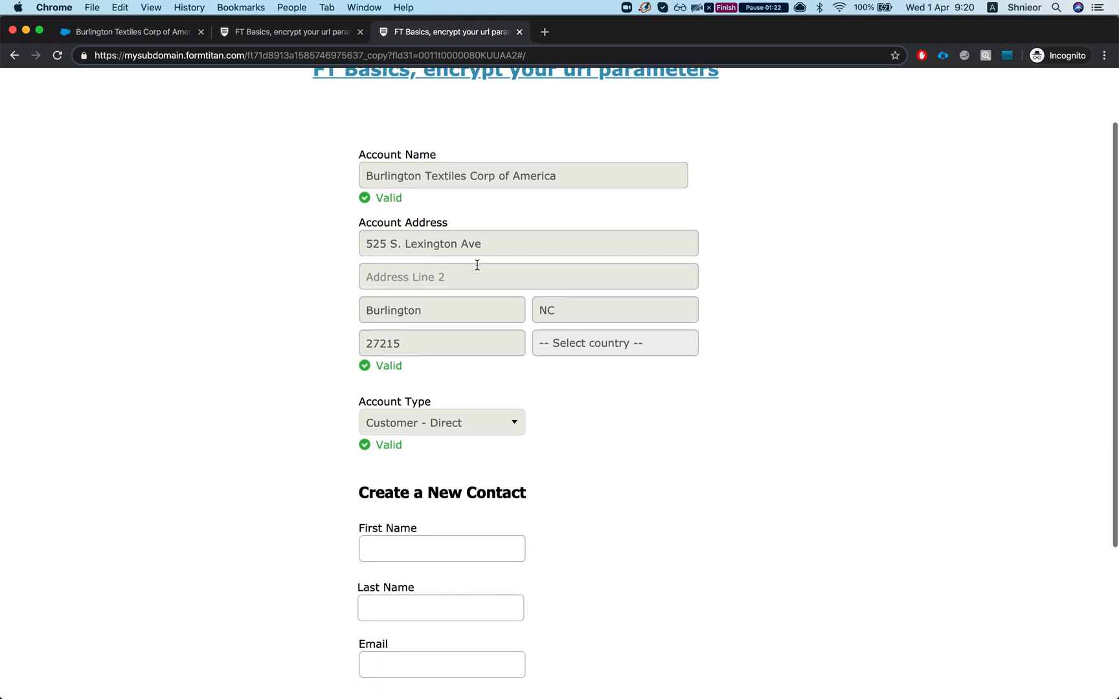
scroll(up, 3)
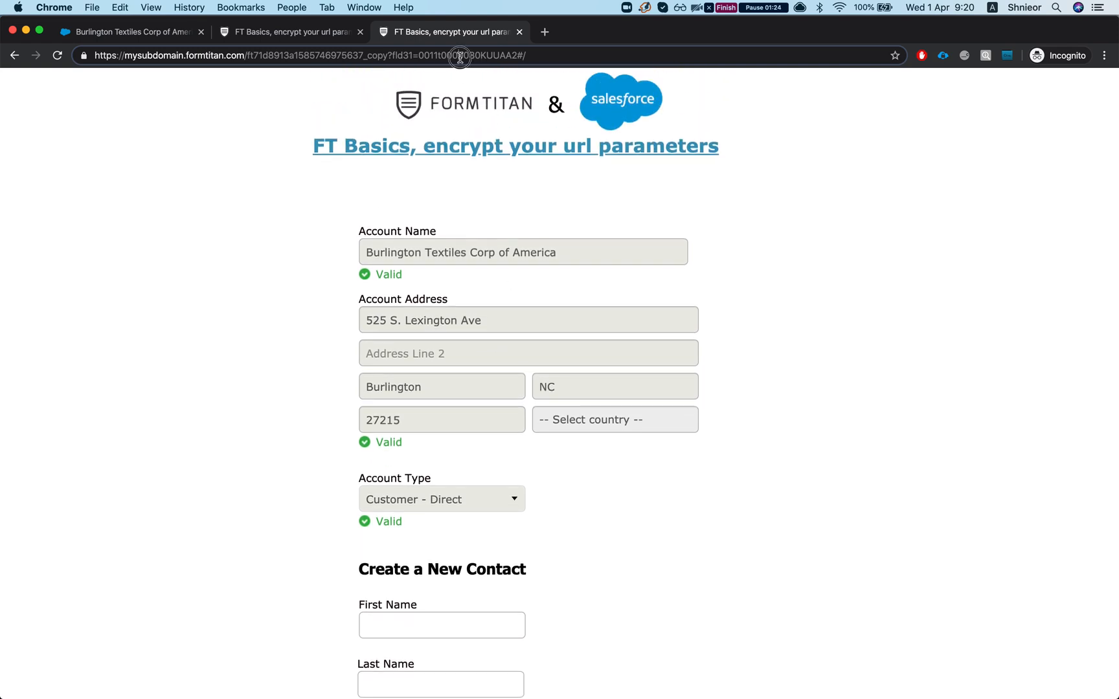
double_click(460, 55)
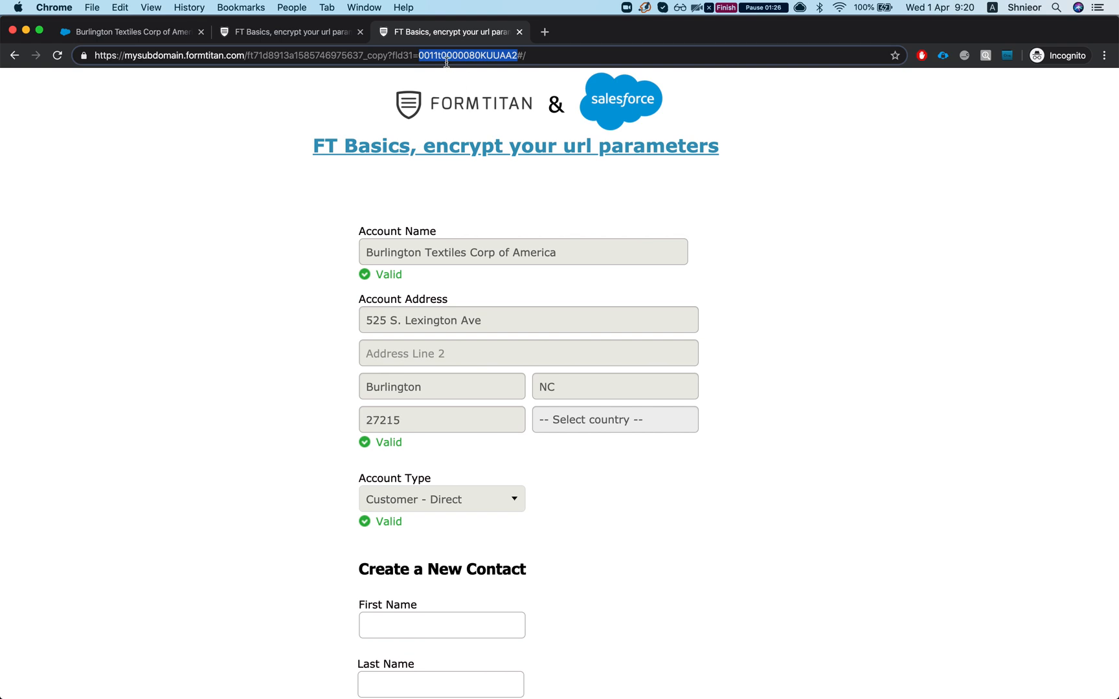
mouse_move(415, 70)
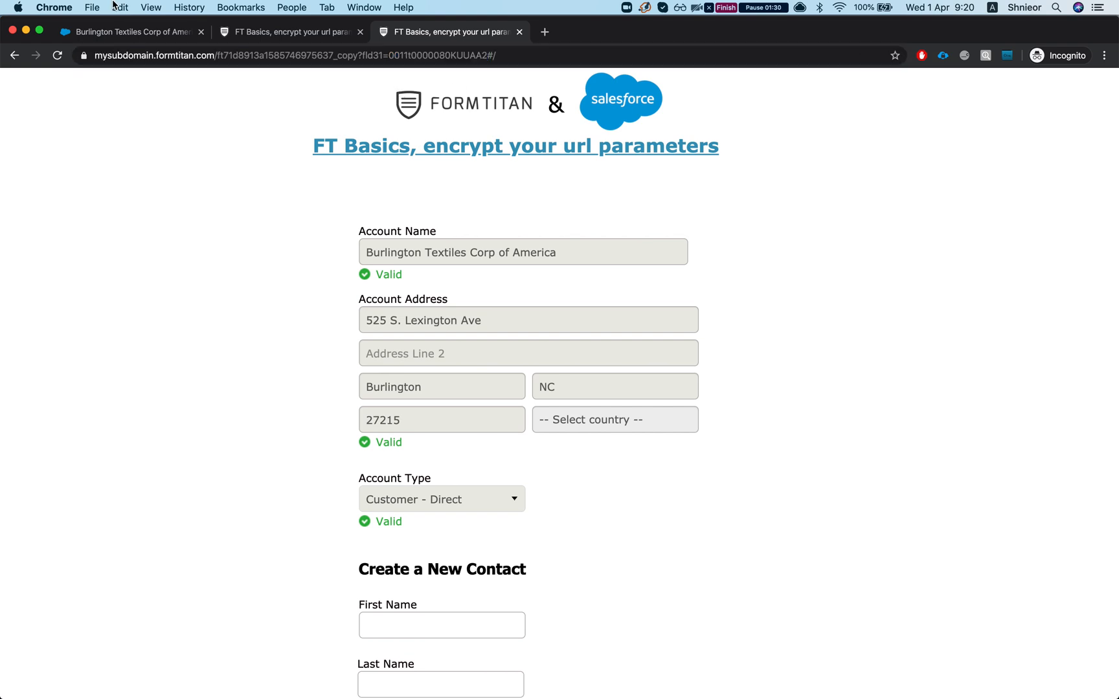
click(129, 31)
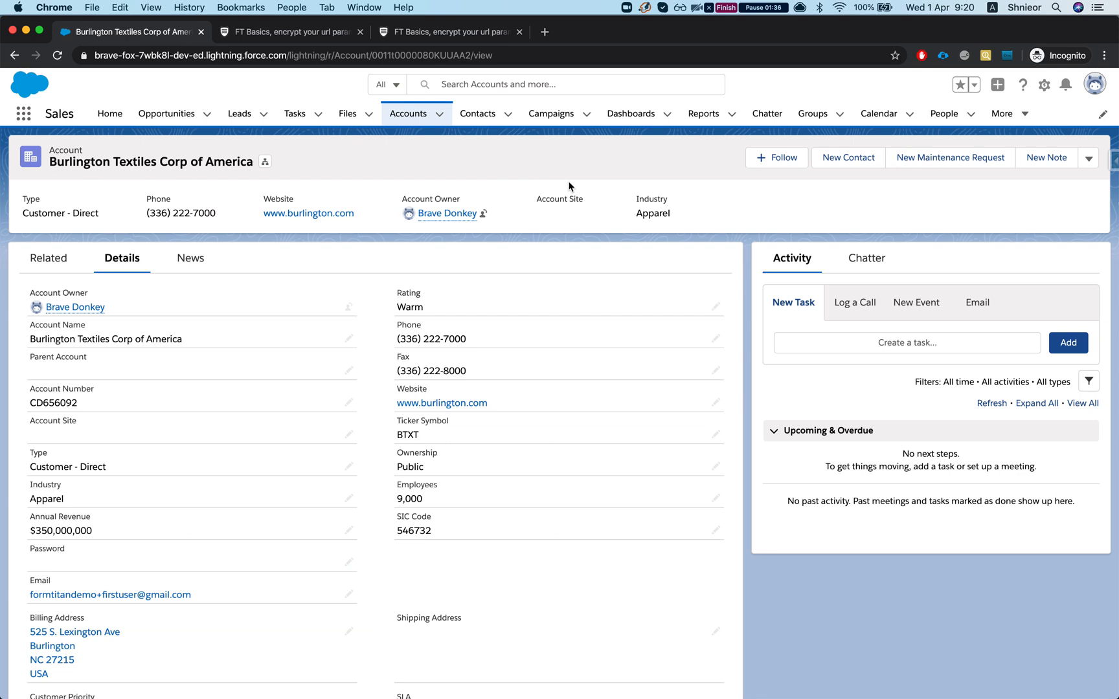
mouse_move(462, 277)
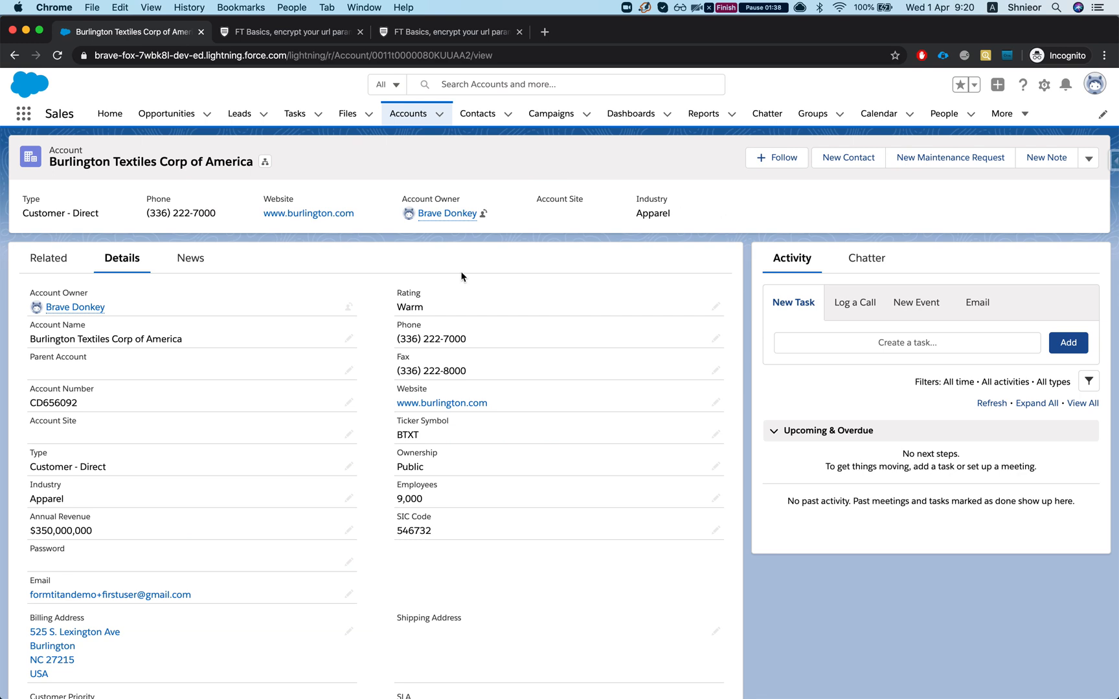
Scroll the Burlington Textiles record to view details like SLA and number of locations.
scroll(down, 3)
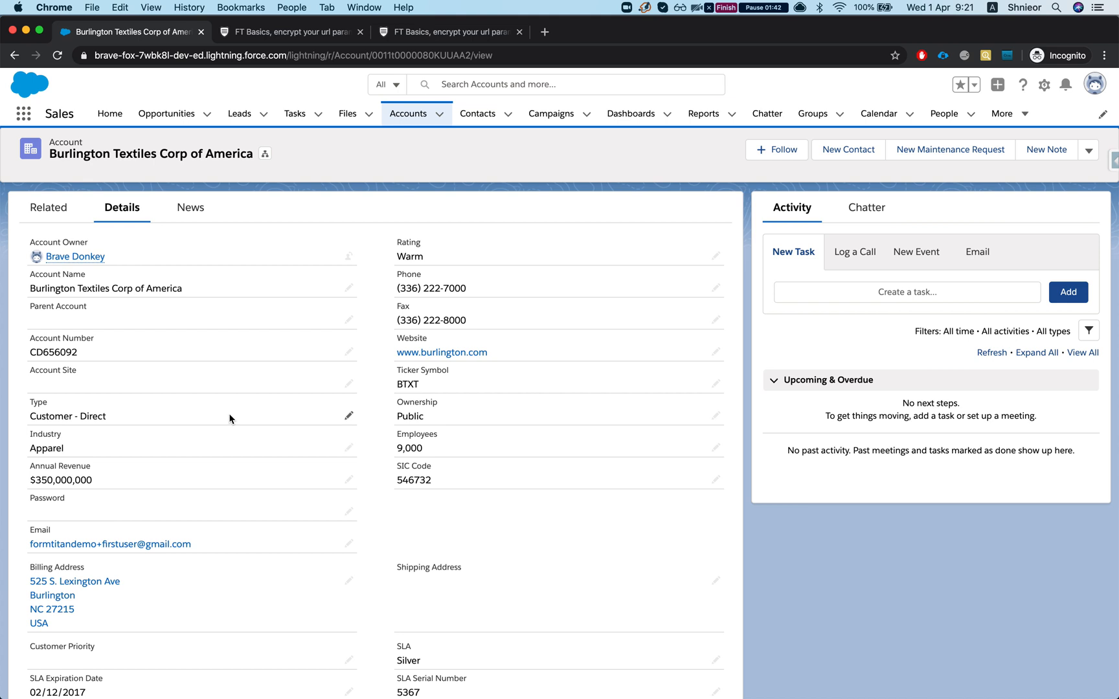
scroll(down, 3)
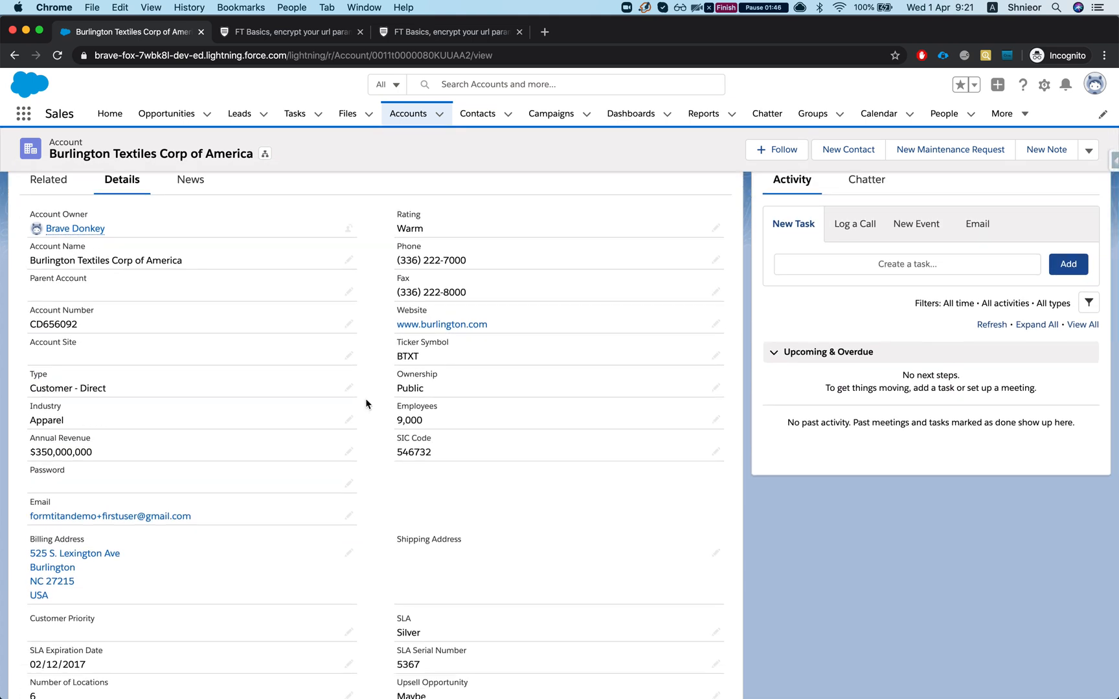
mouse_move(561, 480)
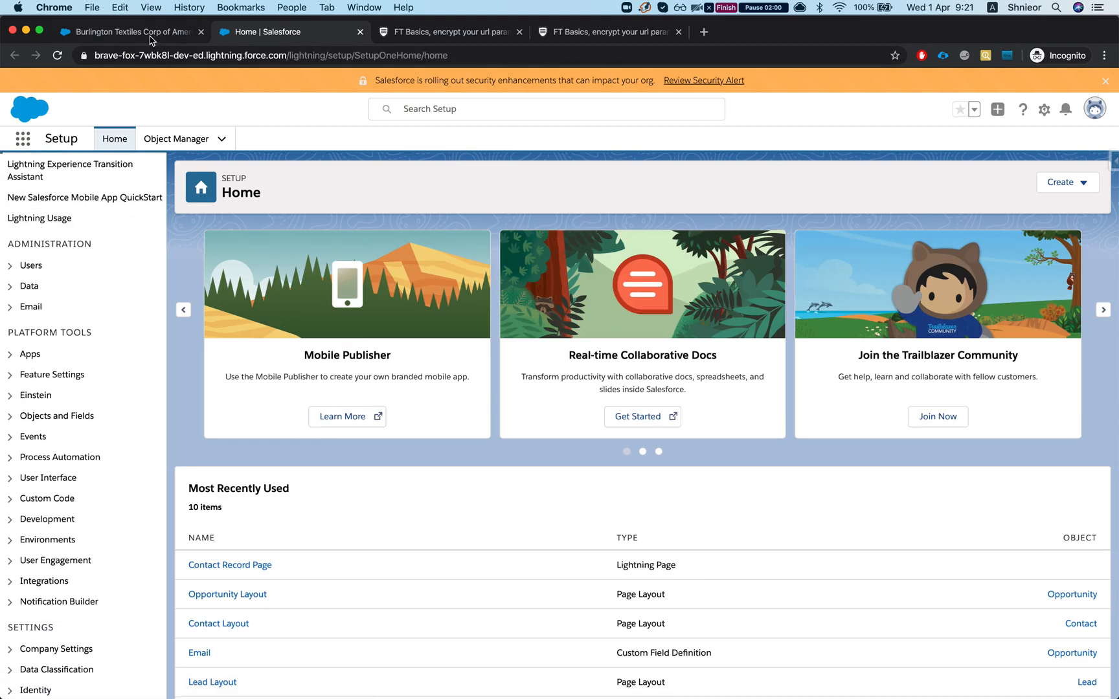
Start a new custom field in Account's Fields & Relationships and browse data types like Text (Encrypted).
click(128, 31)
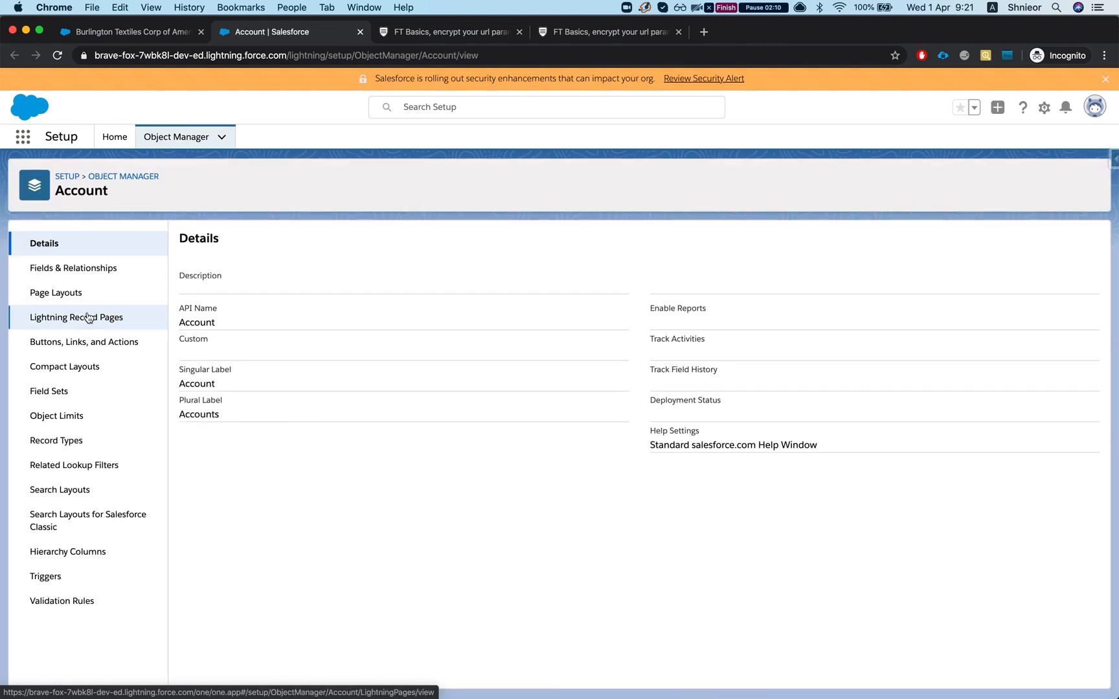
click(72, 268)
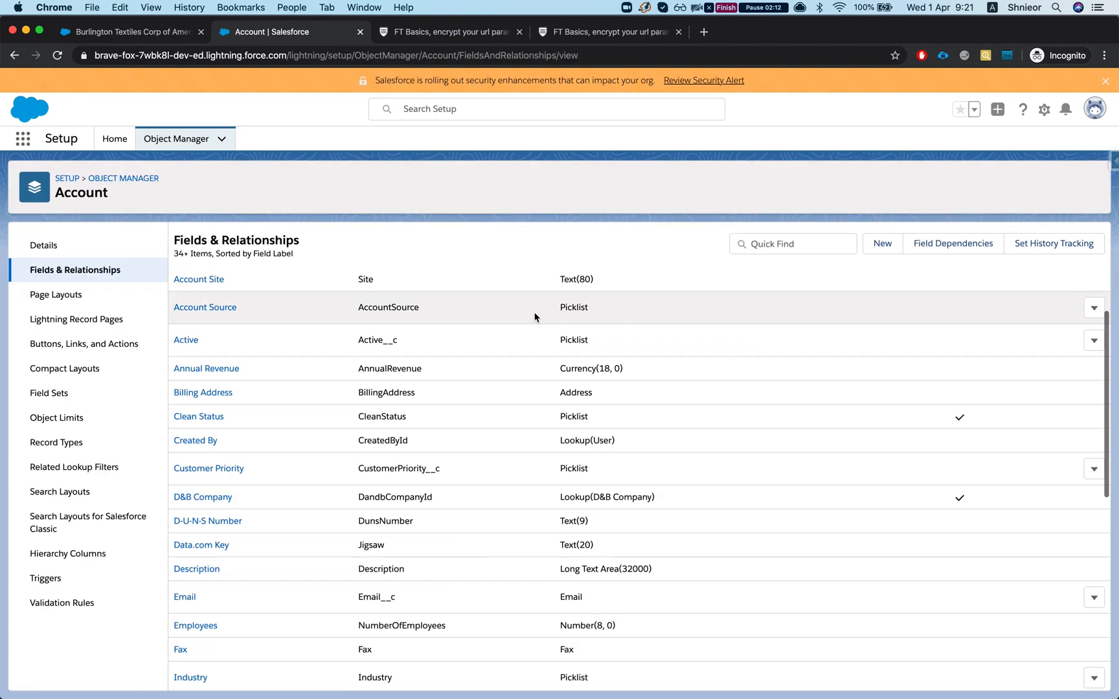
click(882, 244)
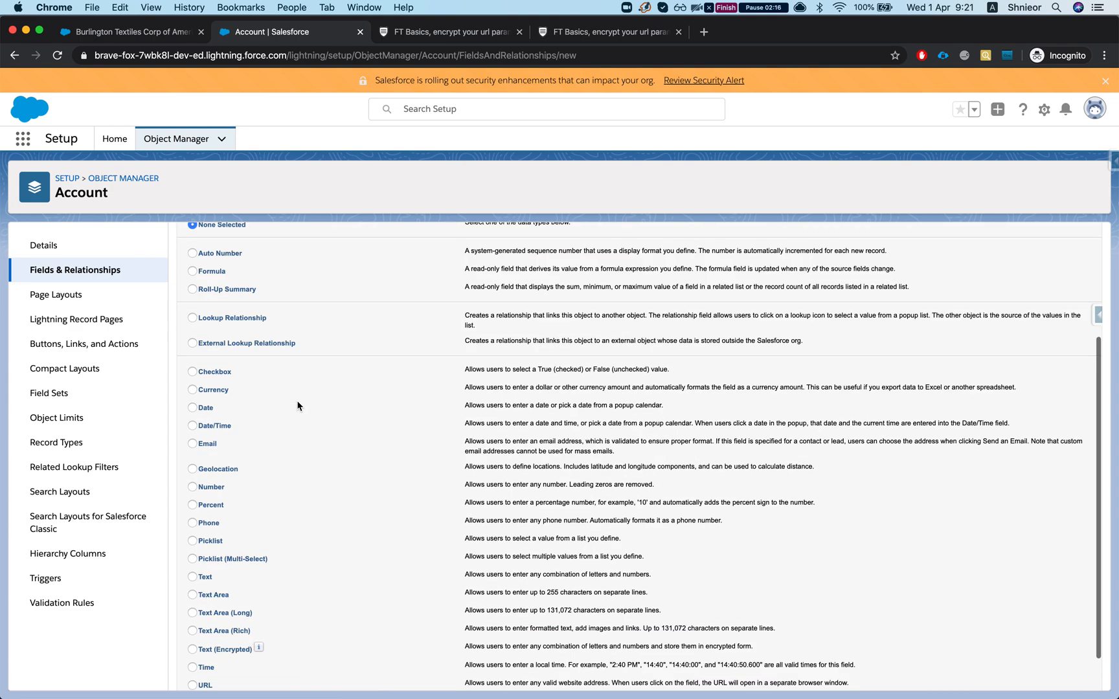
scroll(down, 3)
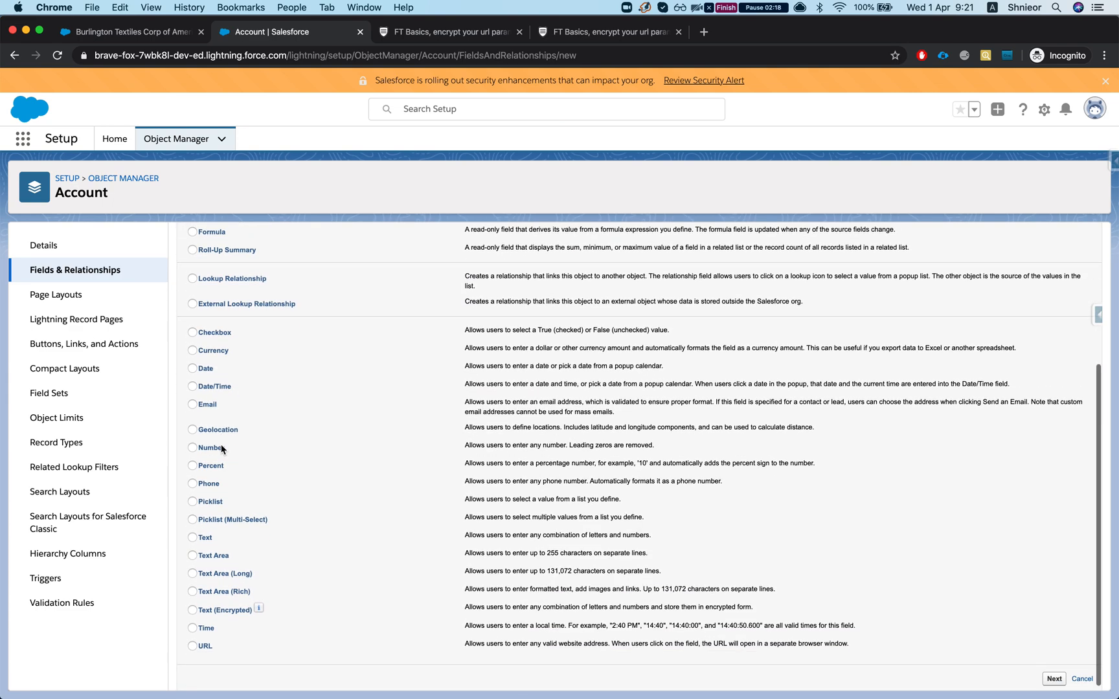
Create Text field 'encrypted acc id', length 50, with default visibility, and save it.
click(192, 533)
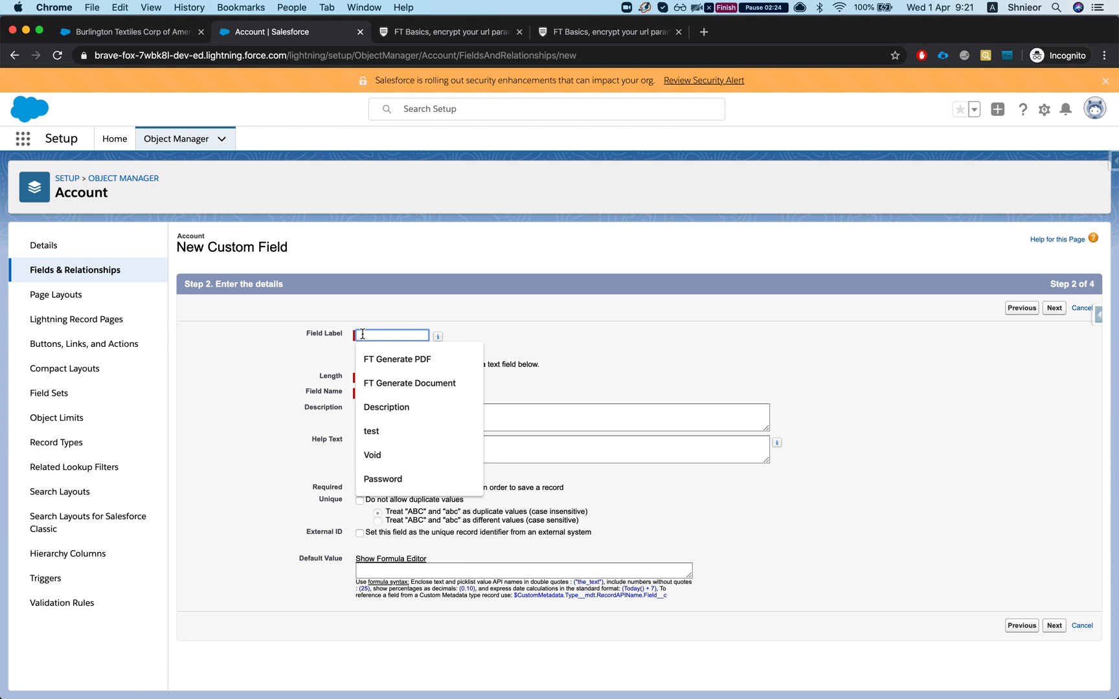
text(encrypte)
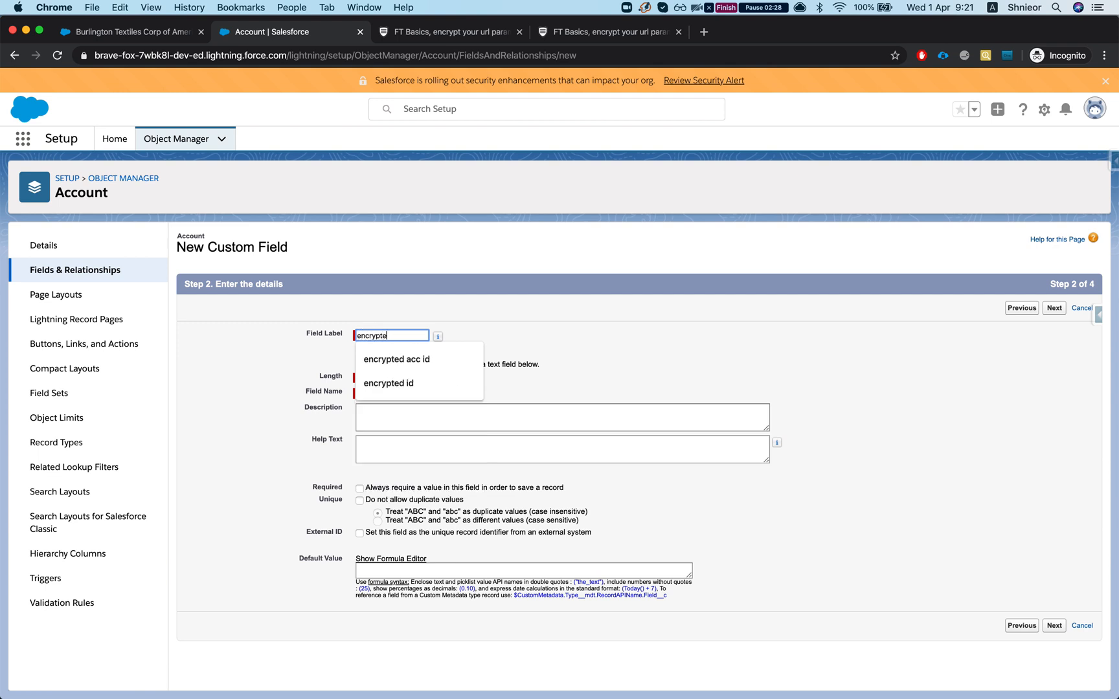
click(397, 358)
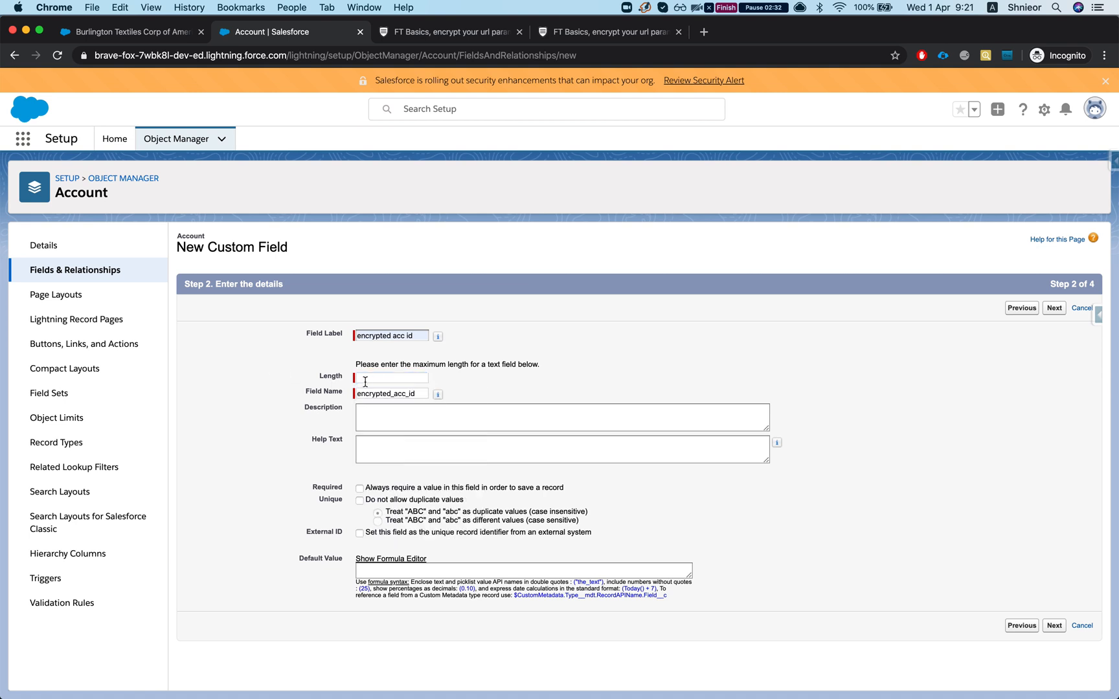
text(50)
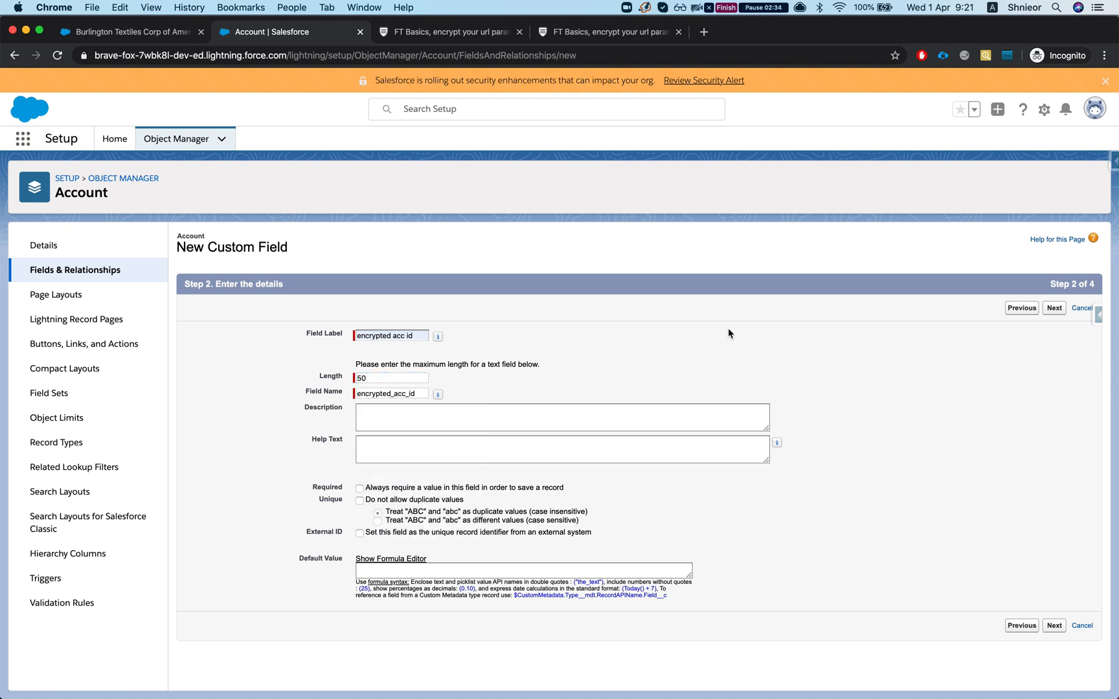
click(1053, 626)
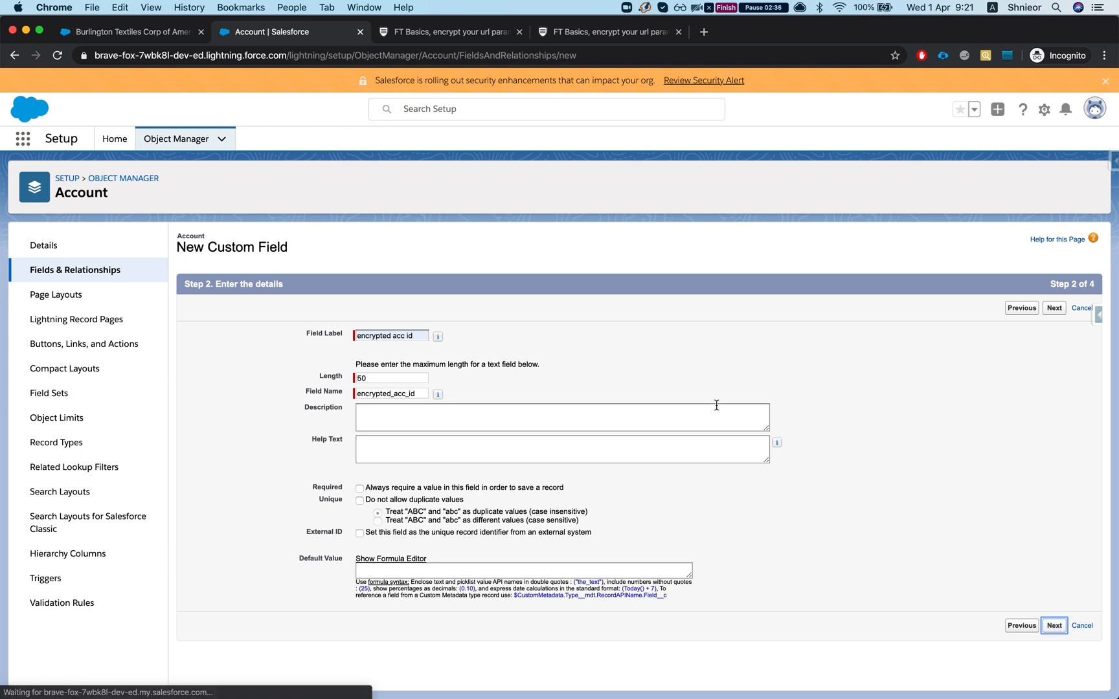
click(1054, 308)
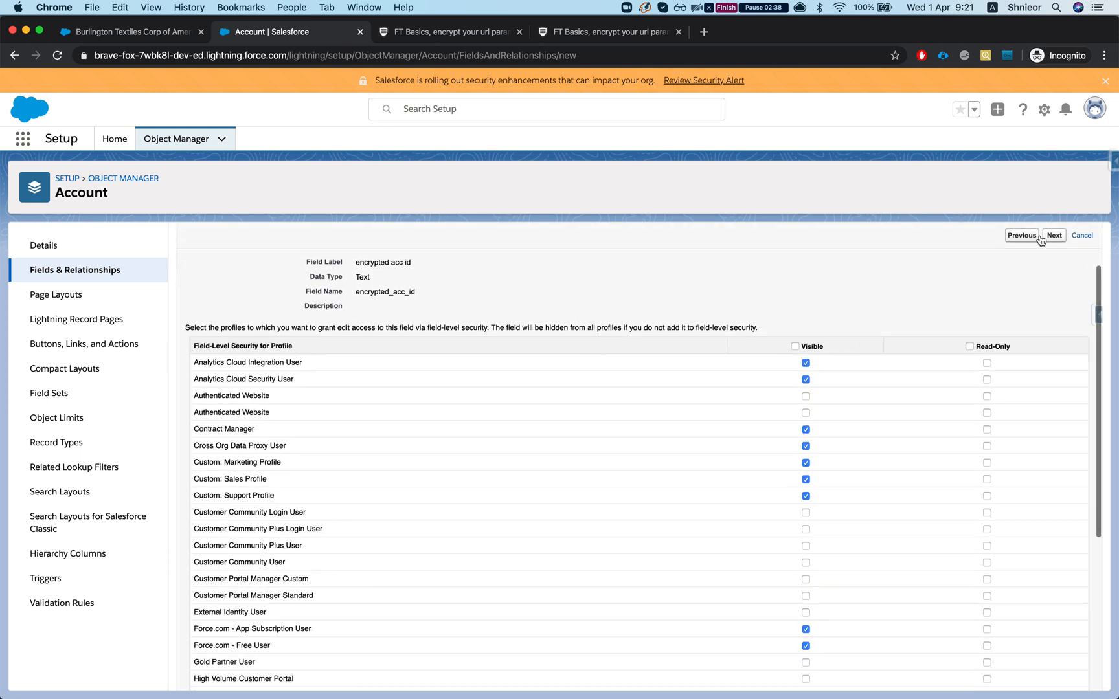
click(1054, 236)
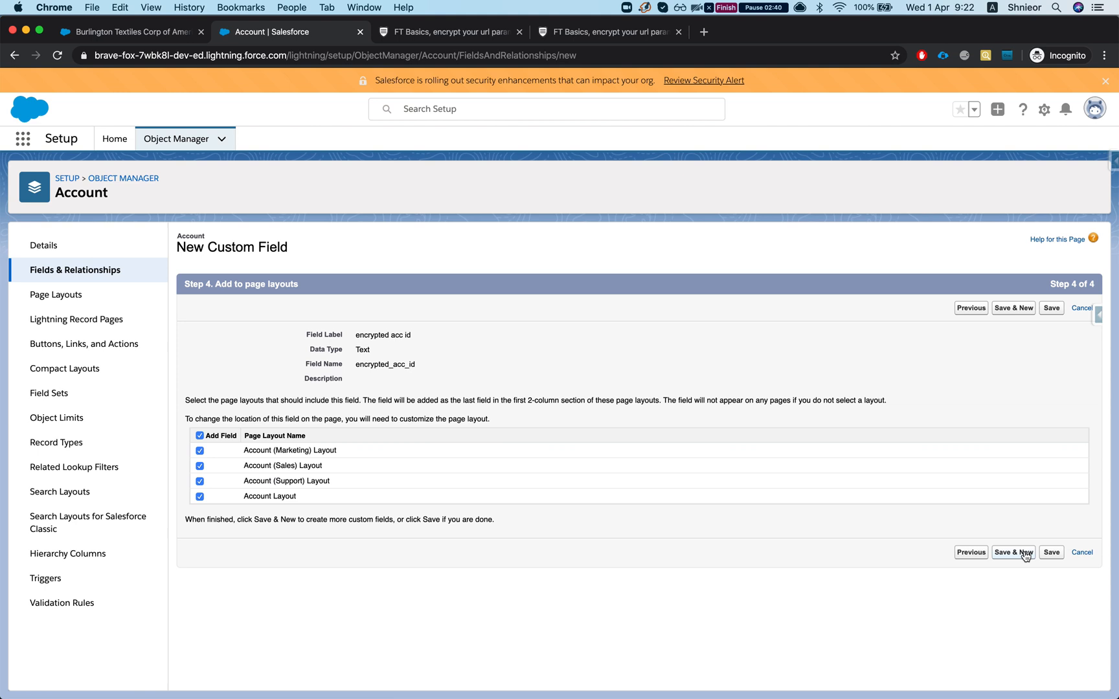
click(1013, 552)
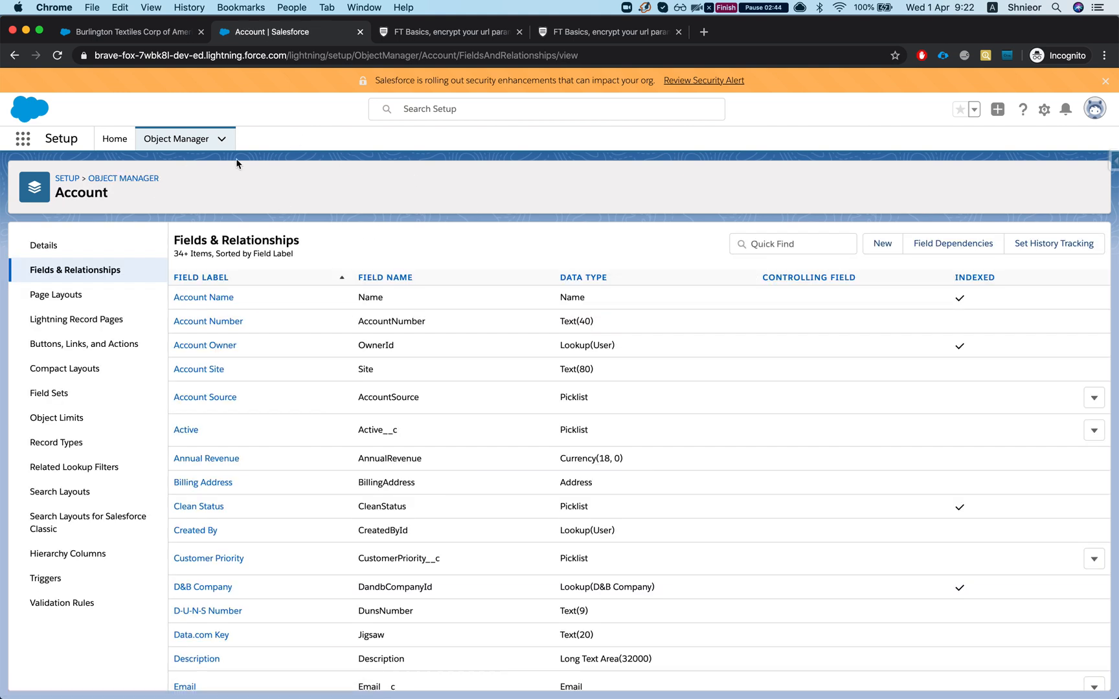
mouse_move(63, 139)
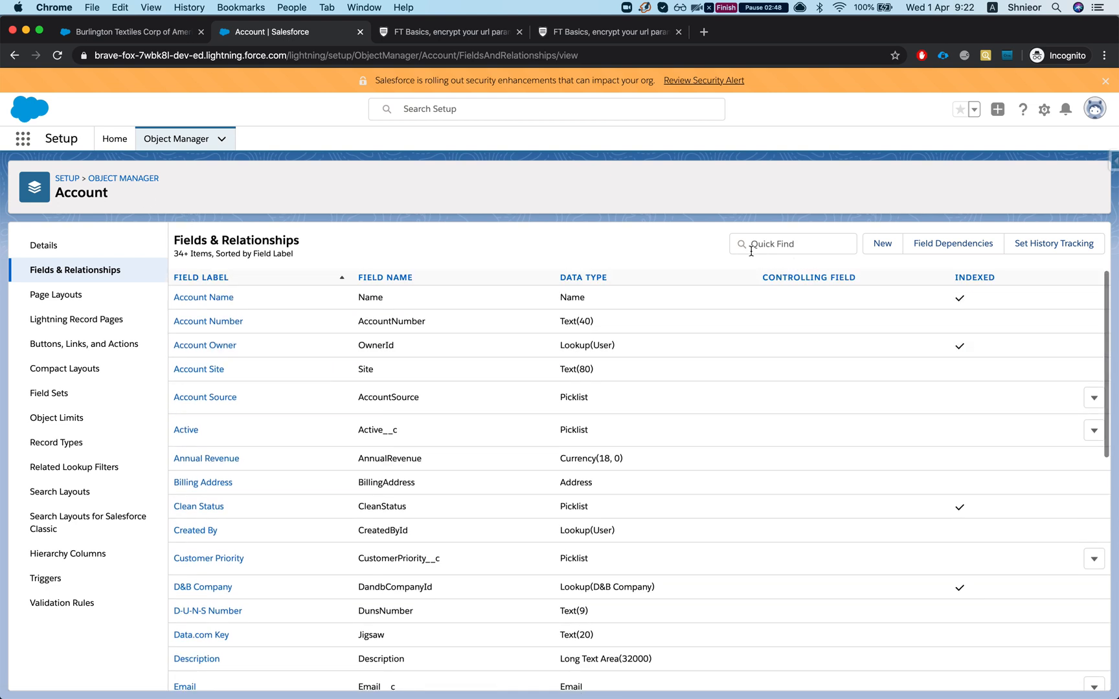
Filter Account fields by 'en' to find encrypted acc id (Text 50), then open Setup Home.
click(792, 243)
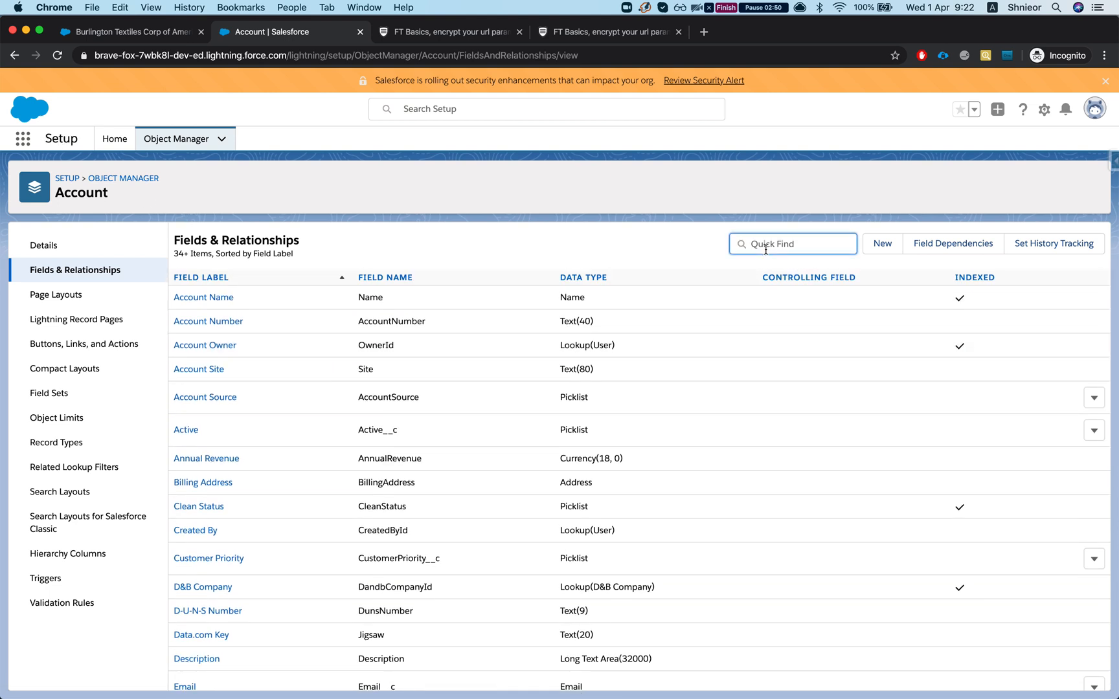
text(encr)
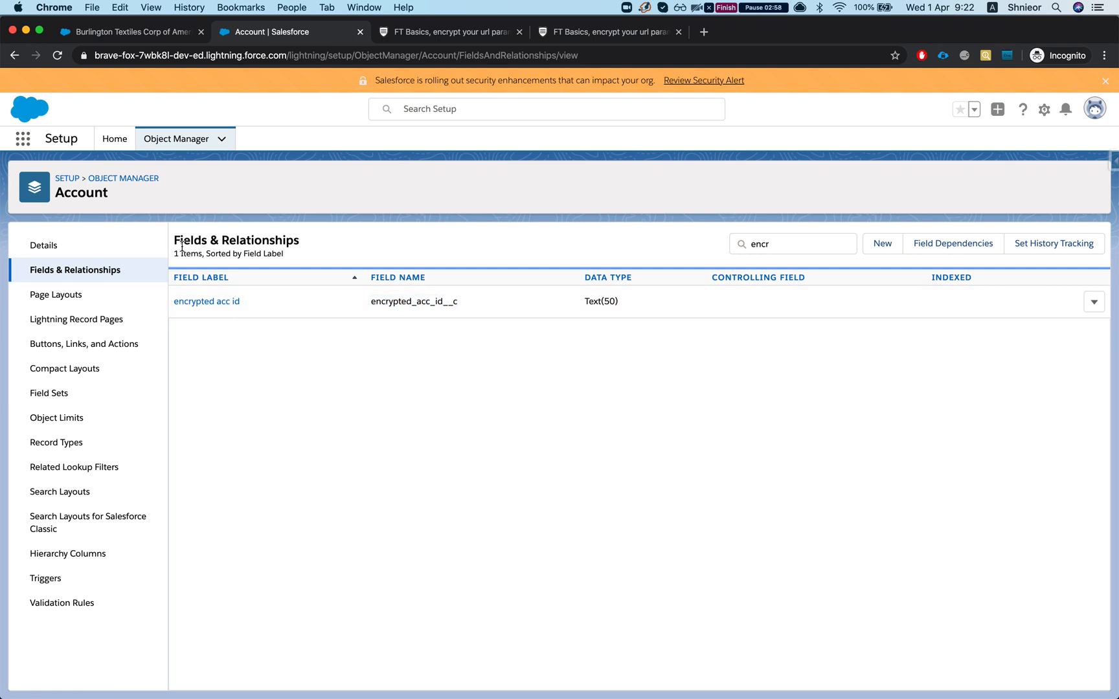
click(22, 139)
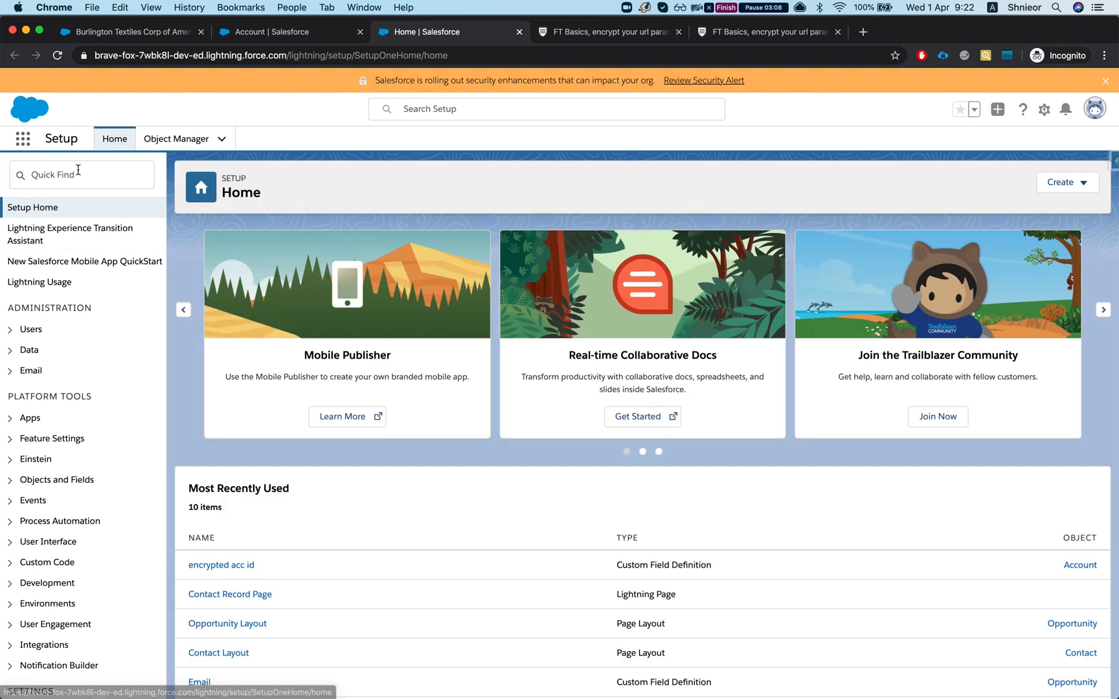
Find Process Builder through Quick Find 'process' and open it.
text(p)
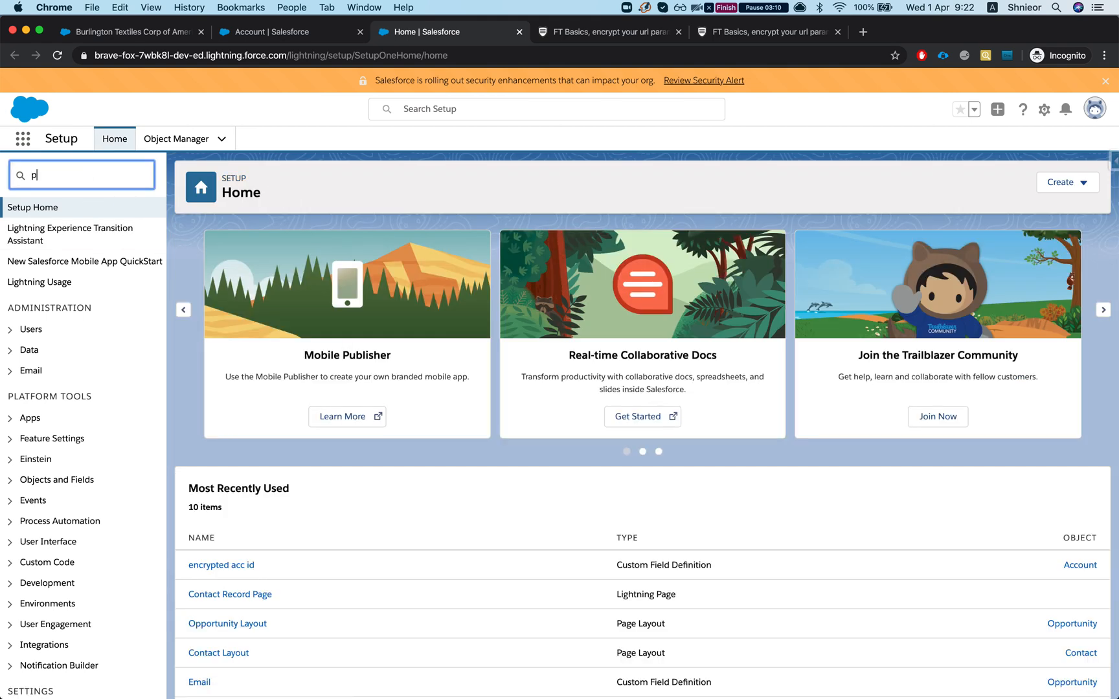
text(rocess)
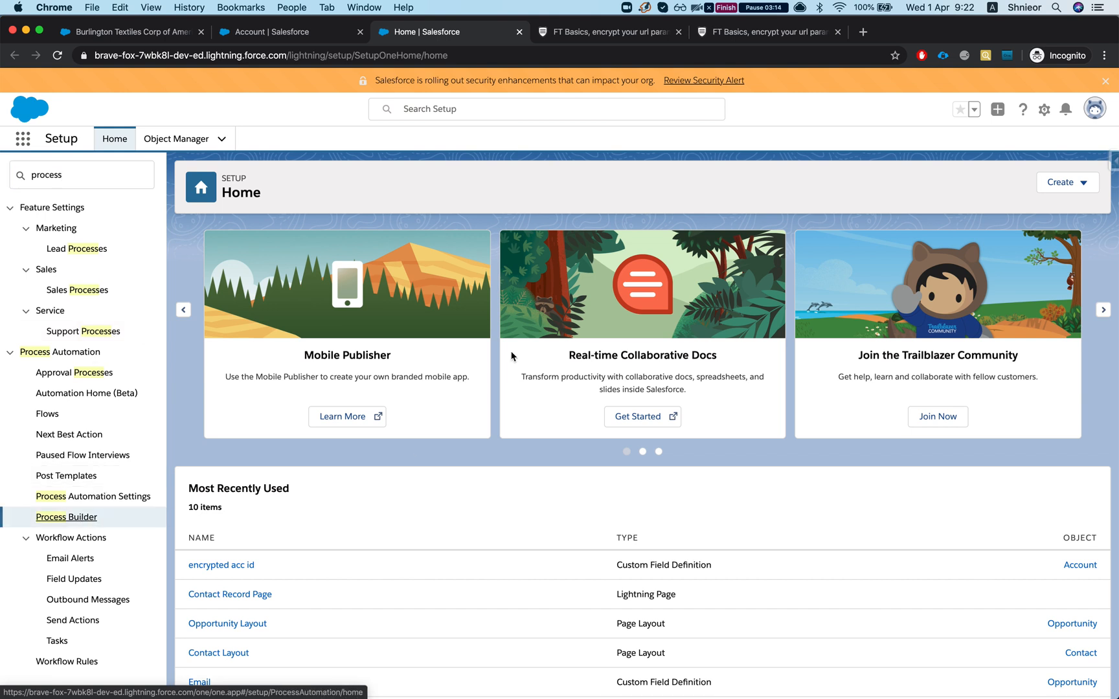
click(65, 517)
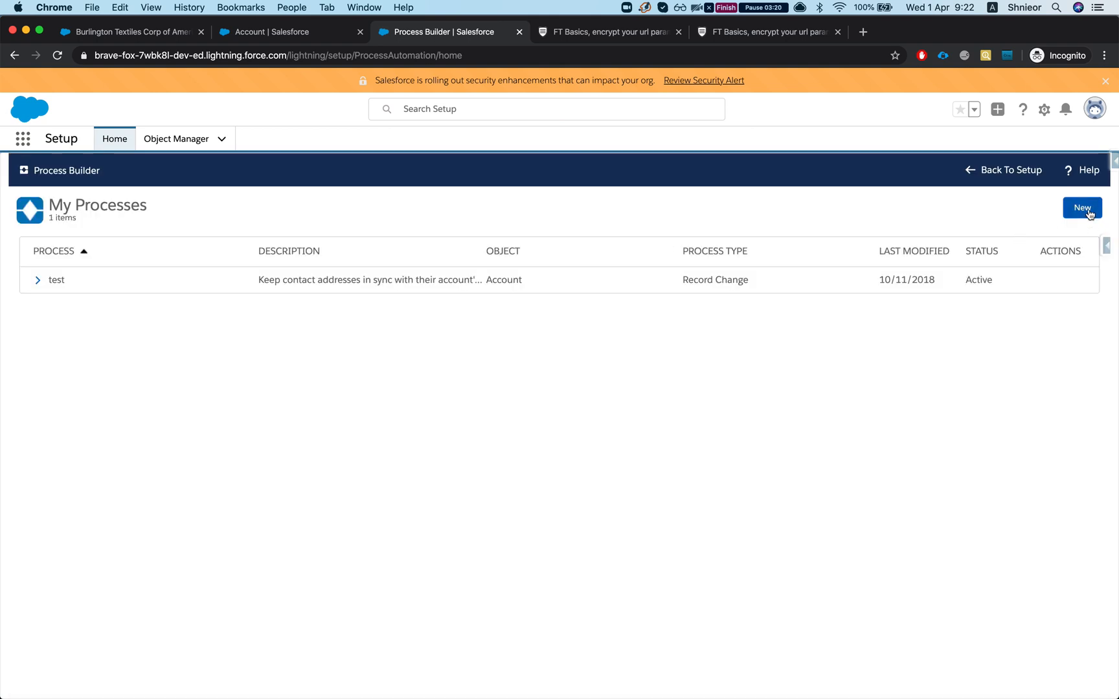
Create and save a new process 'encryption acc id' that starts when a record changes.
click(1082, 208)
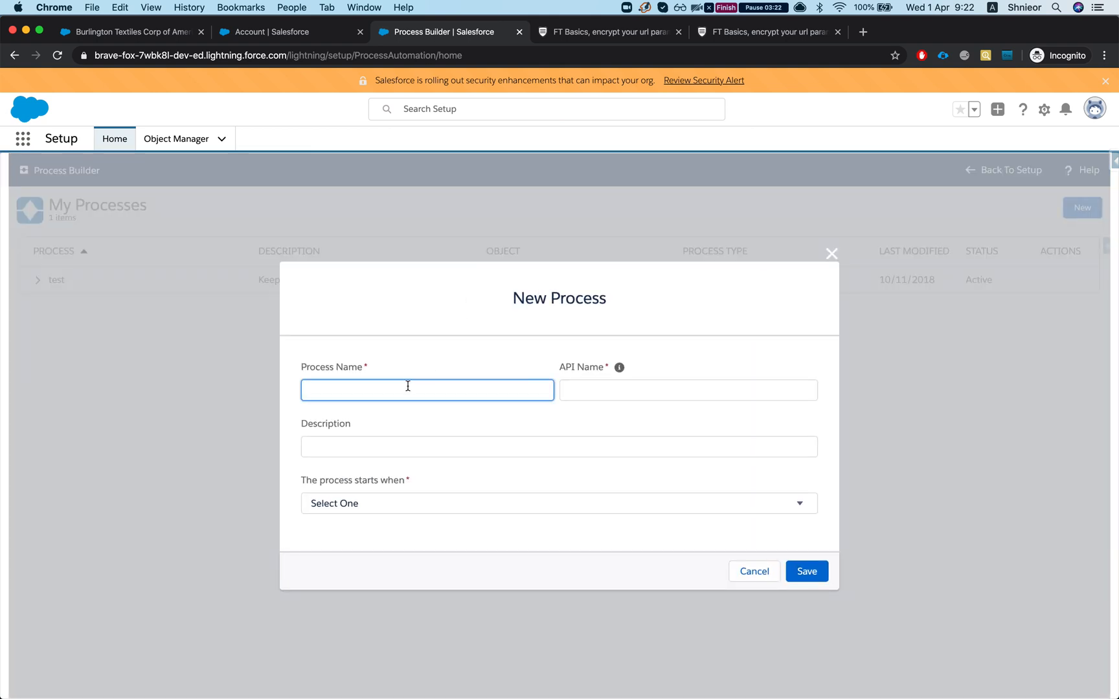
text(e)
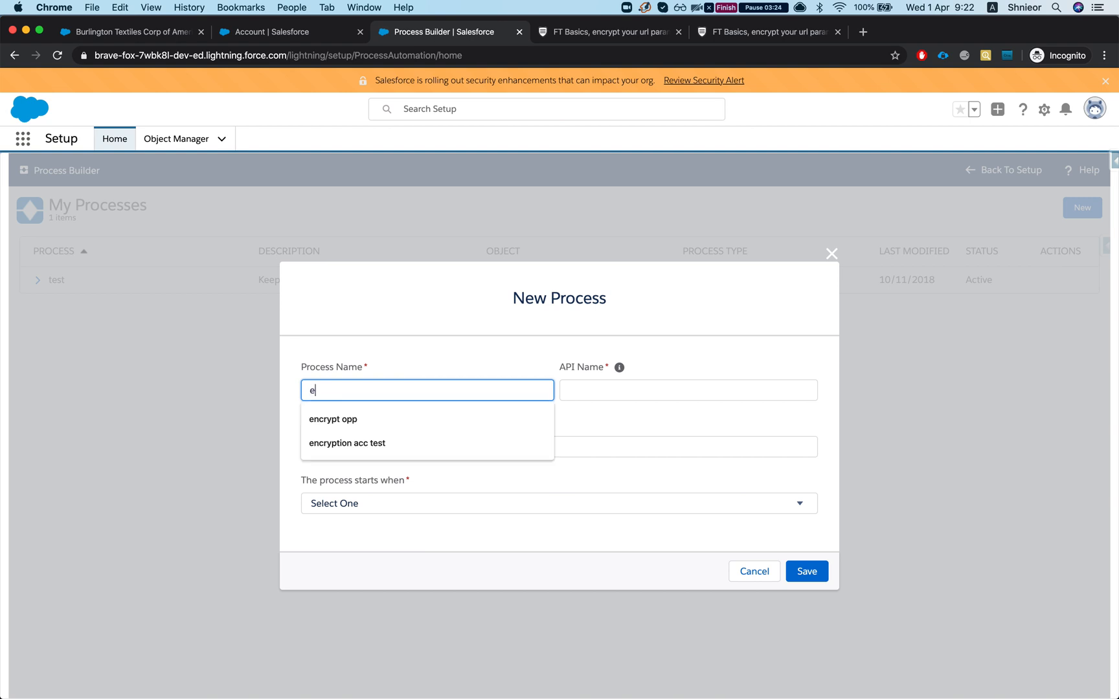
click(348, 442)
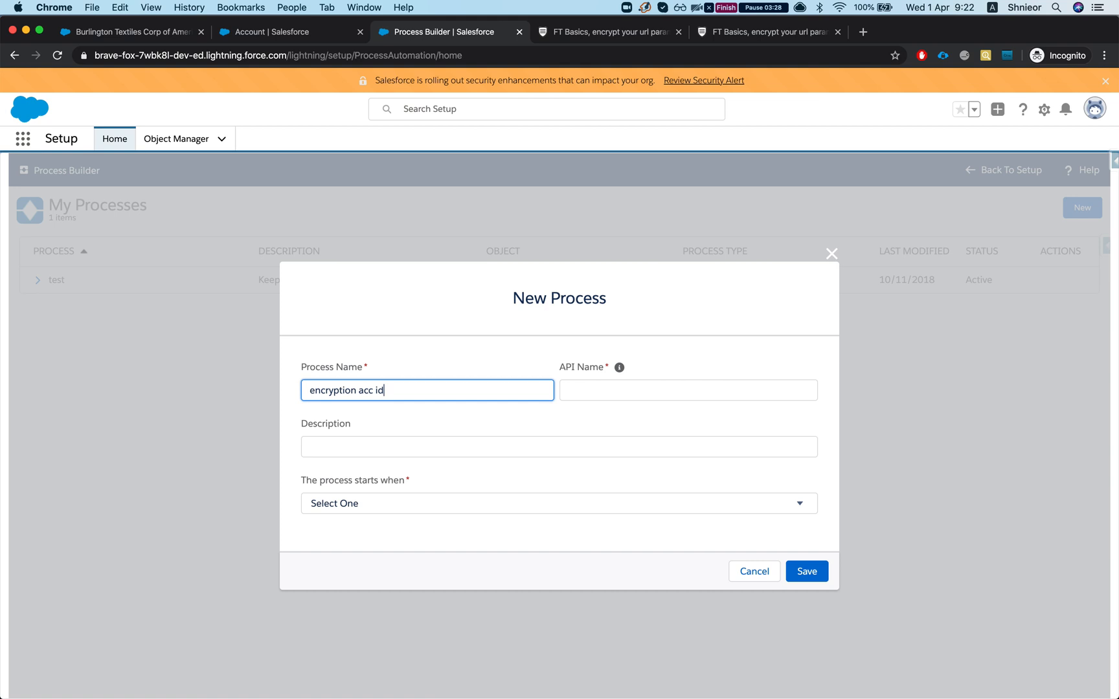
click(559, 446)
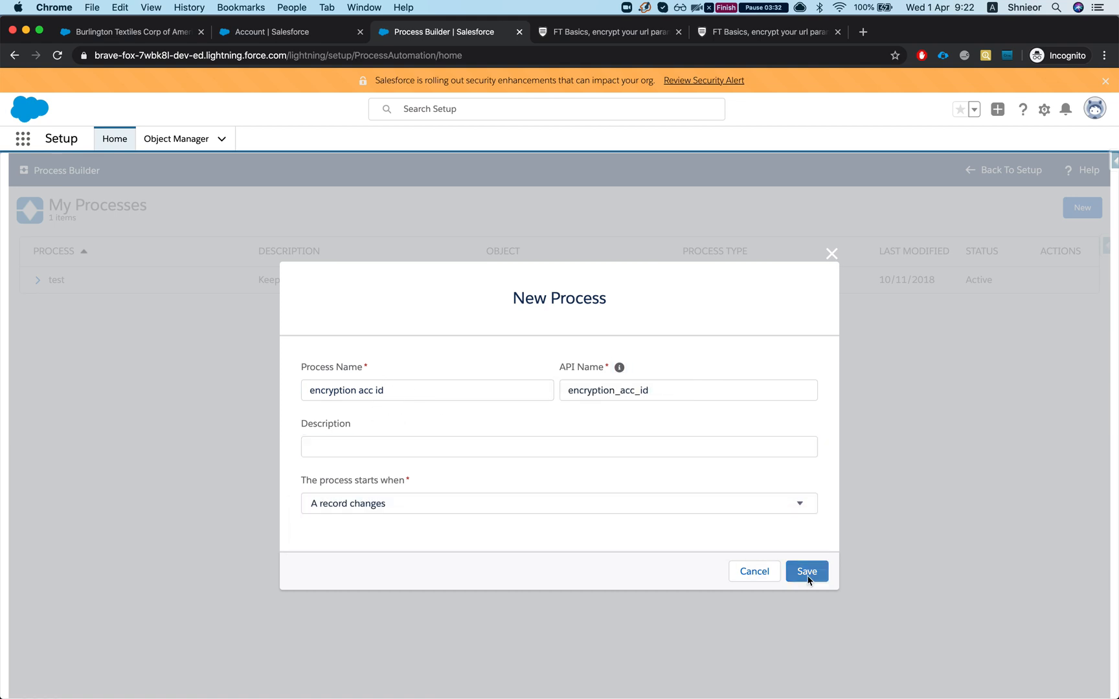
click(806, 572)
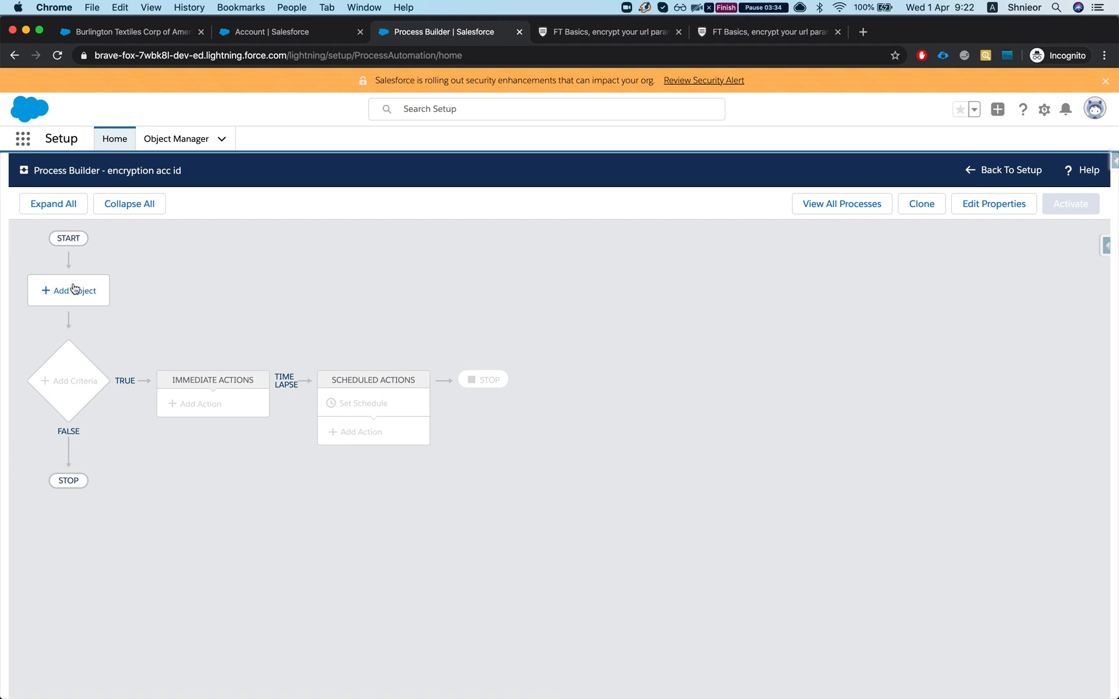
Set the process object to Account, starting when records are created or edited.
text(ac)
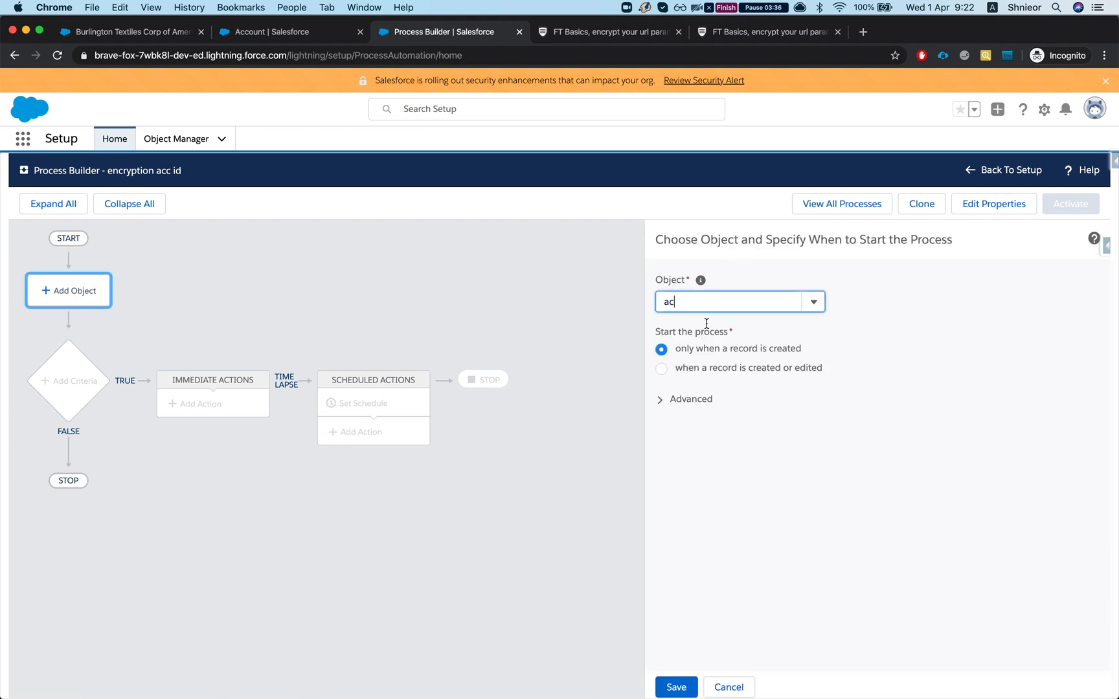
click(728, 301)
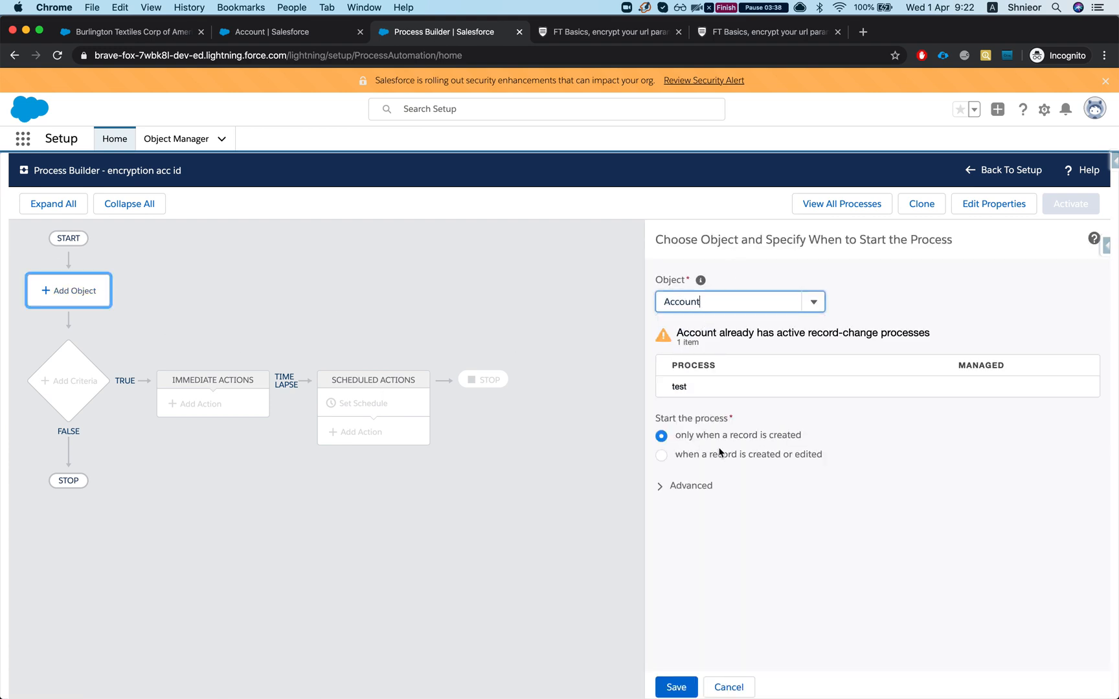
click(660, 455)
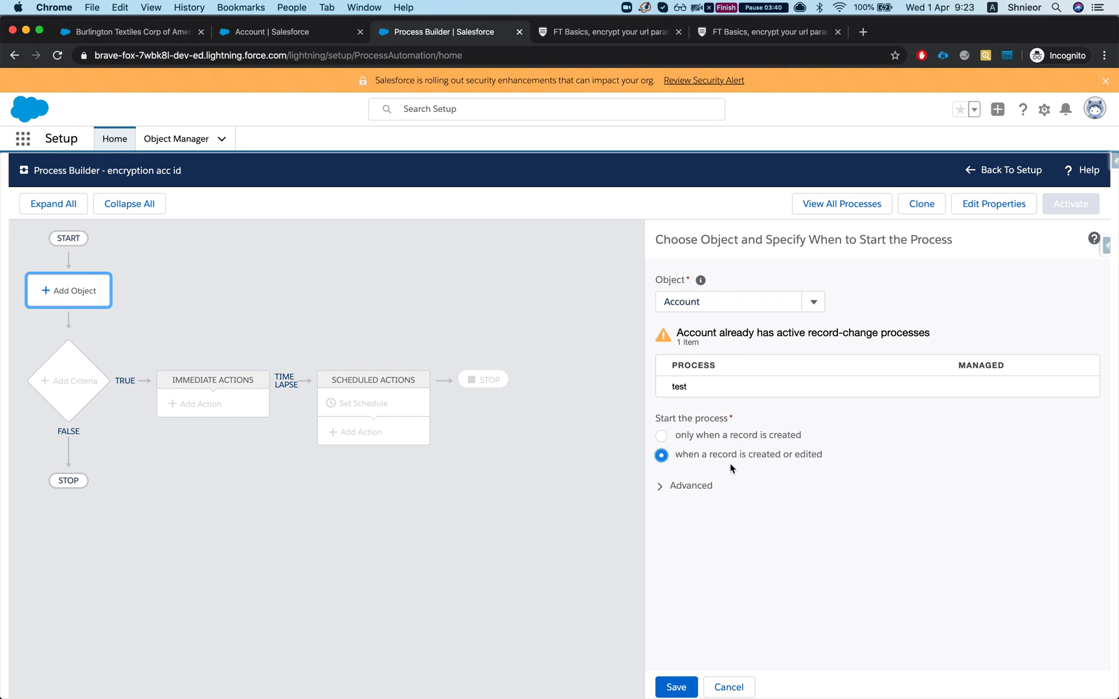
click(676, 687)
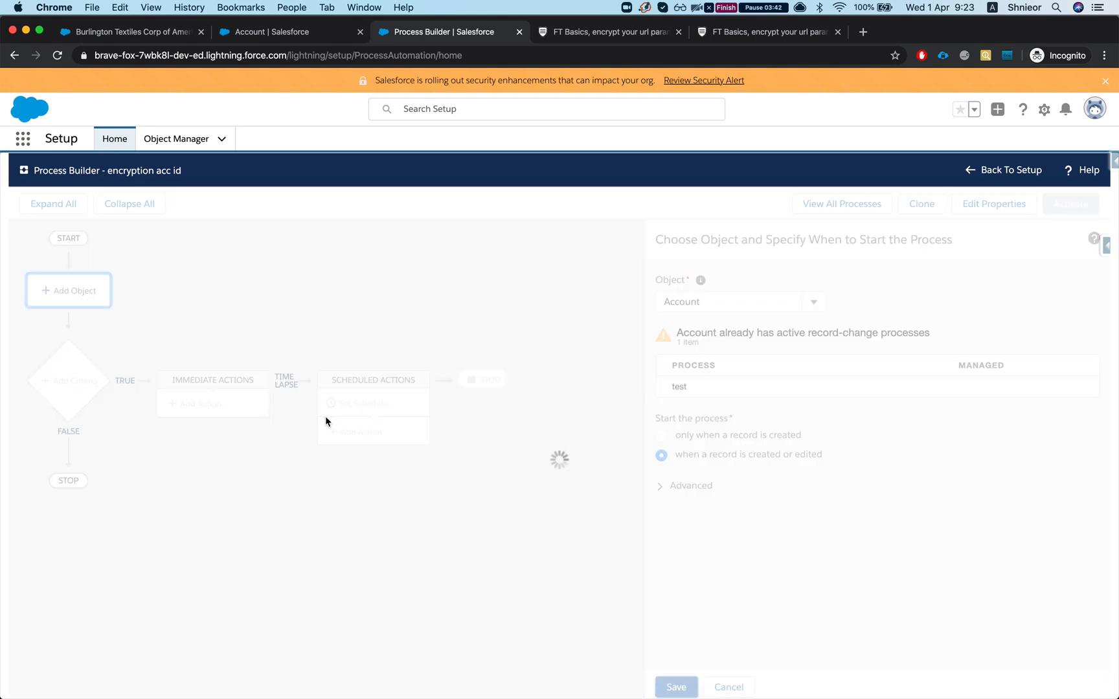
Save criteria 'Encrypted field is empty': encrypted acc id Is null True.
click(68, 375)
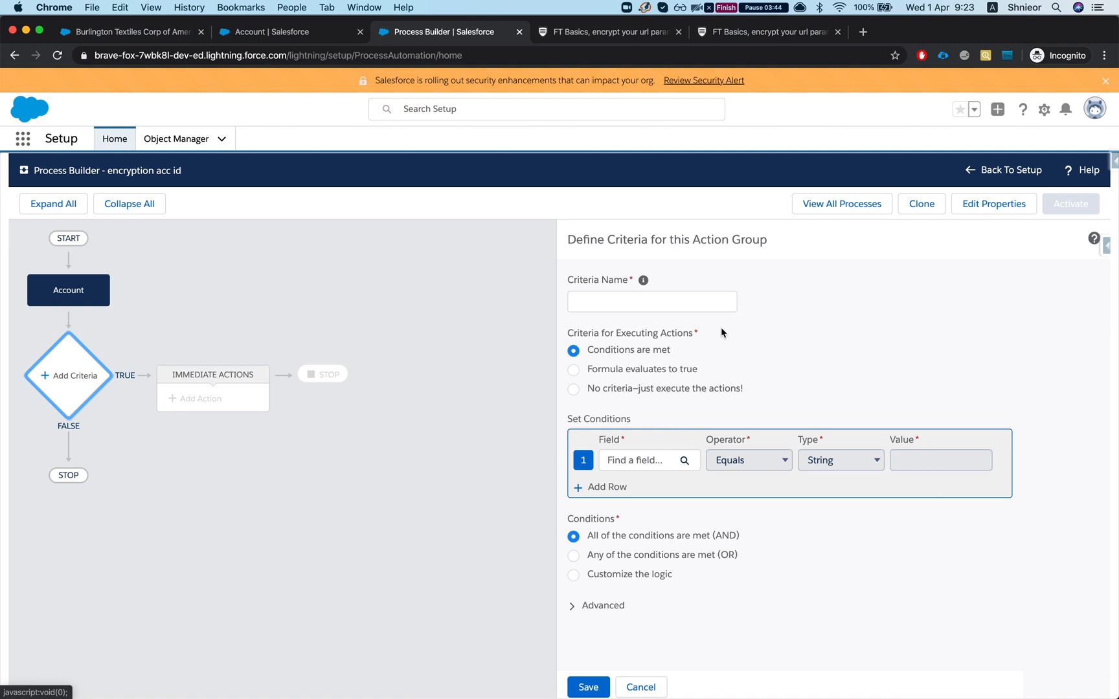
text(A)
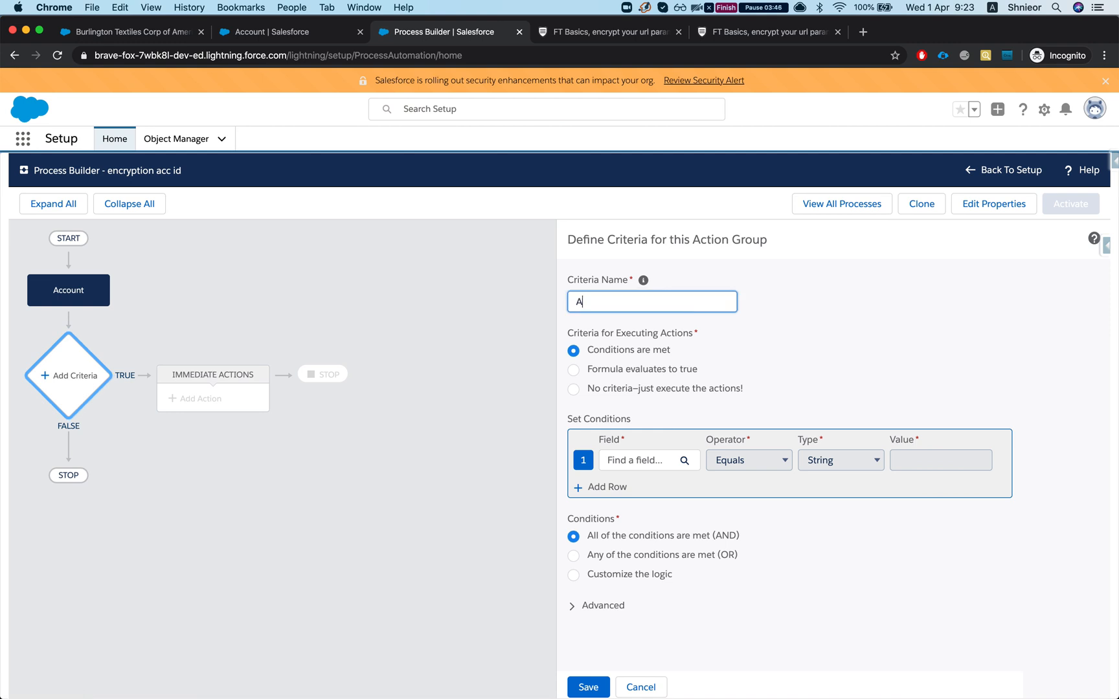
text(cc)
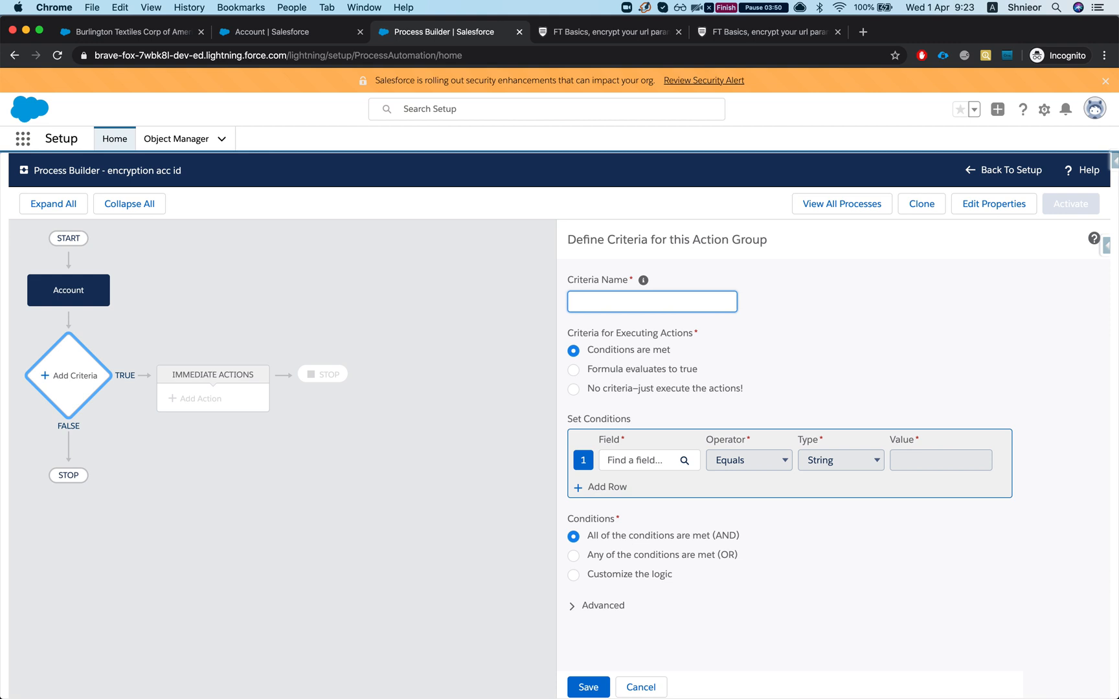
text(Encrypote)
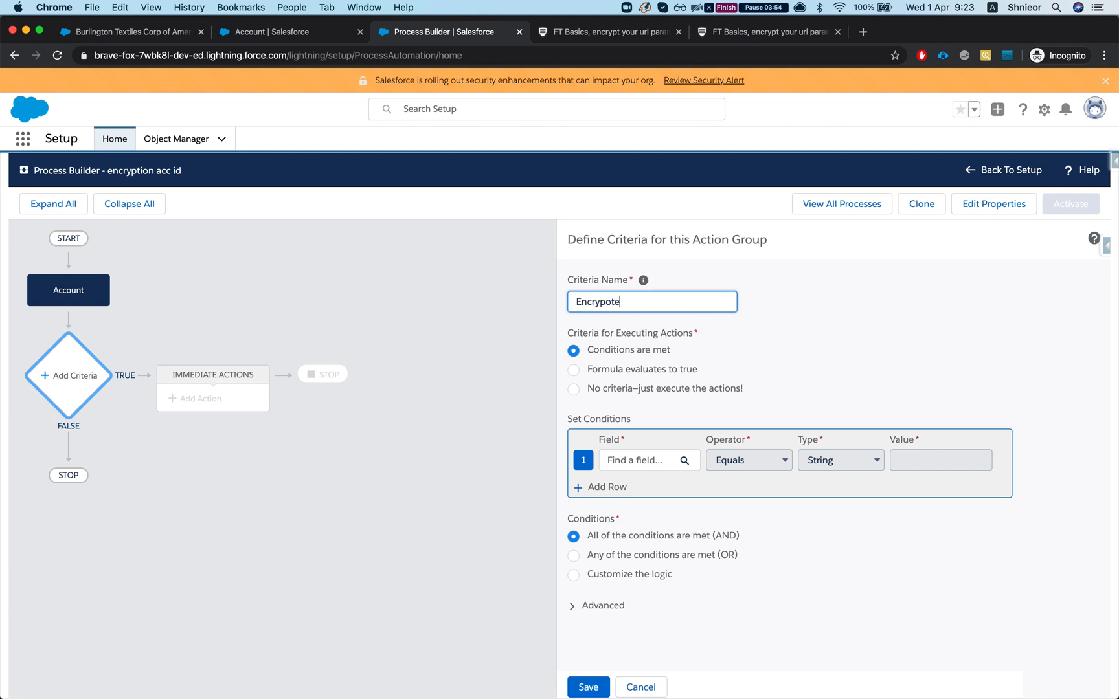
key(Backspace)
text(enc)
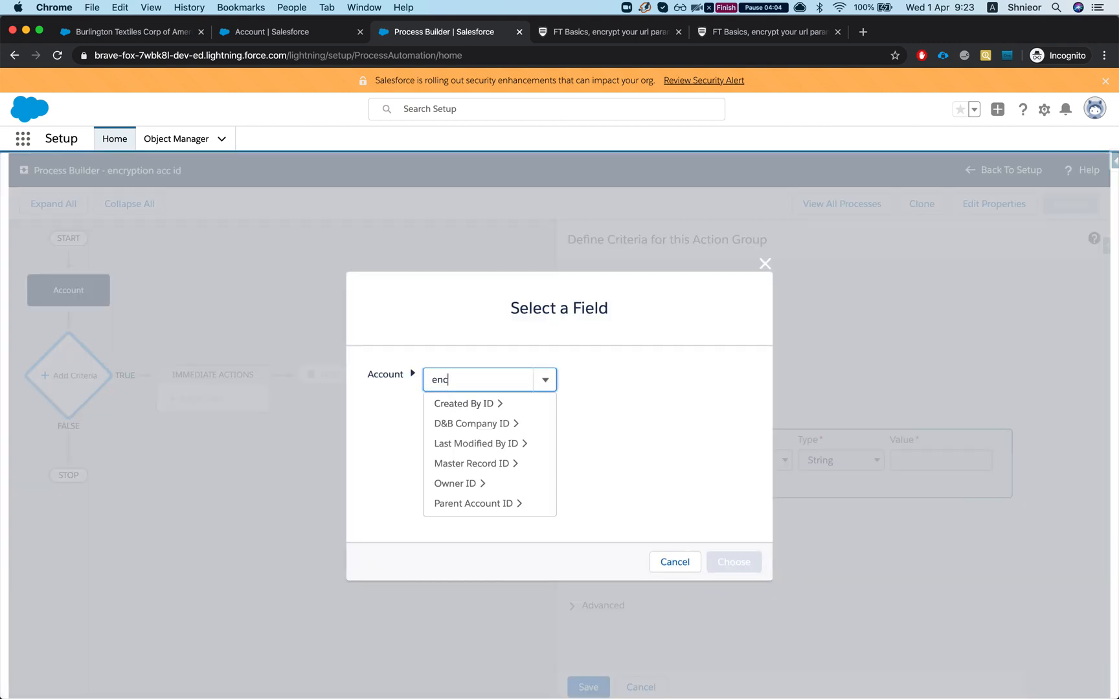
click(459, 377)
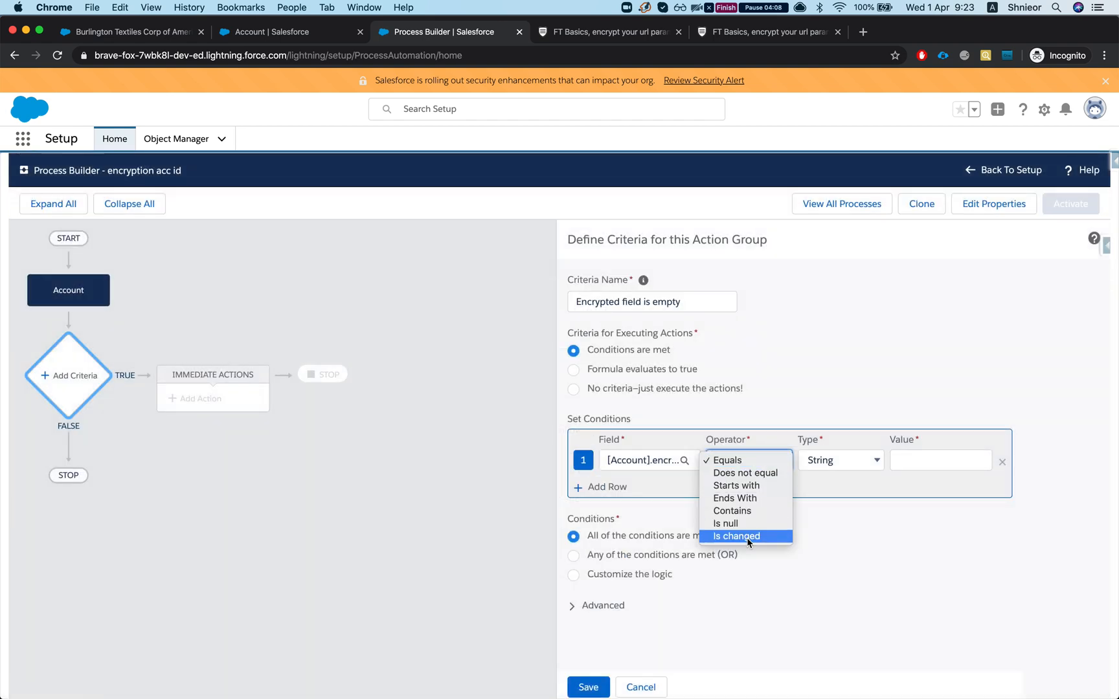
click(735, 536)
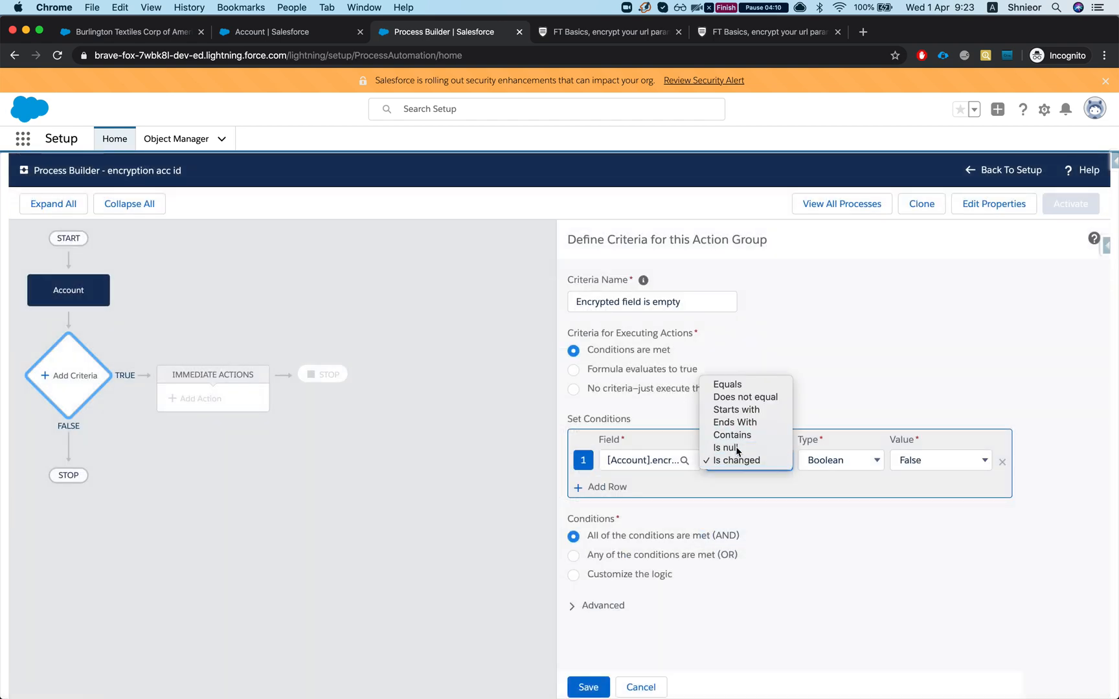
click(724, 447)
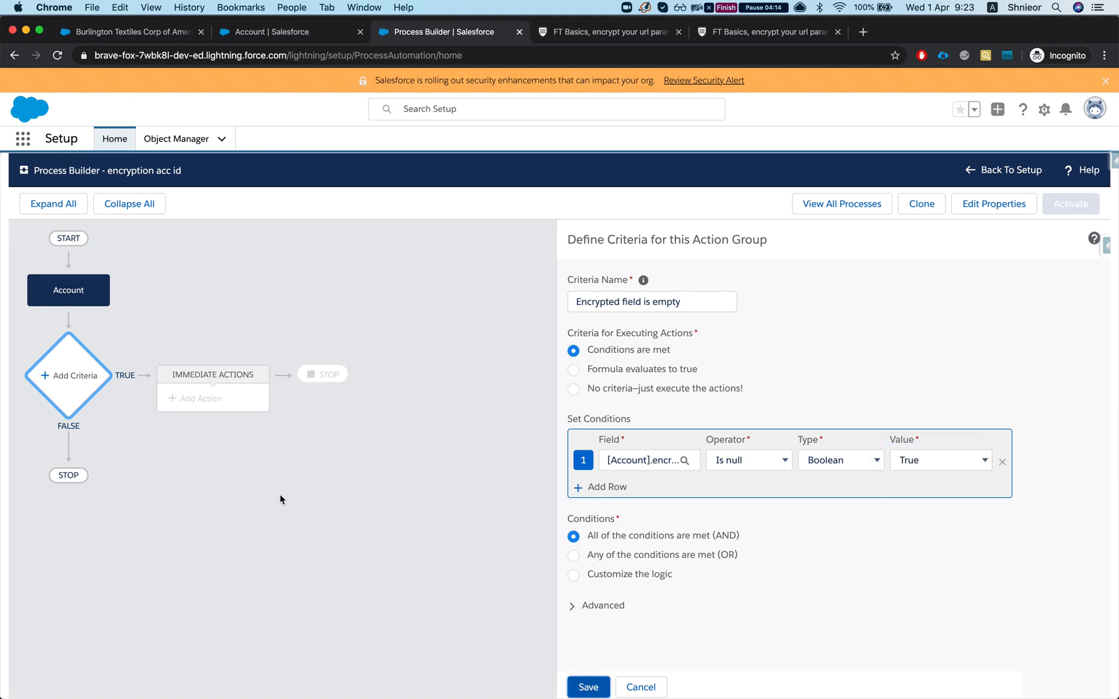
click(588, 687)
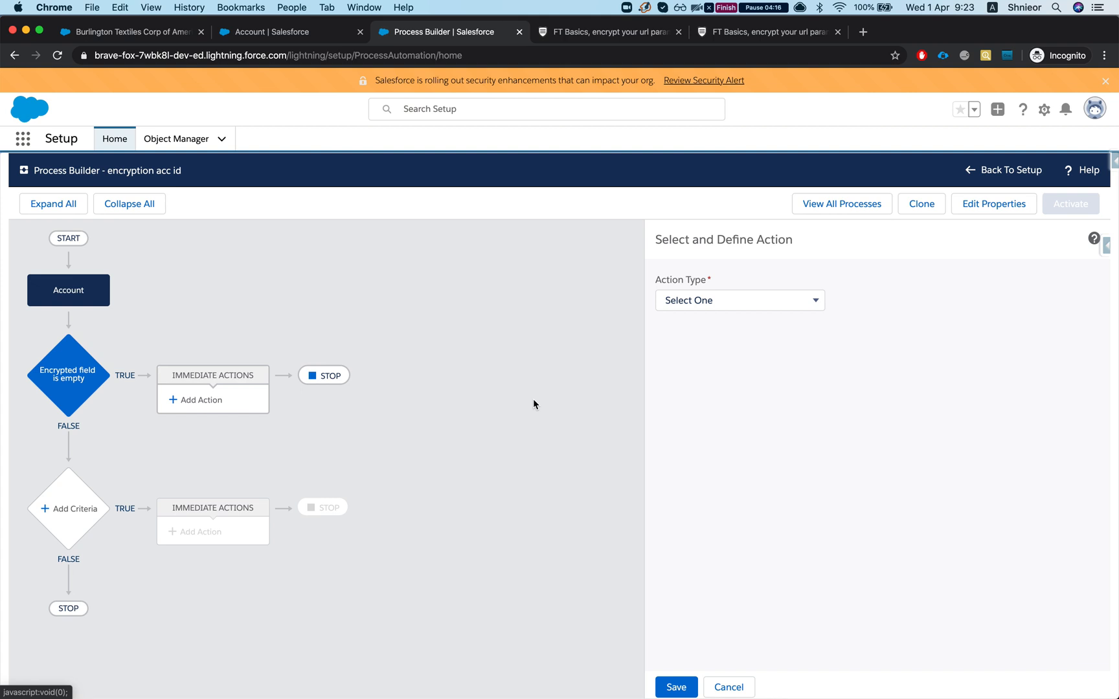
Make the new action an Apex action named 'encrypt the account id'.
click(739, 299)
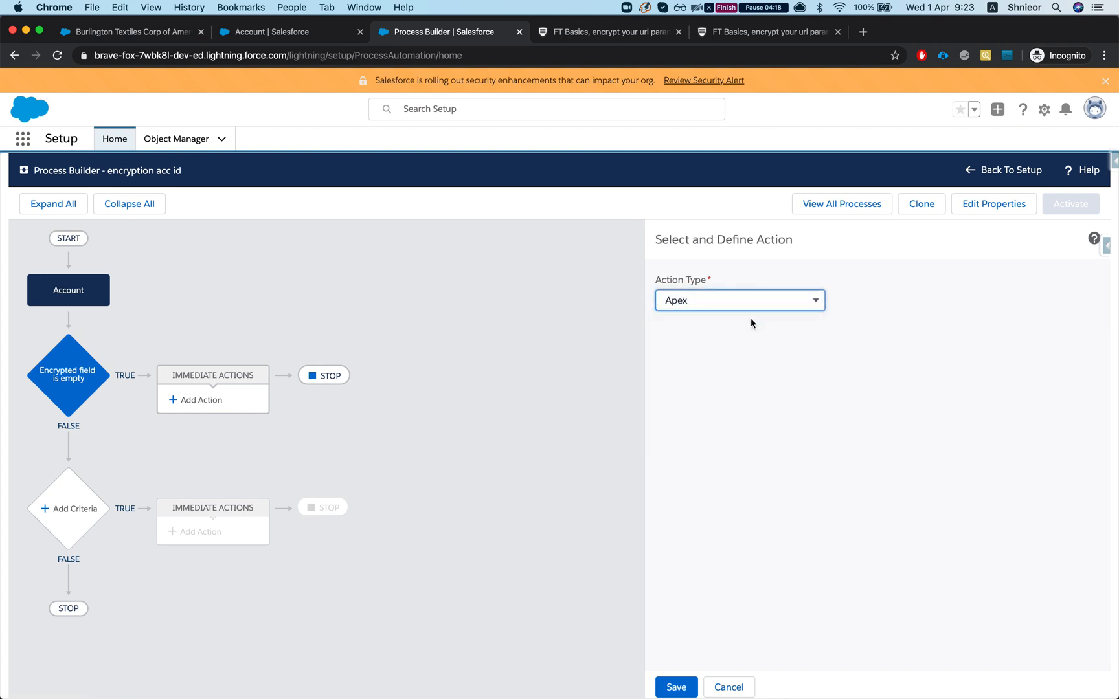
click(739, 300)
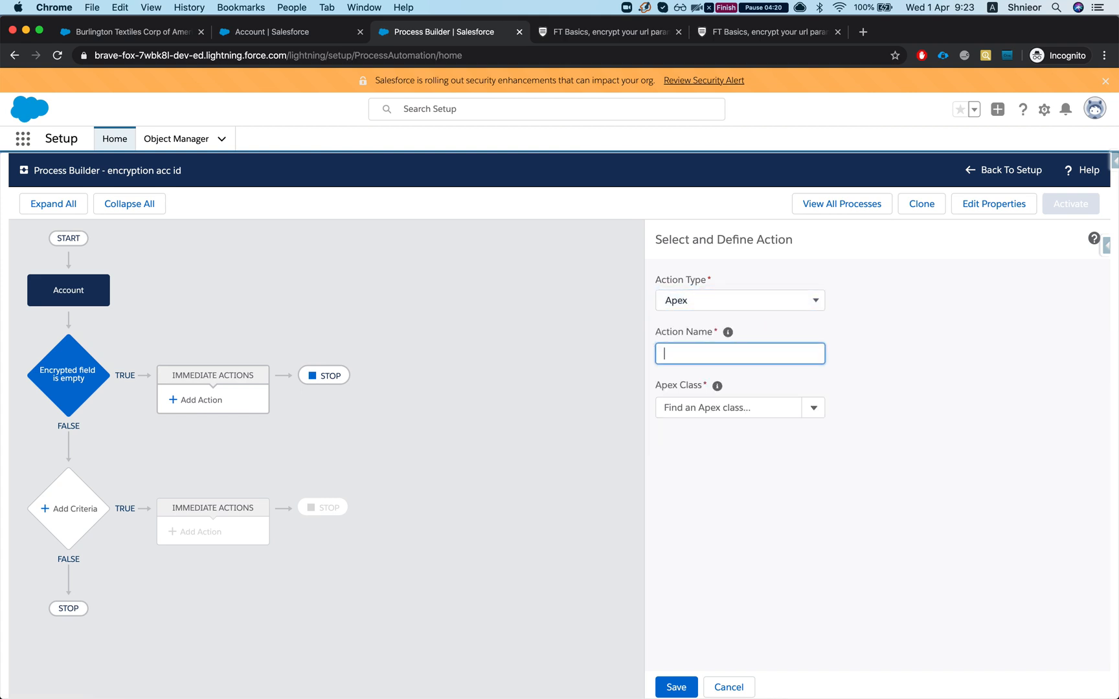
text(encrypt the acc)
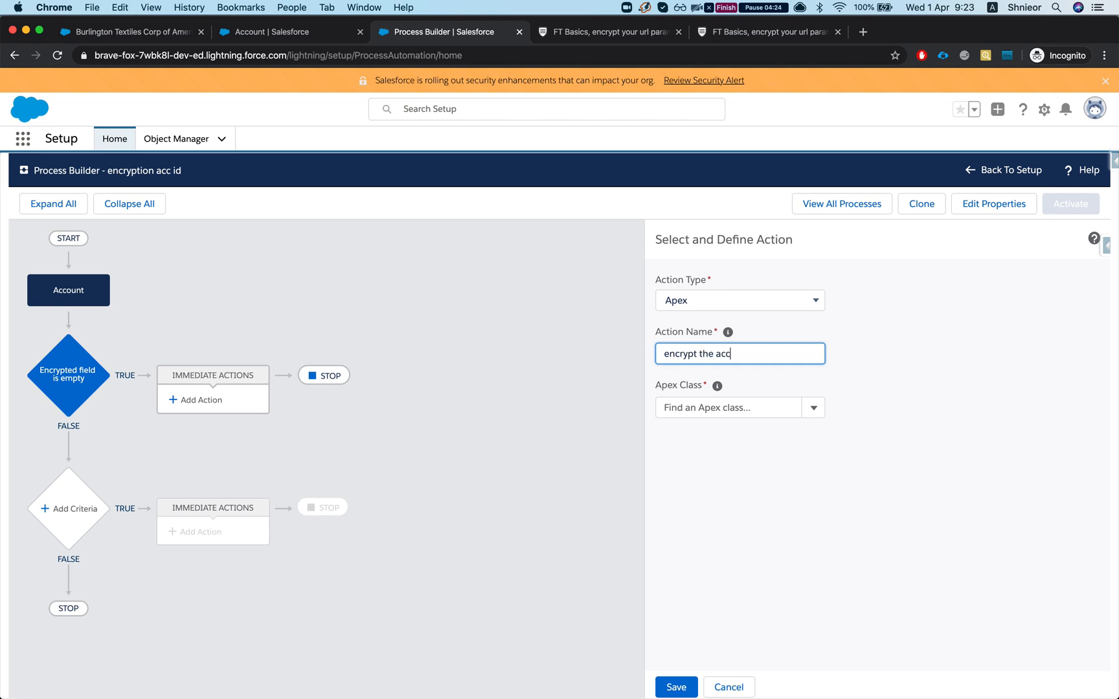
text(o)
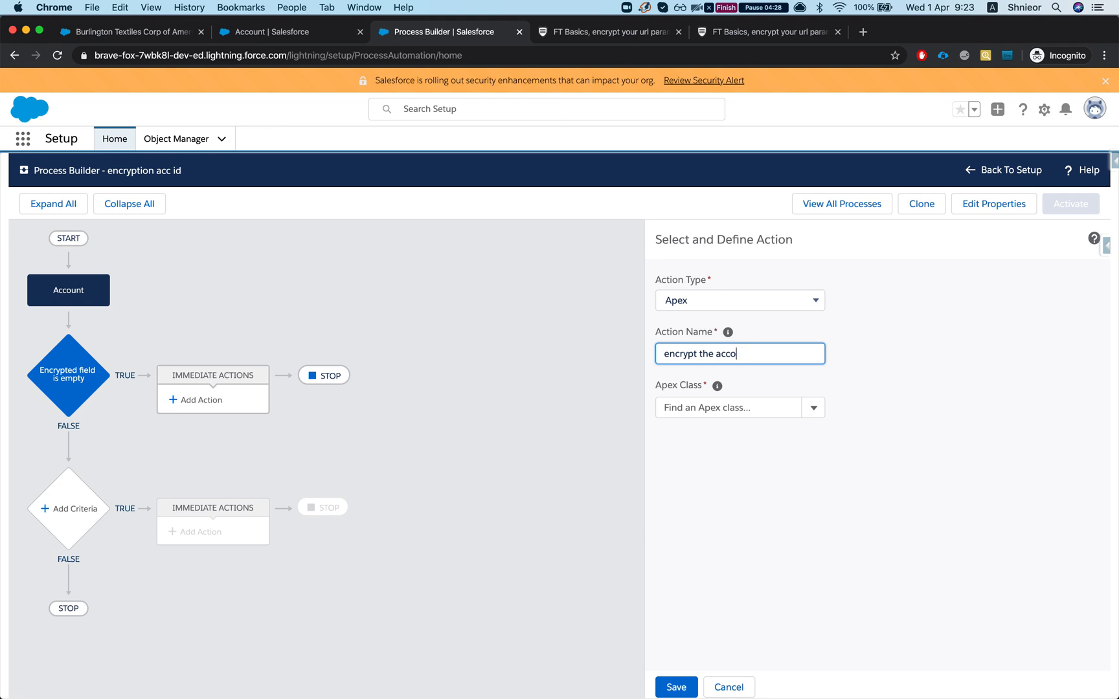
text(unt id)
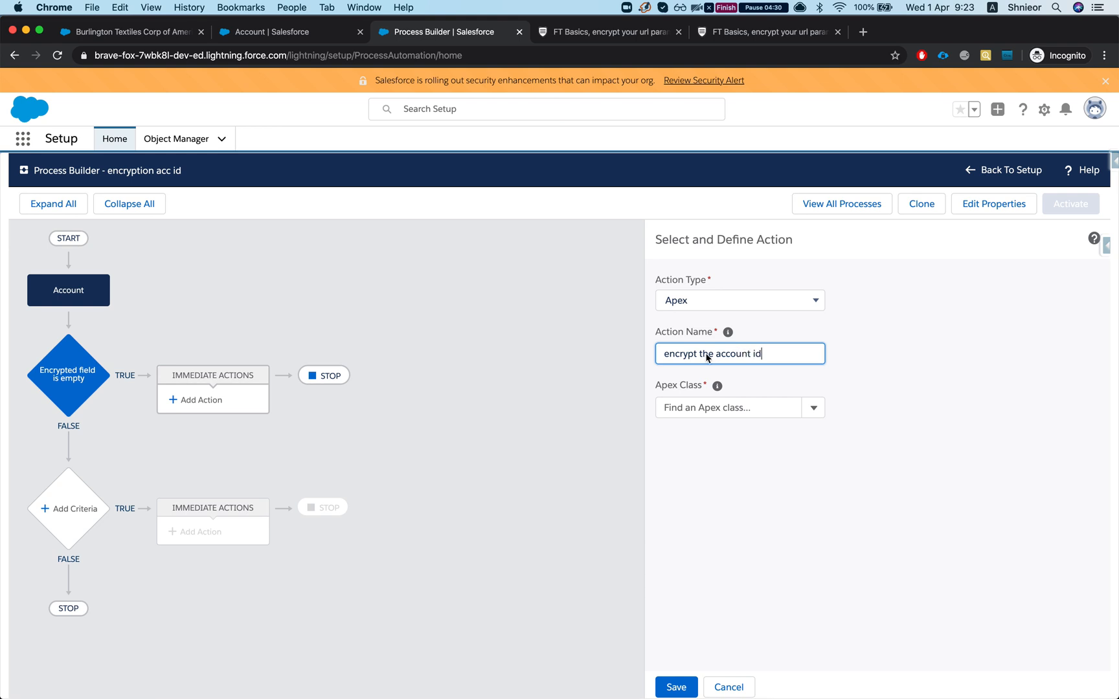
Select the FT_Encryption_Util class and set record_id to the [Account].Id field reference.
text(f)
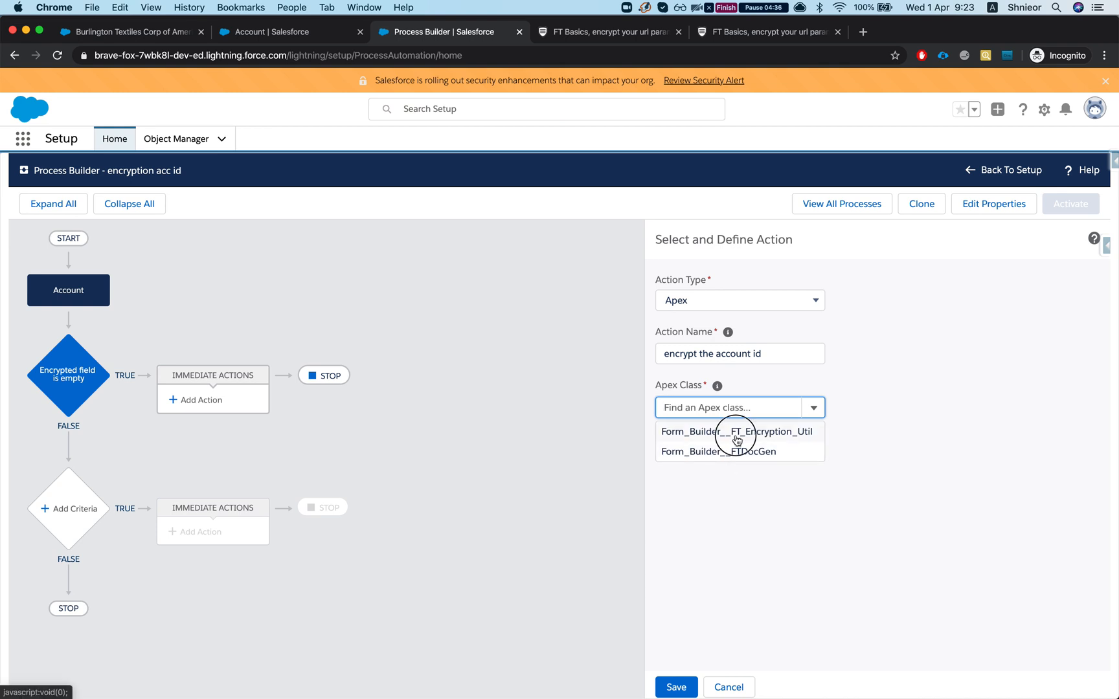
click(729, 432)
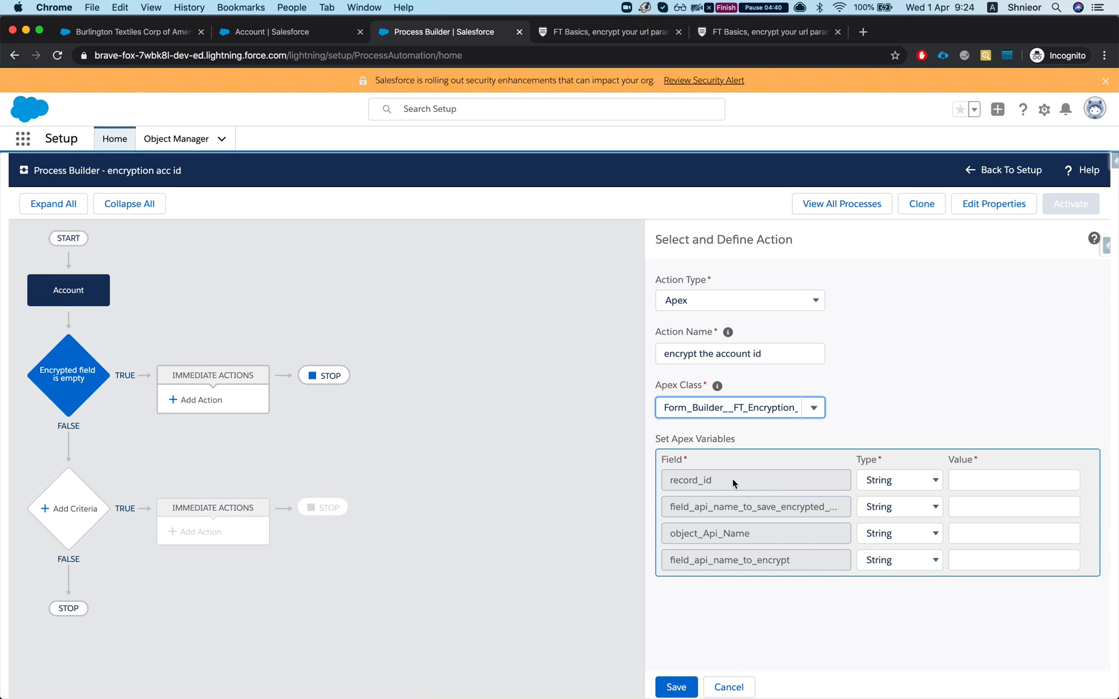
click(727, 480)
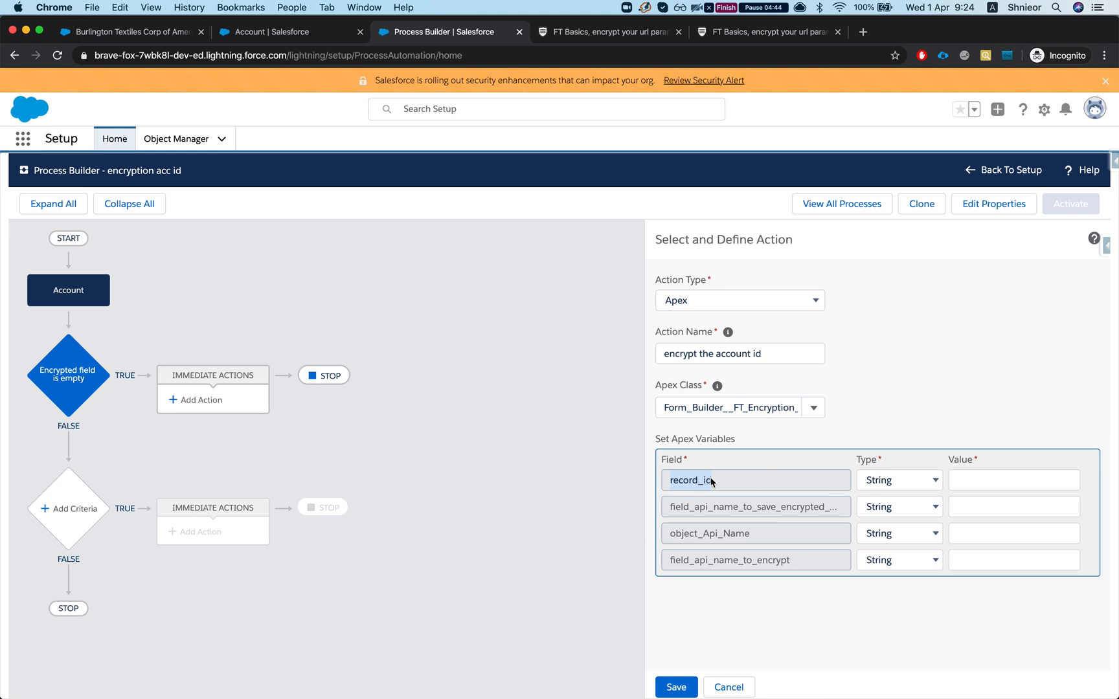
click(897, 480)
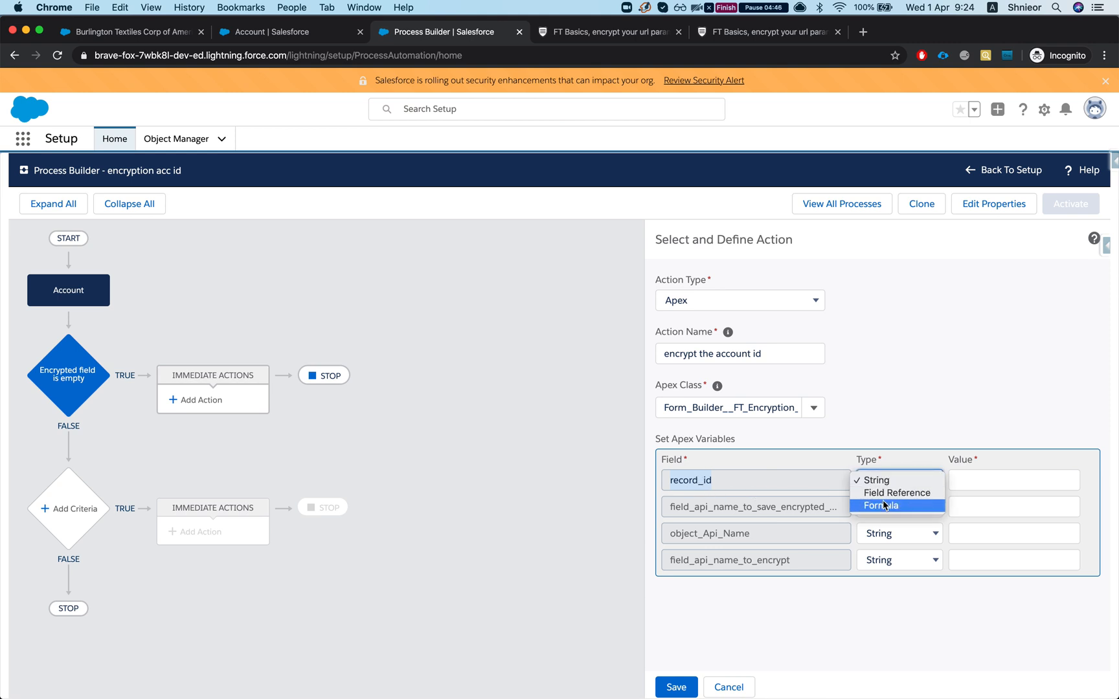
click(896, 493)
text(acc)
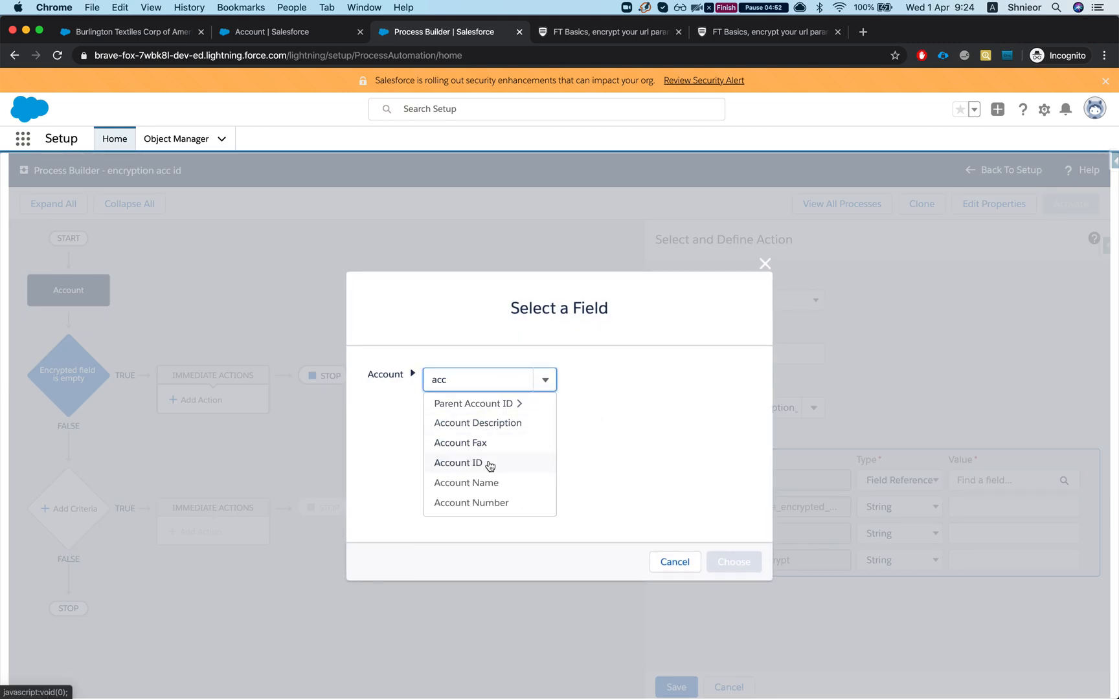
click(459, 463)
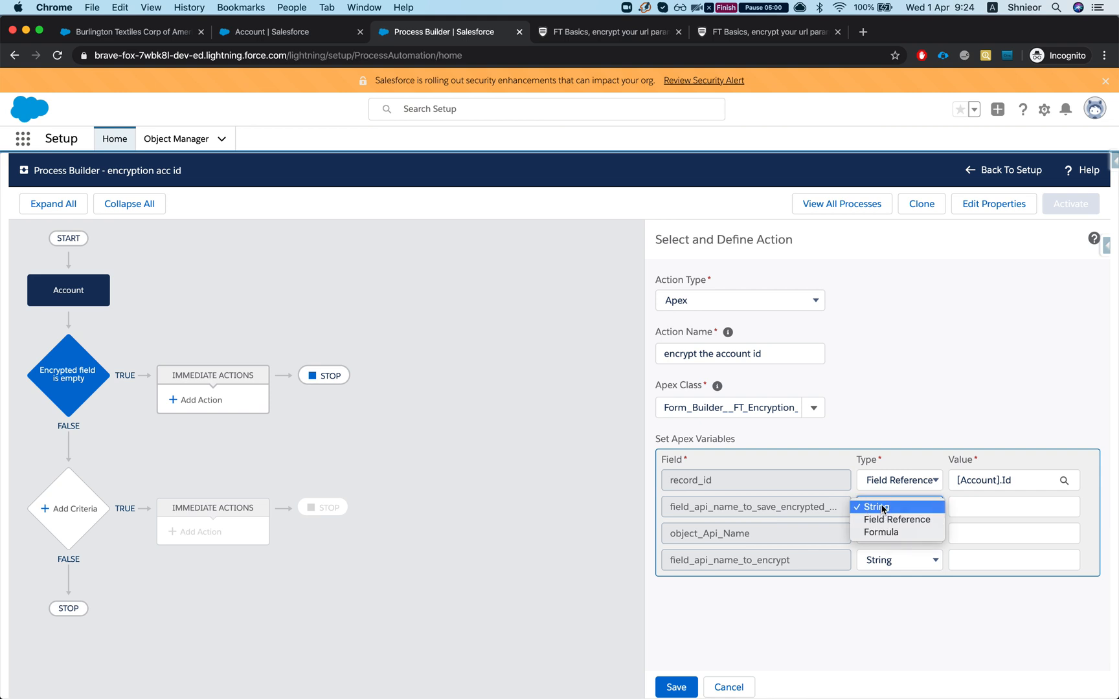
Fill the remaining variables with encrypted_acc_id__c, Account and Id.
text(encrypted_acc_id__c)
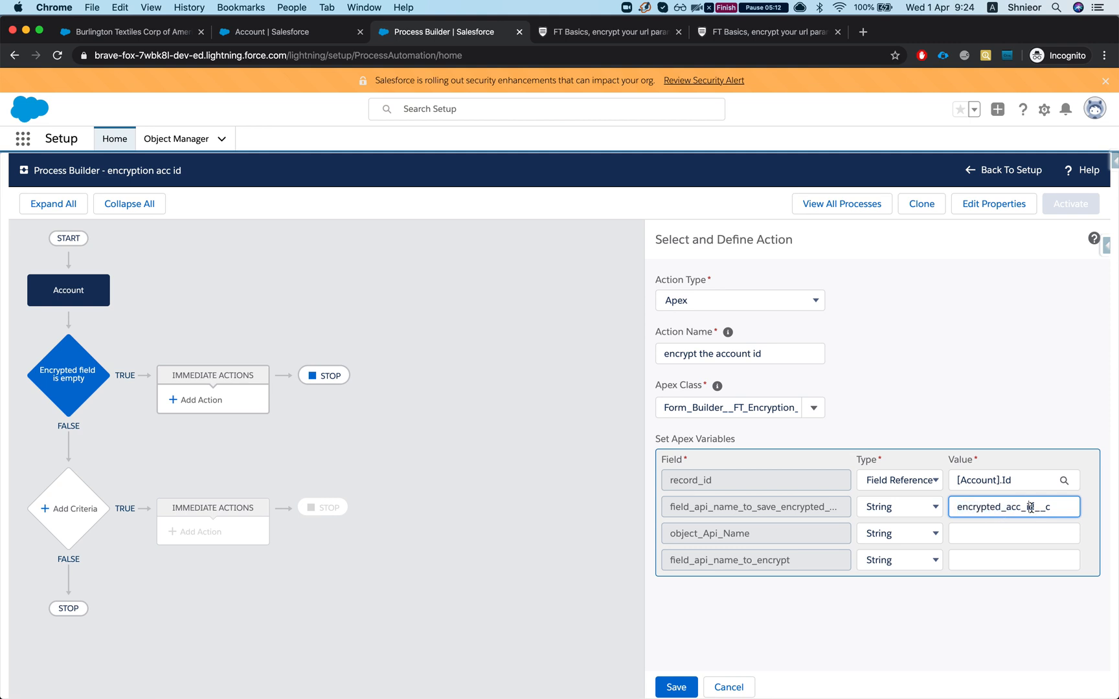
click(1013, 532)
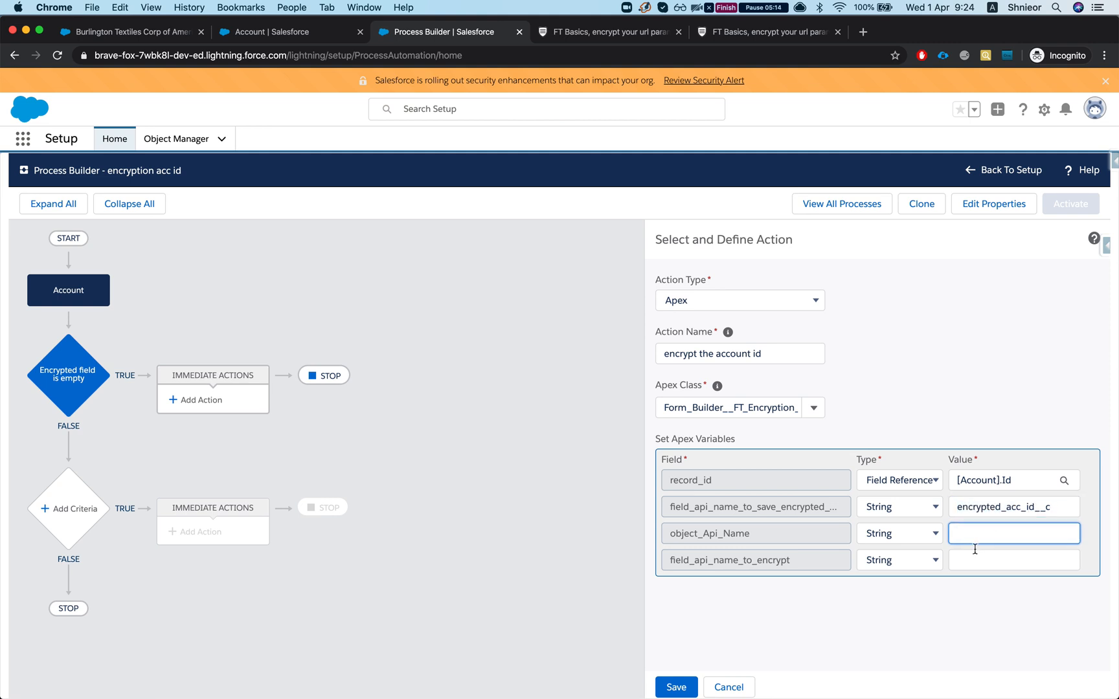
text(Account)
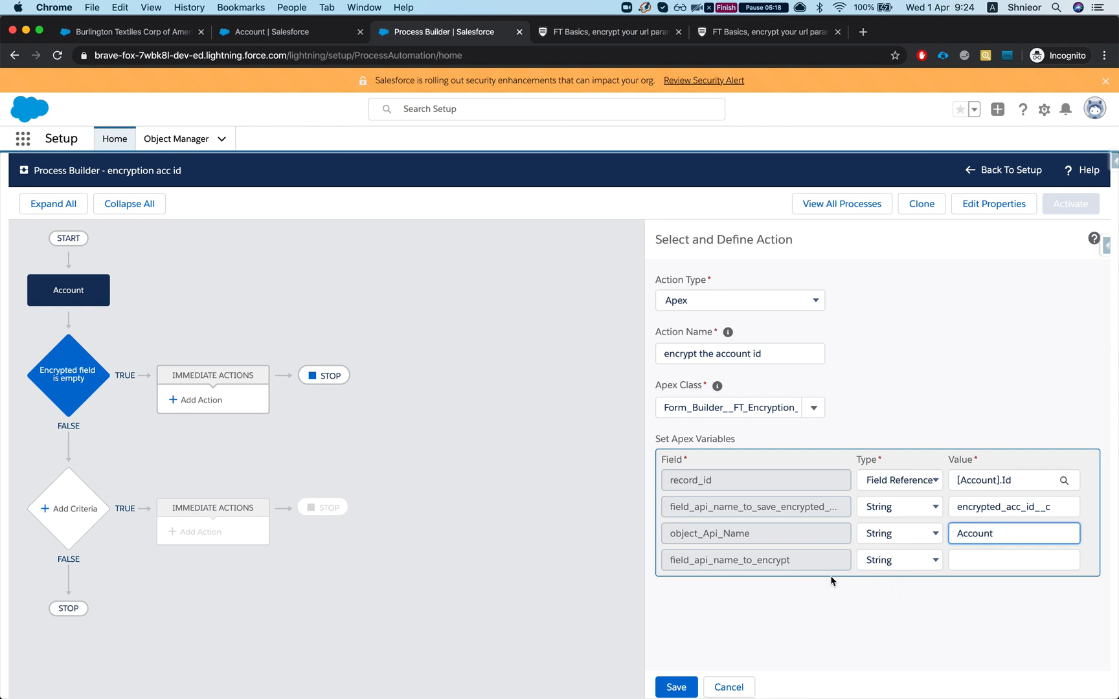
click(1014, 560)
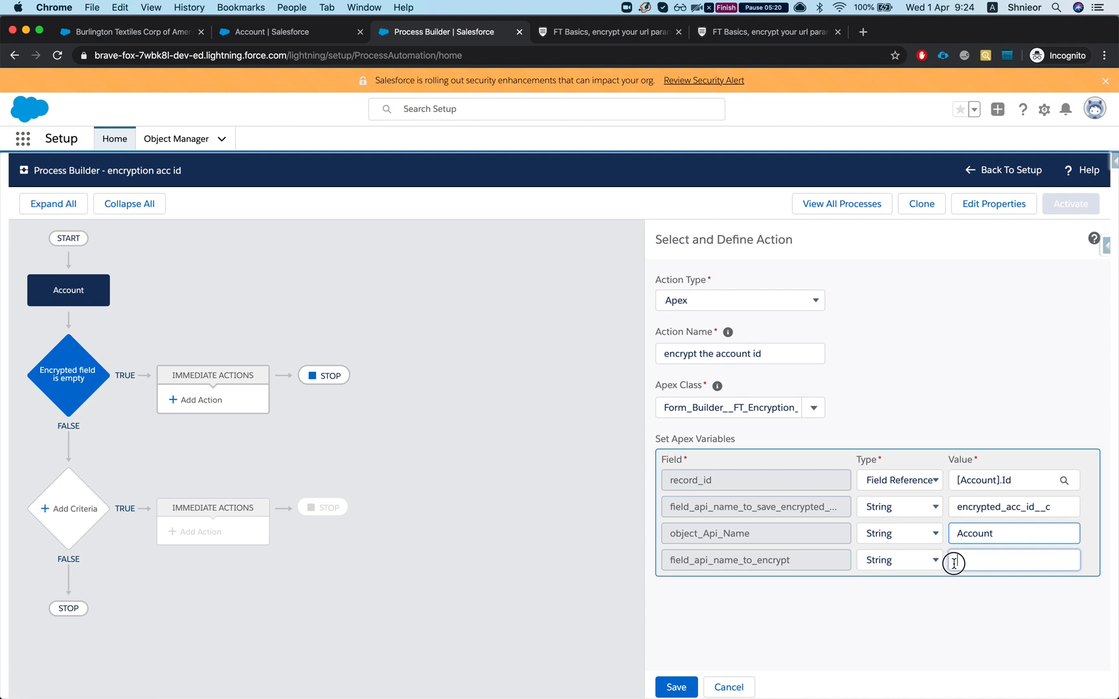
text(Id)
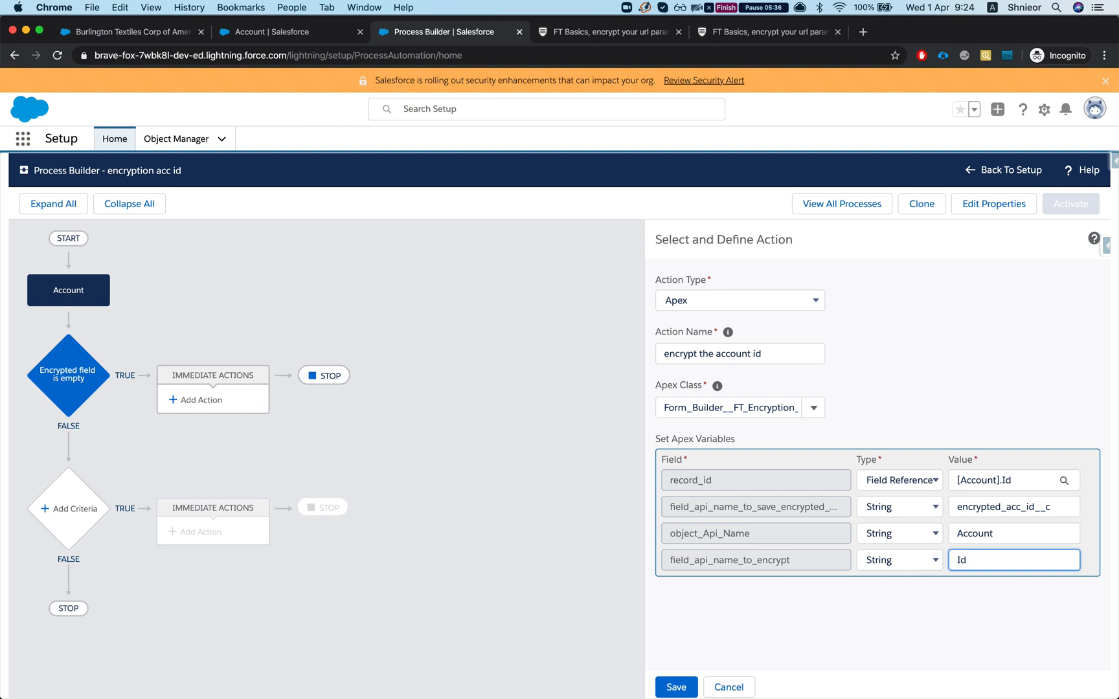
mouse_move(801, 568)
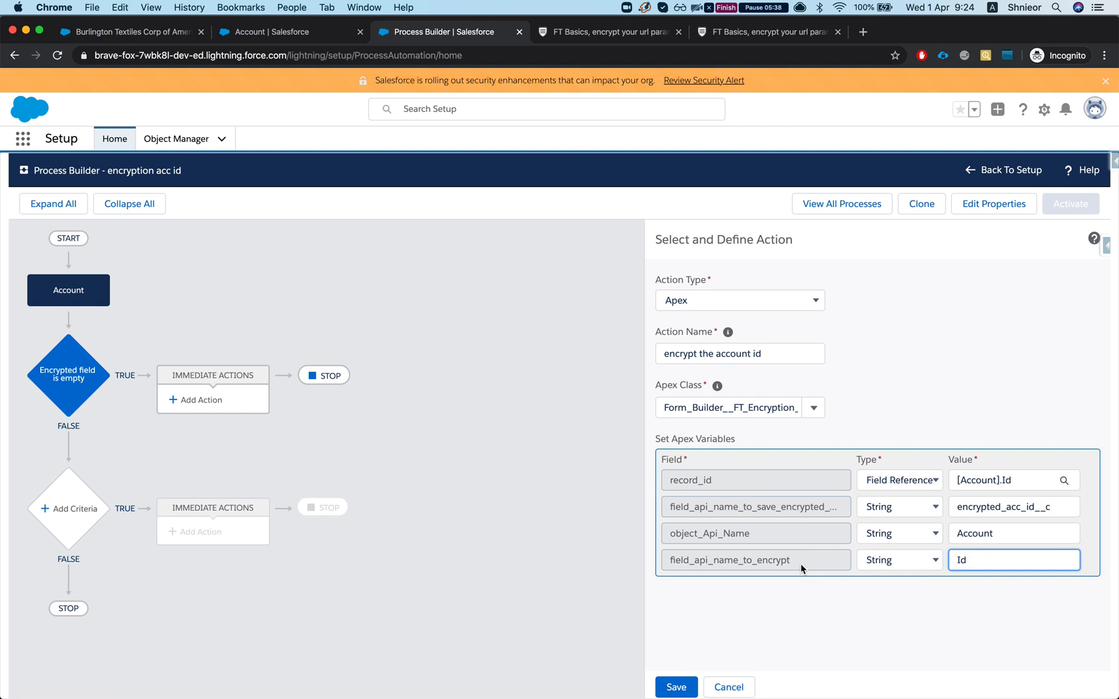
mouse_move(770, 584)
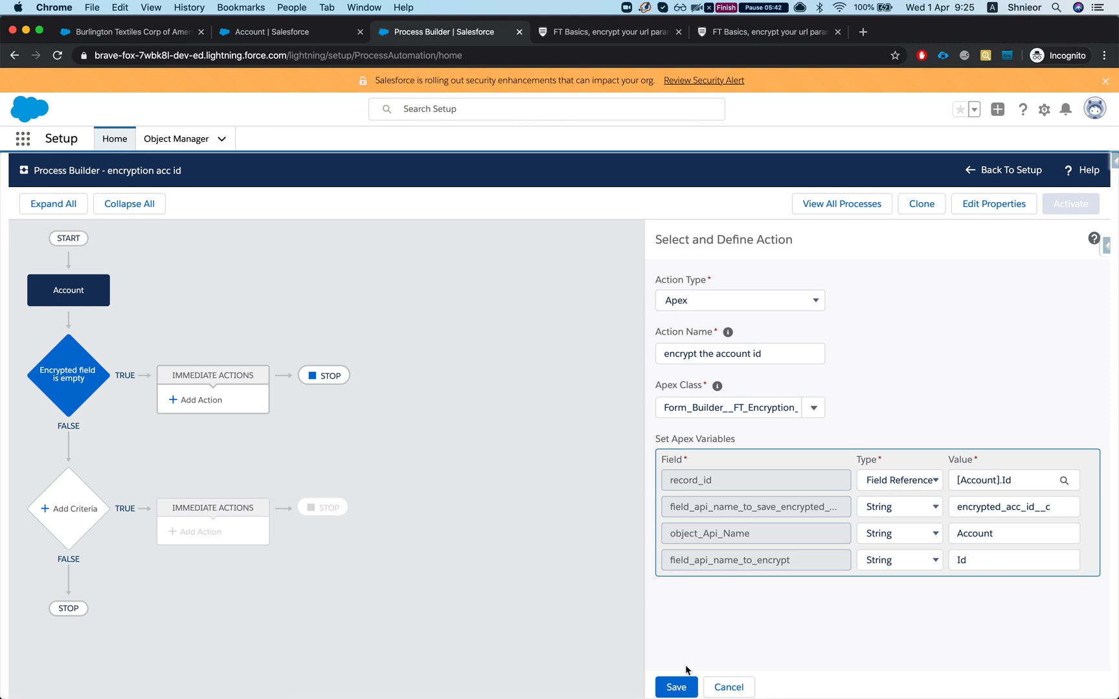
Save the encryption action, then activate the process version and confirm.
click(675, 687)
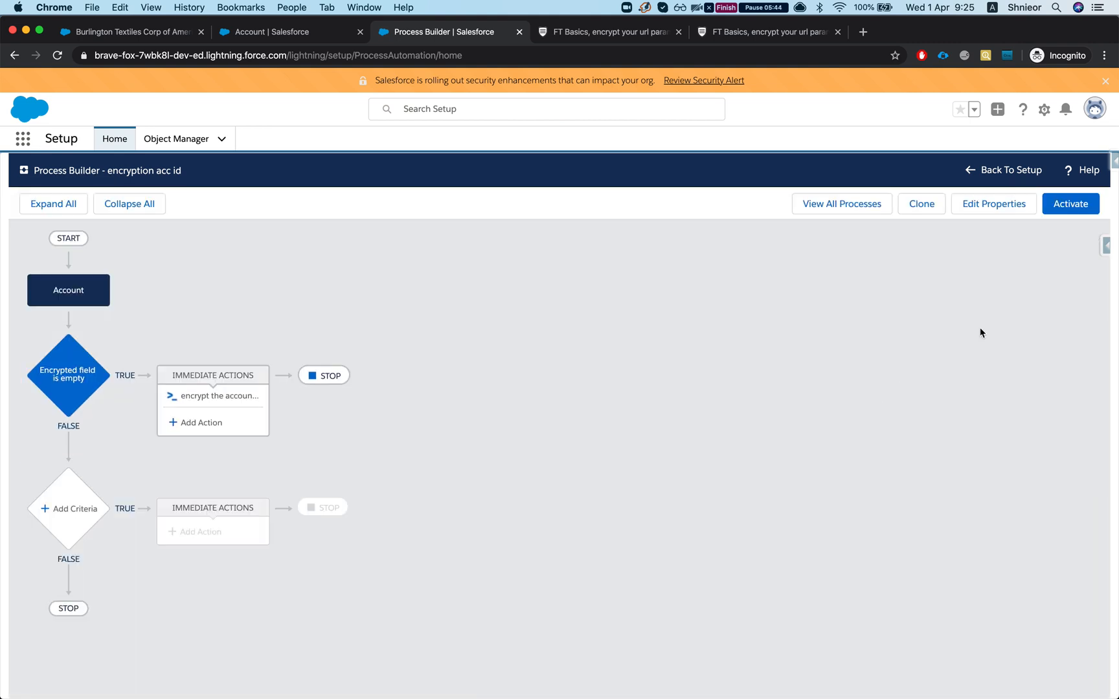
click(1069, 203)
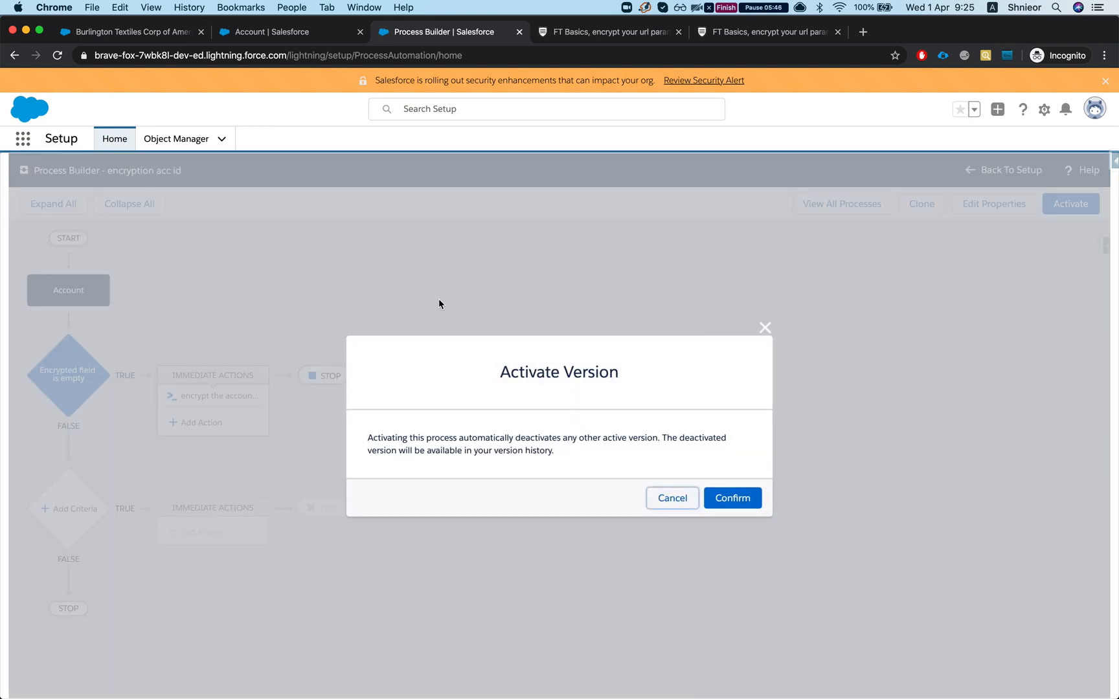
click(731, 498)
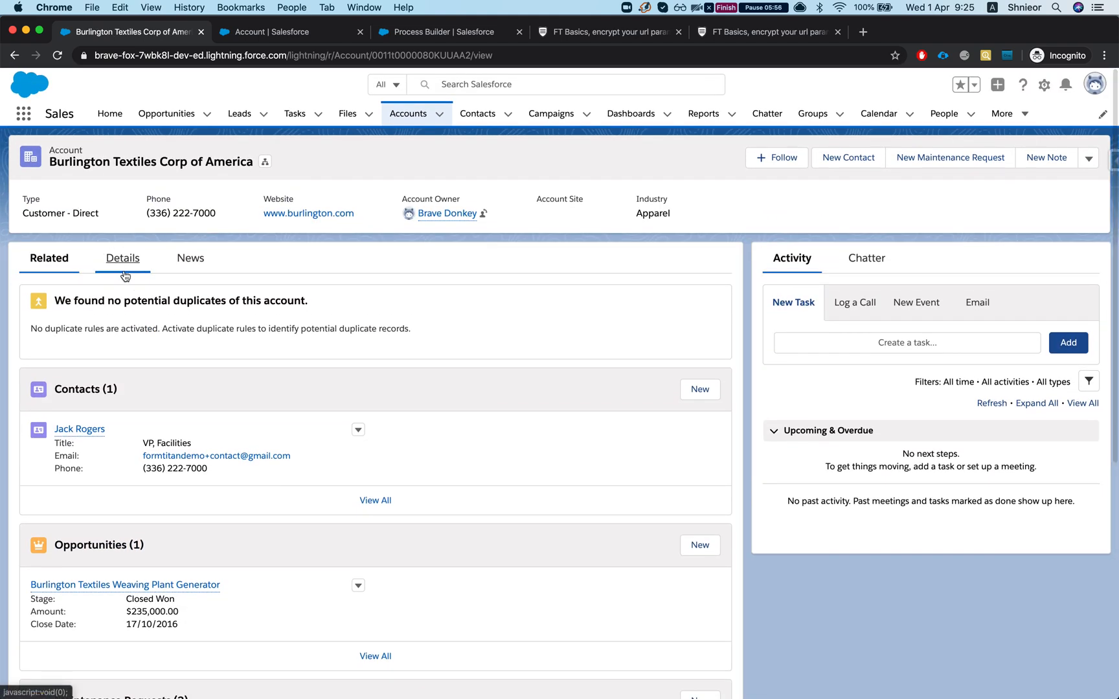
Change Burlington Textiles' Industry to Agriculture, save, and check the encrypted acc id field.
click(122, 257)
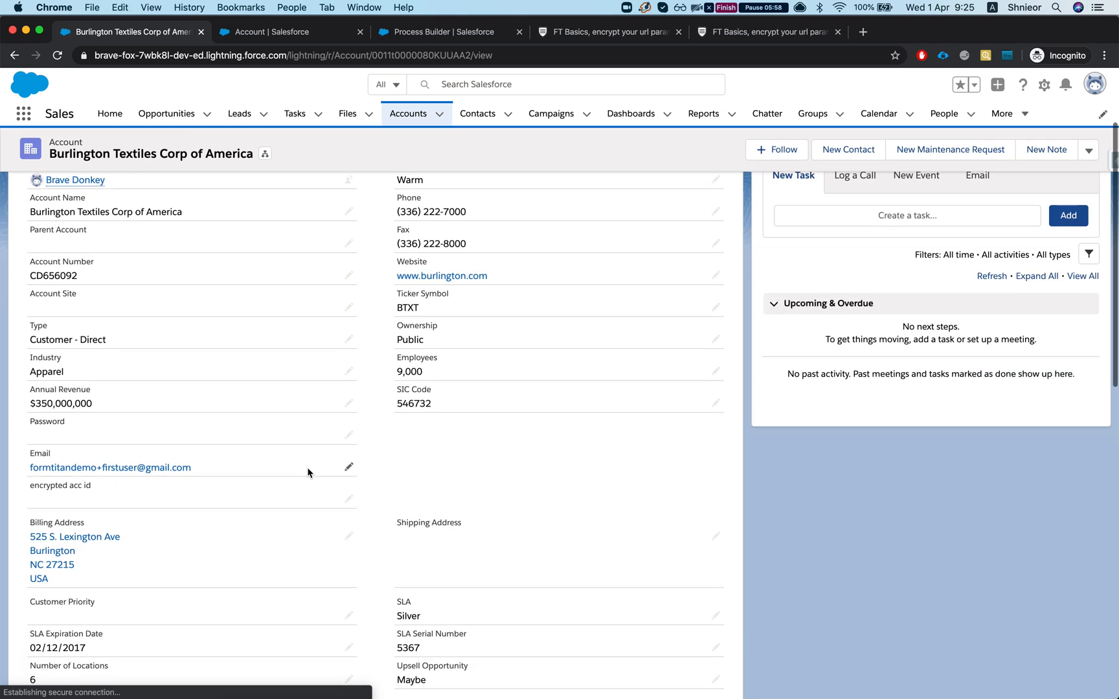
scroll(down, 3)
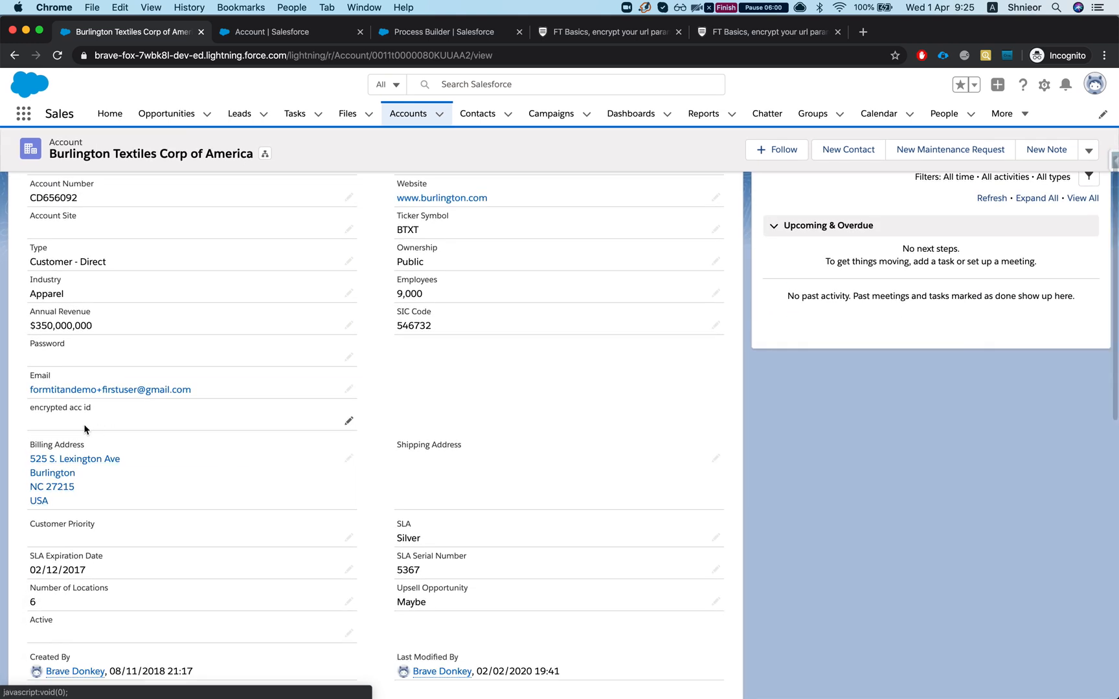
mouse_move(52, 427)
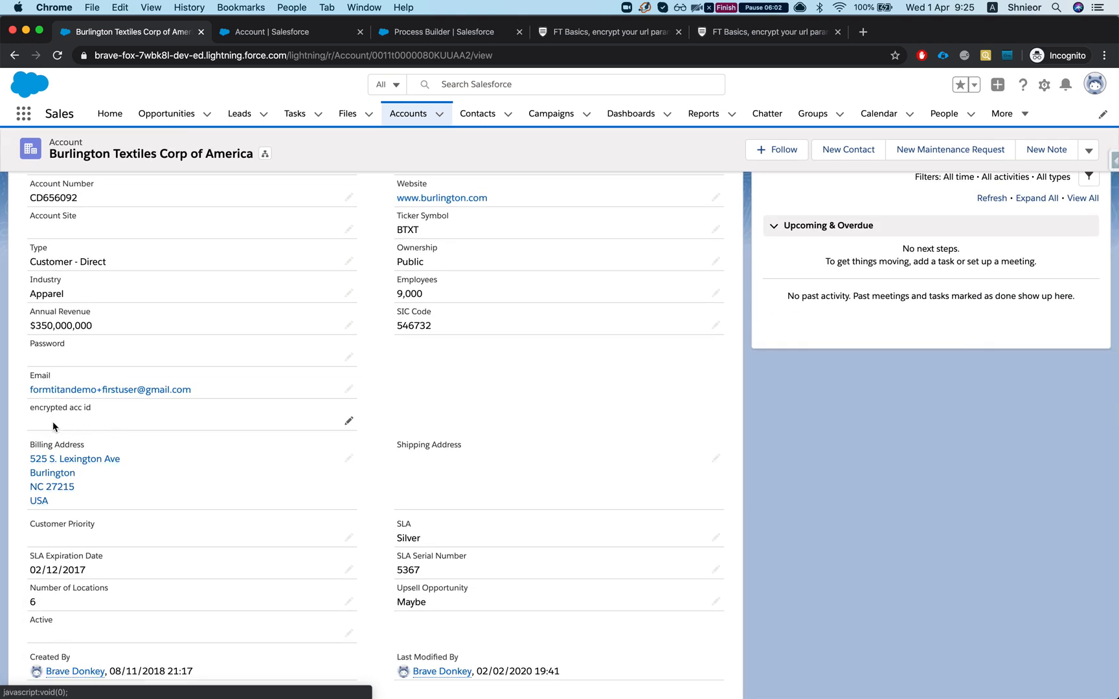
mouse_move(91, 425)
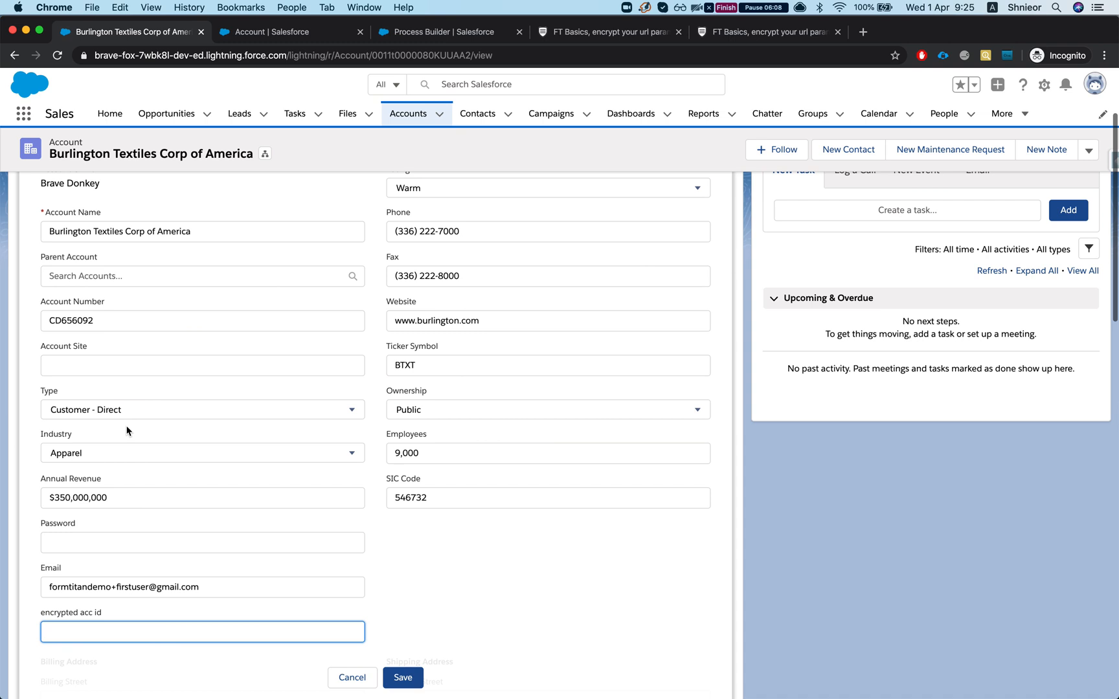
click(202, 452)
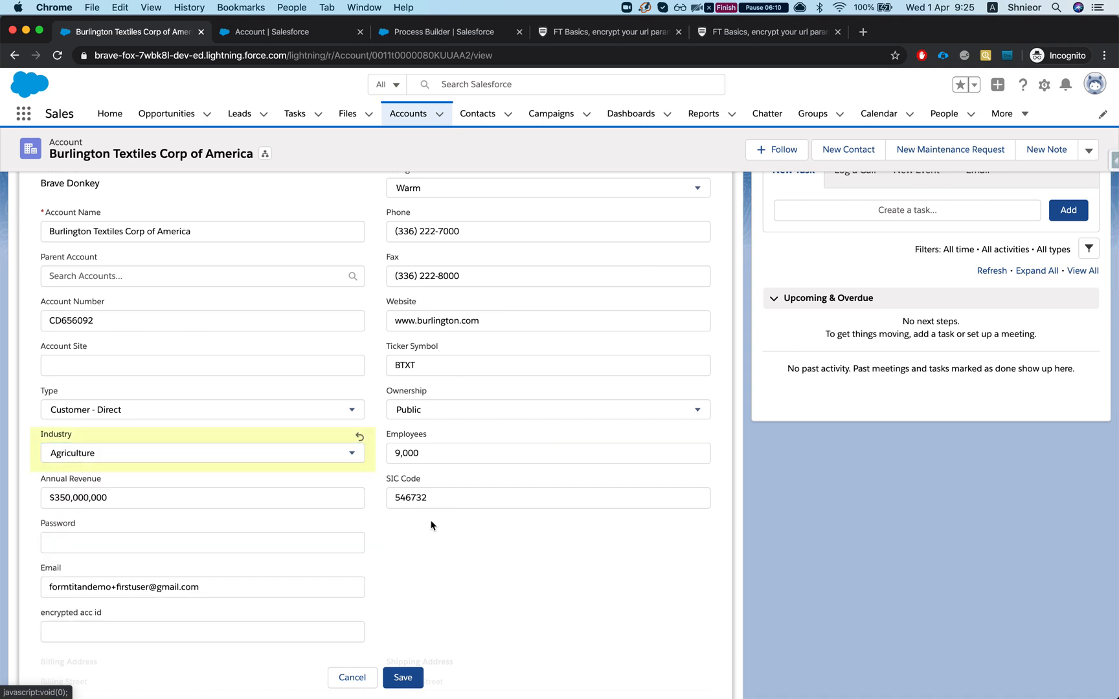
click(401, 677)
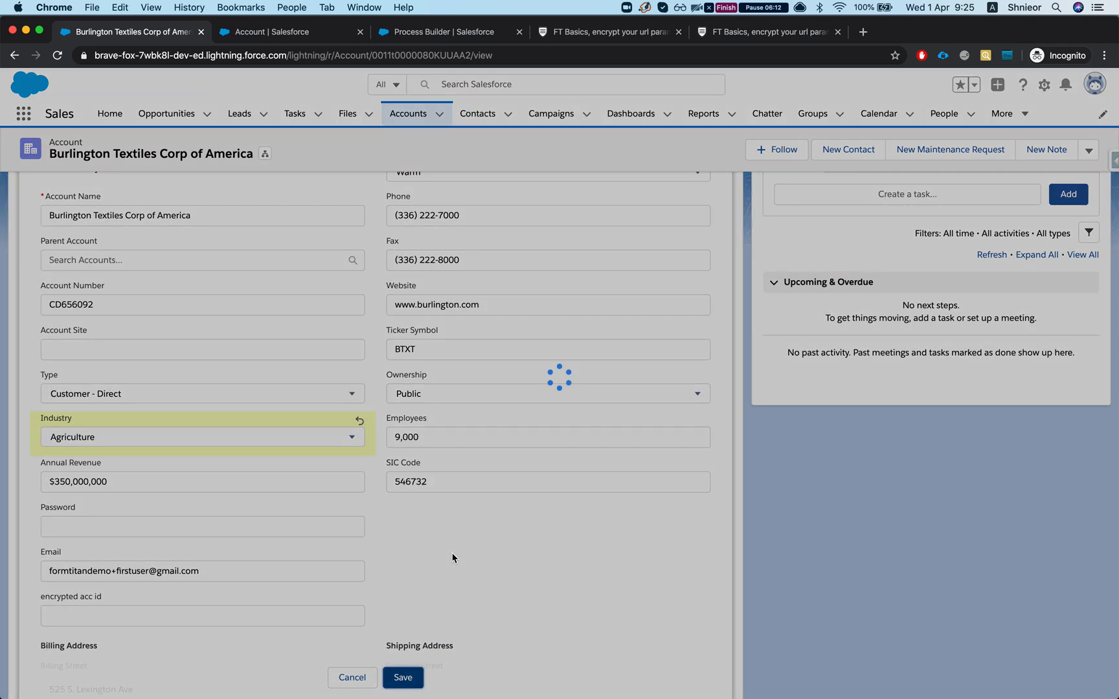
click(403, 677)
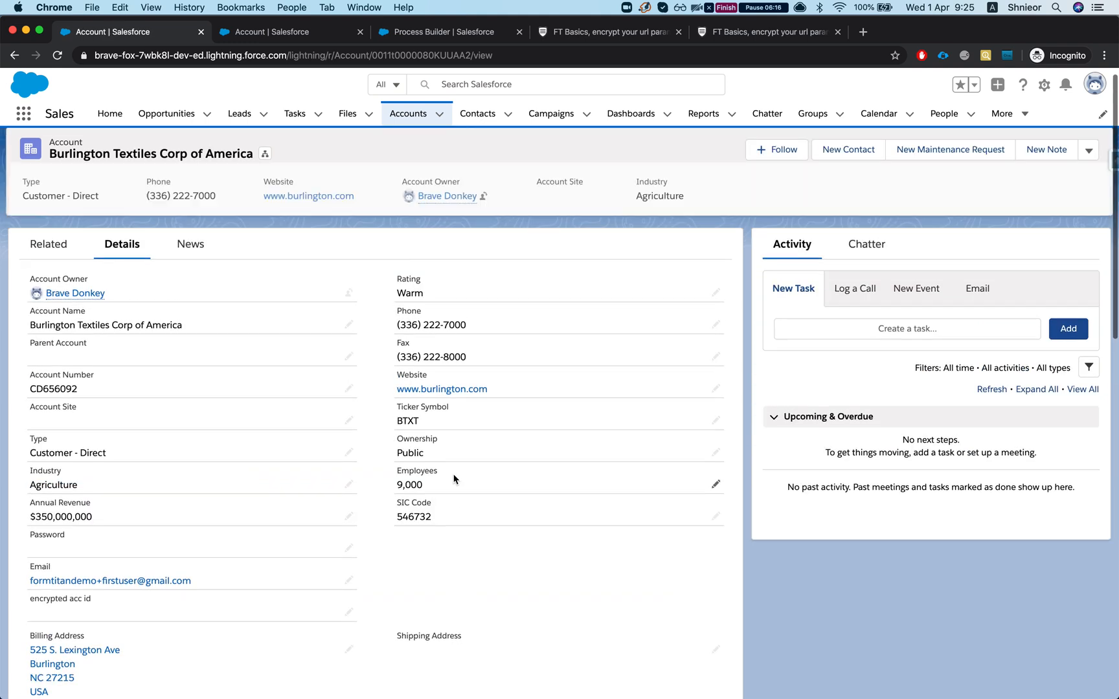
scroll(down, 3)
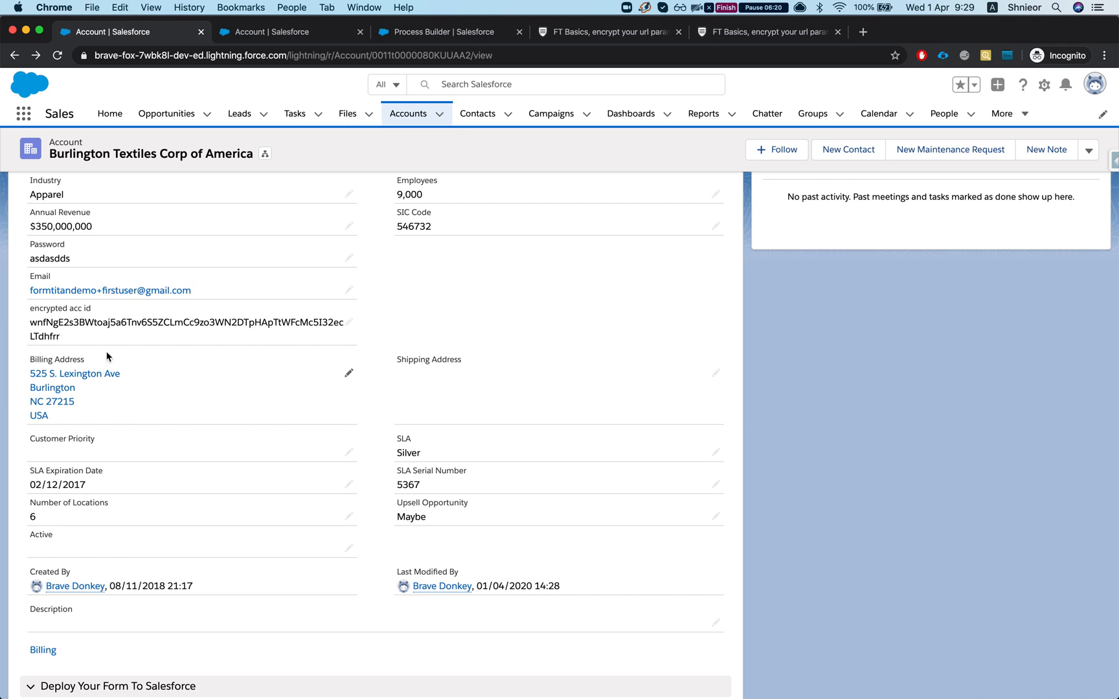
mouse_move(143, 355)
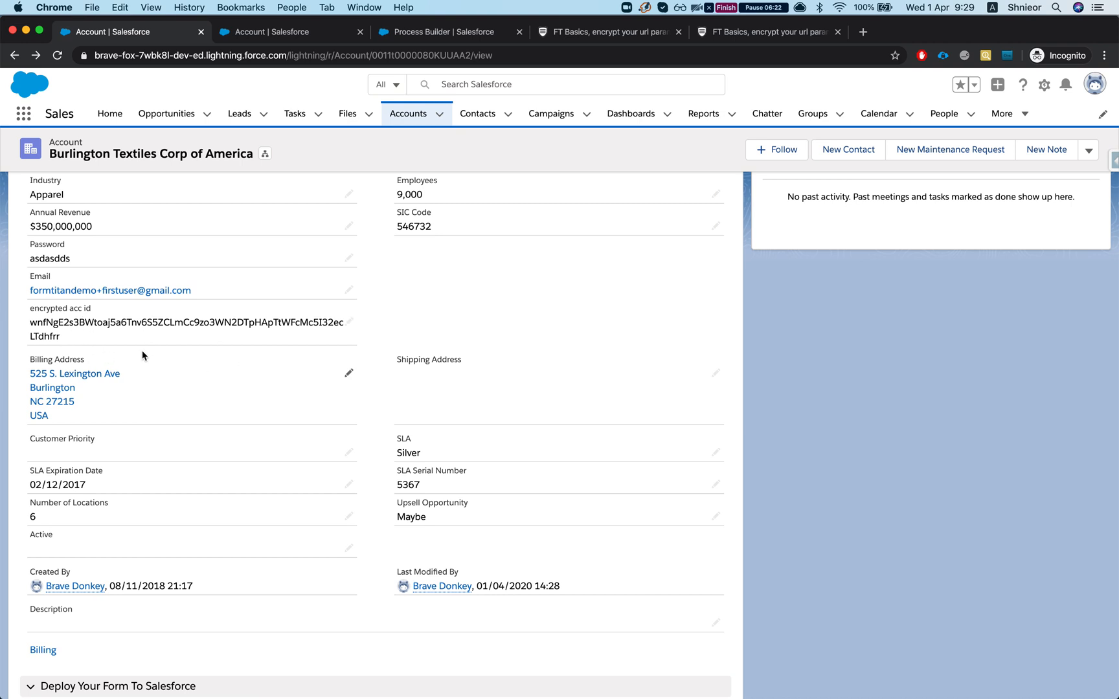
mouse_move(109, 343)
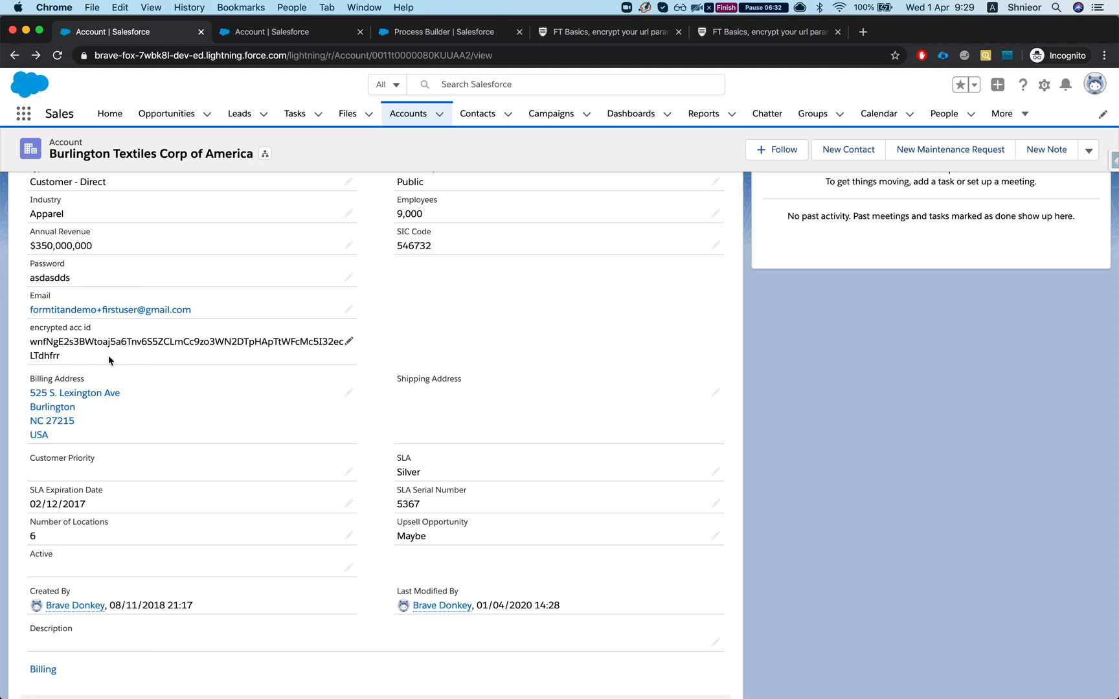
mouse_move(188, 337)
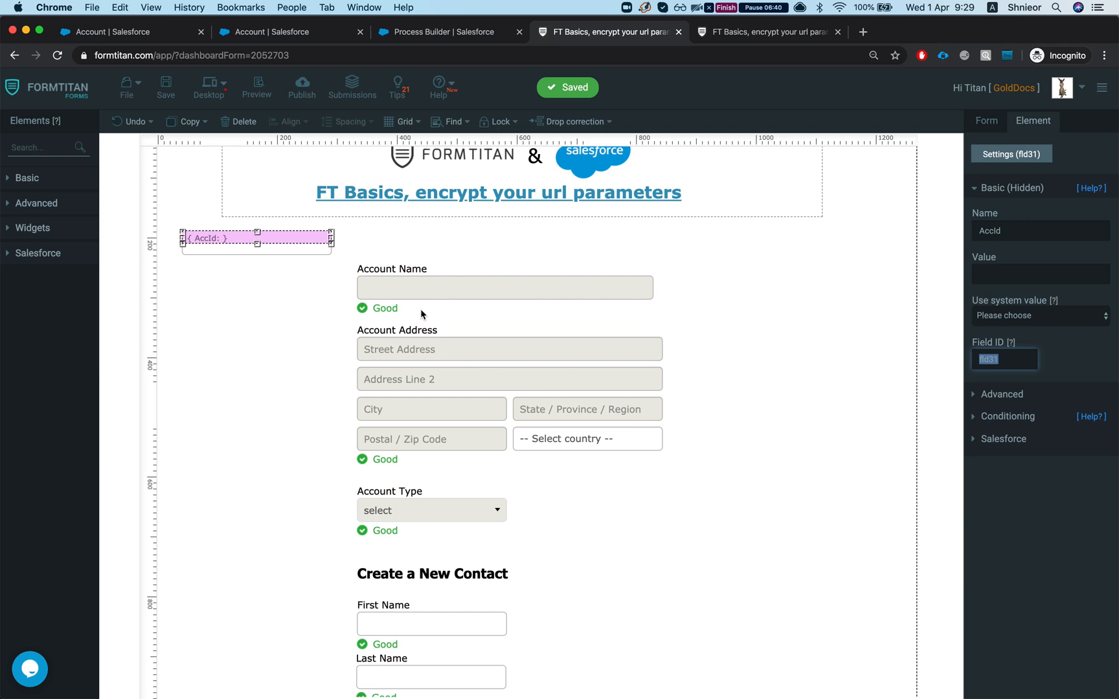
Switch the Account Get condition field from Account ID to encrypted acc id and apply.
click(986, 121)
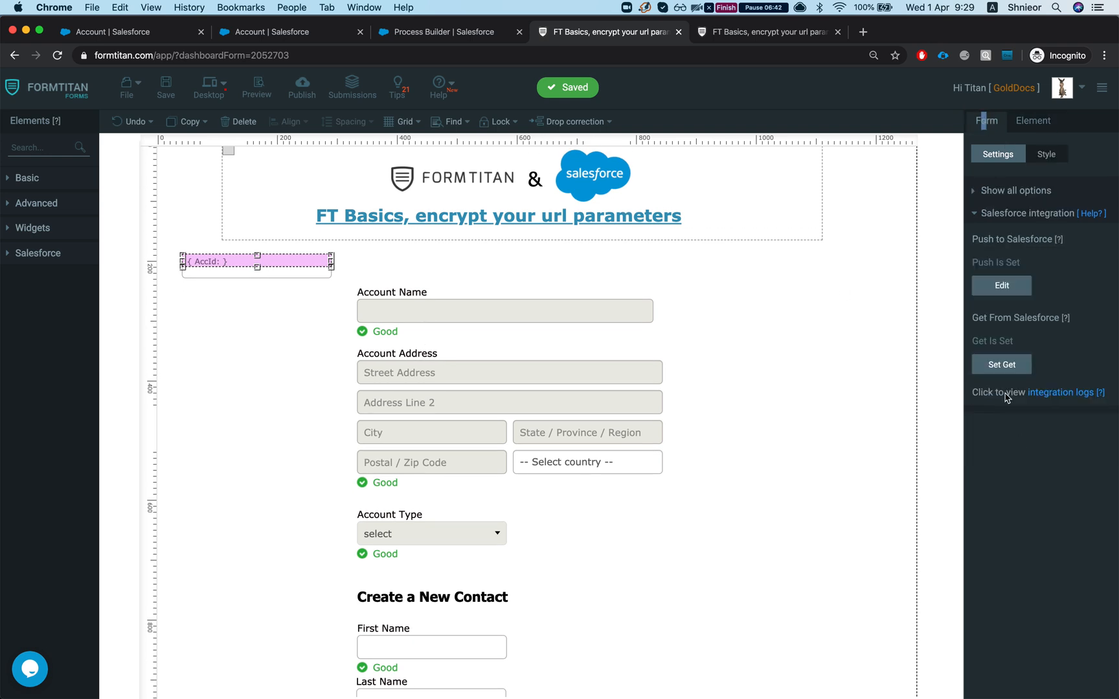
click(1001, 364)
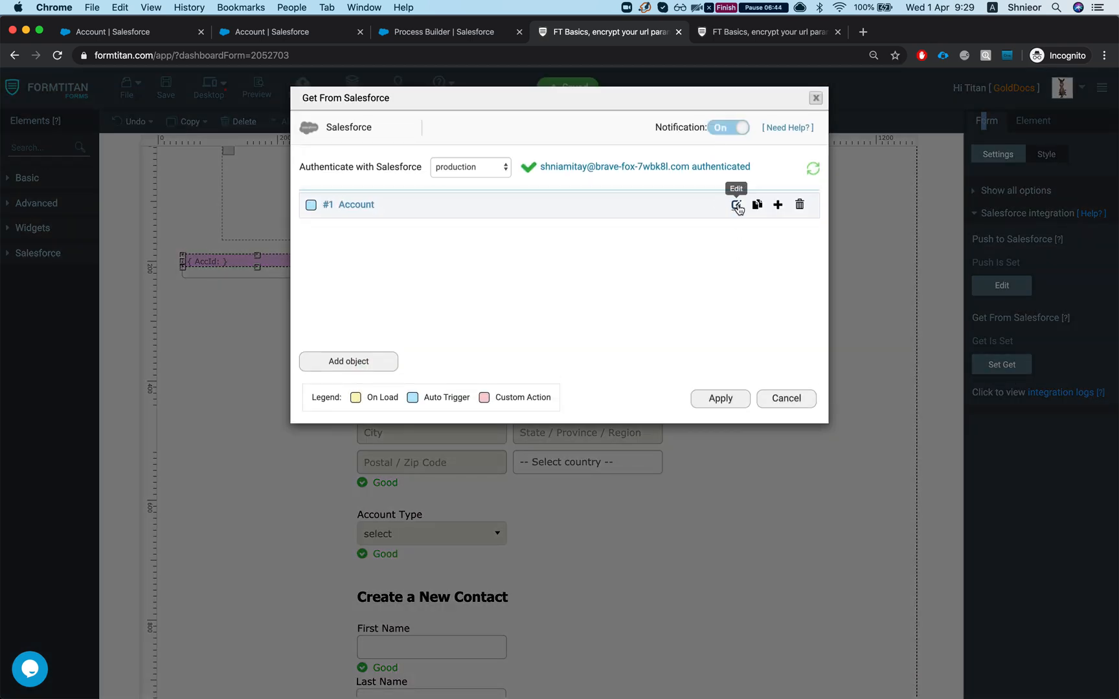
click(738, 204)
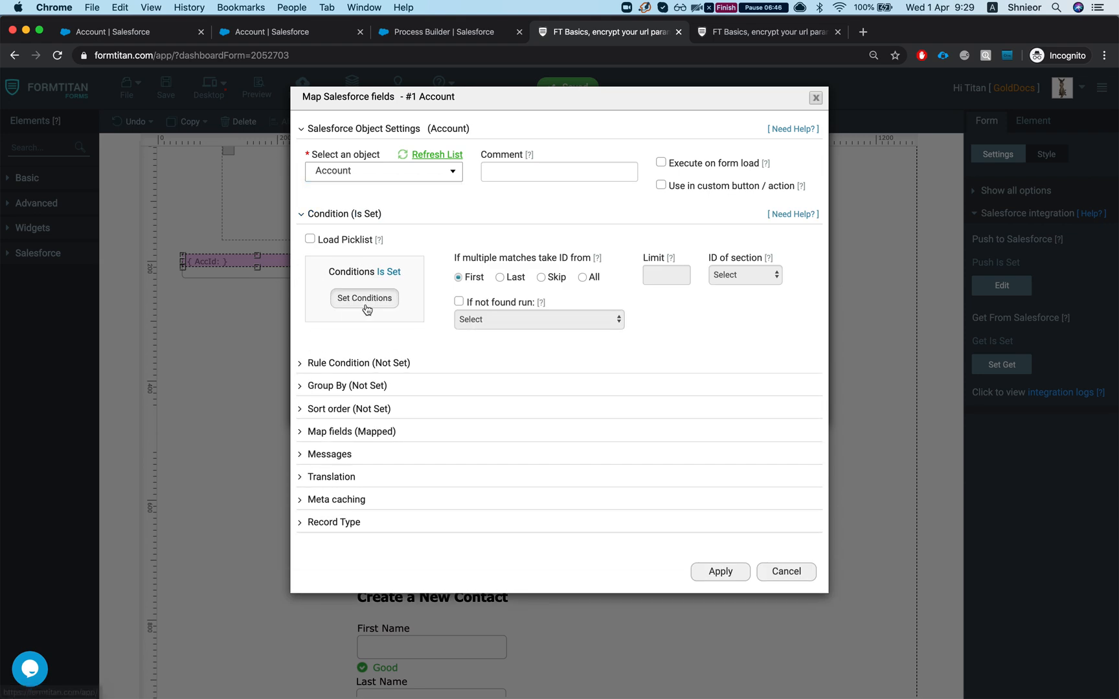
click(364, 298)
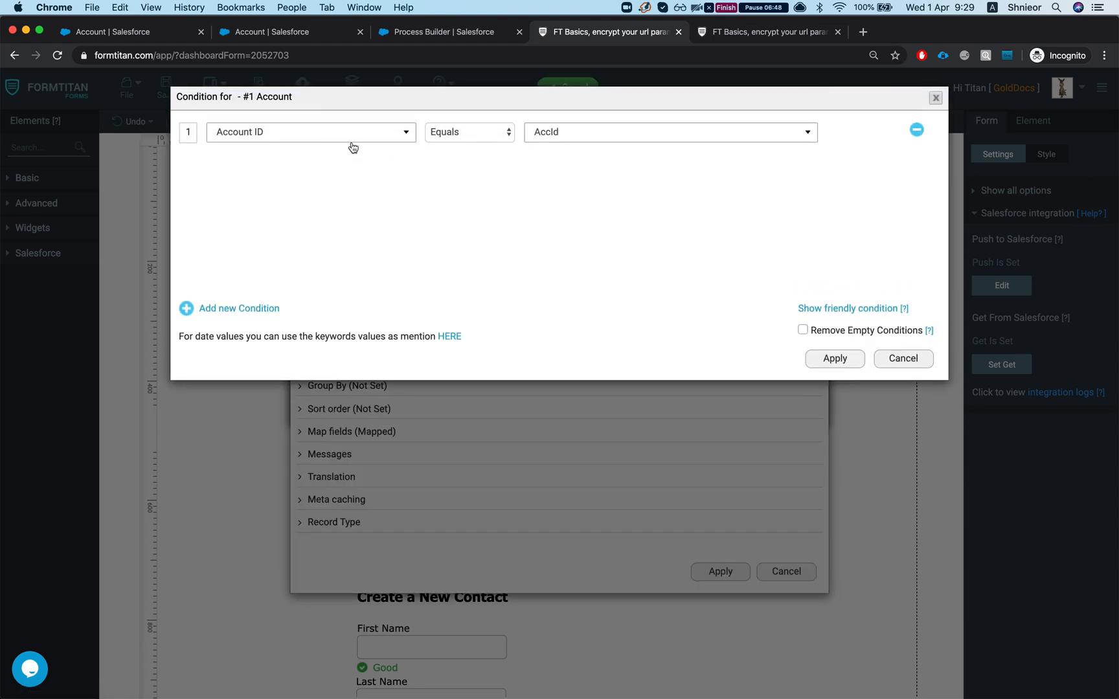
click(310, 132)
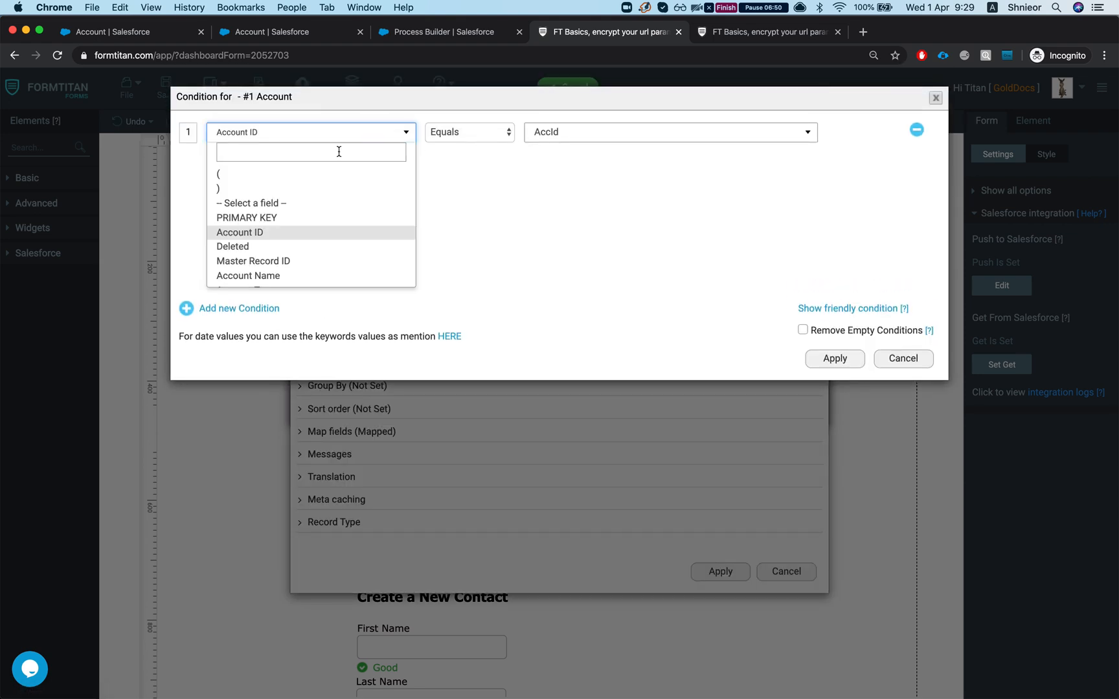
text(enc)
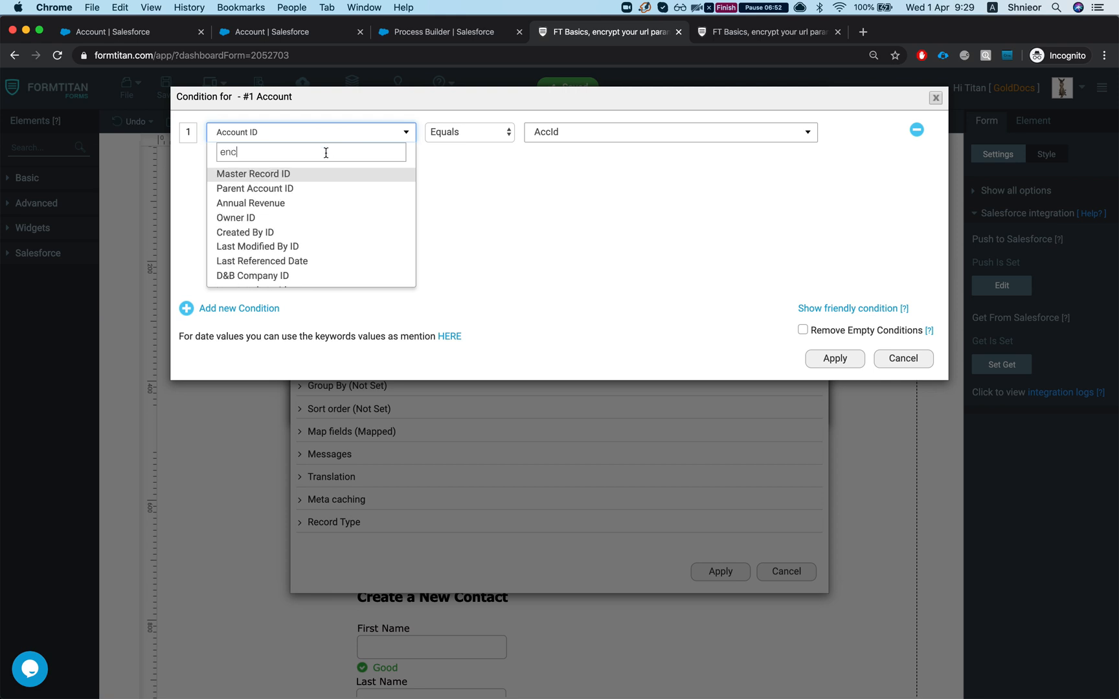
mouse_move(324, 176)
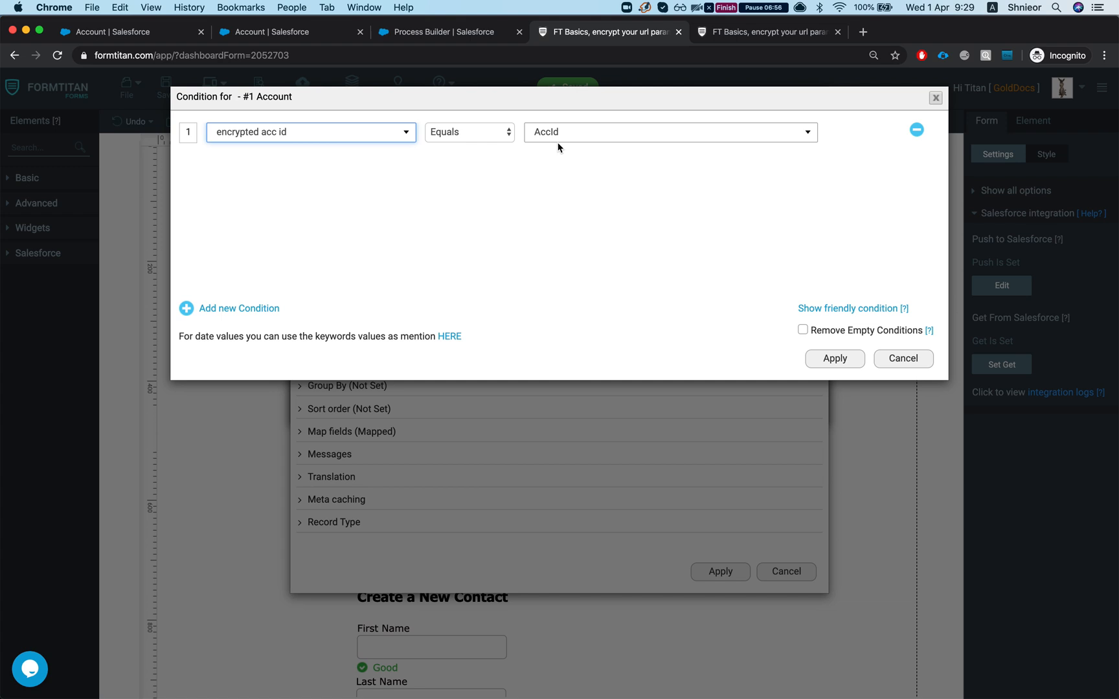
click(832, 358)
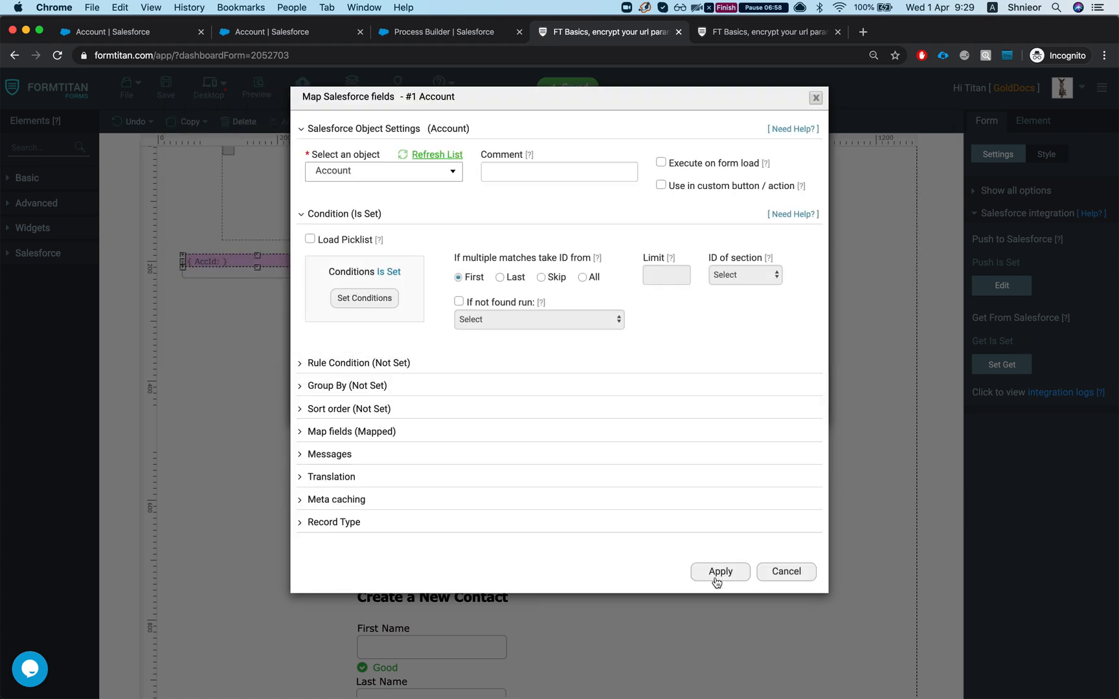
click(720, 571)
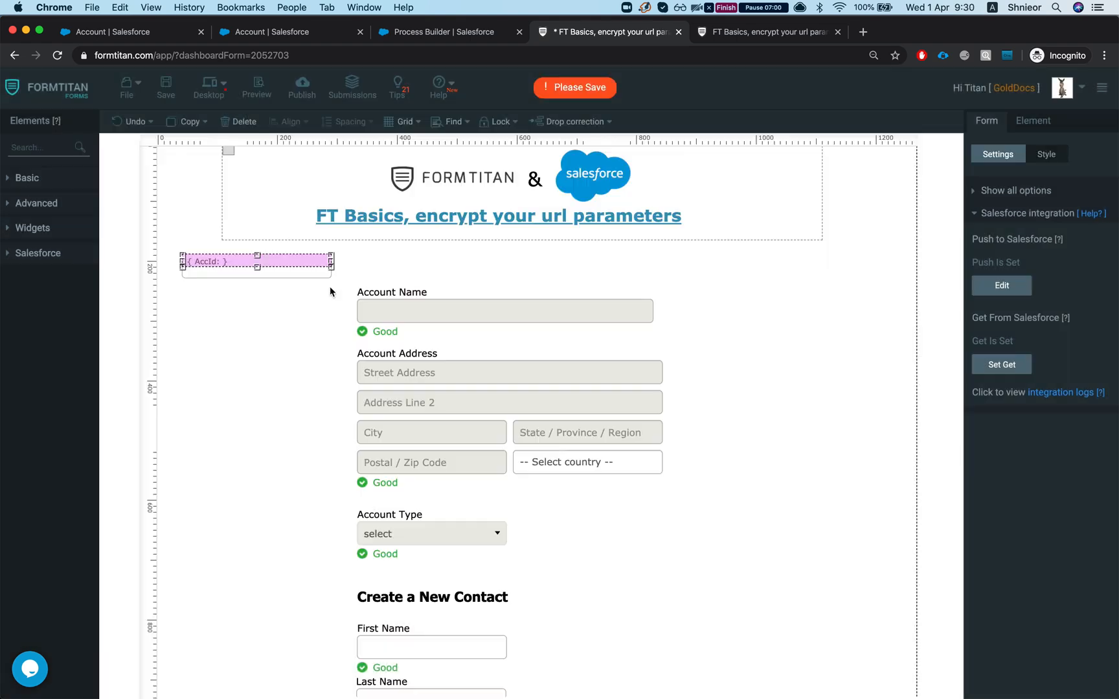
Deselect the AccId element and bring up the encrypted acc id field definition.
click(255, 265)
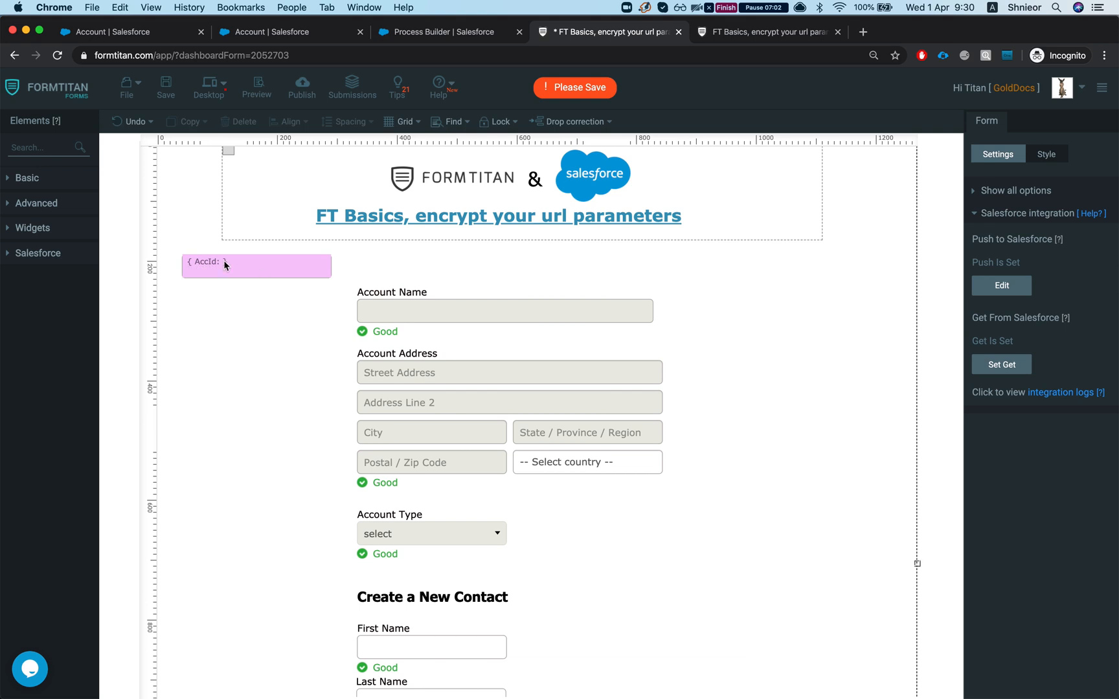
click(257, 266)
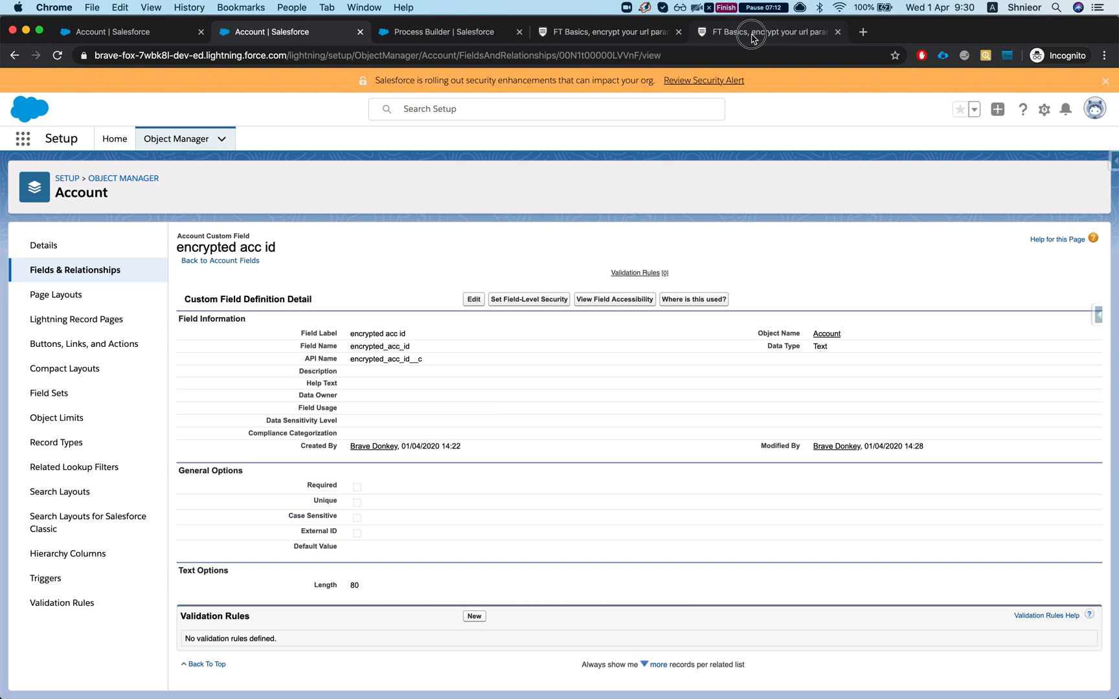
Copy the account's encrypted acc id value into the live form's fld31 URL parameter.
click(768, 31)
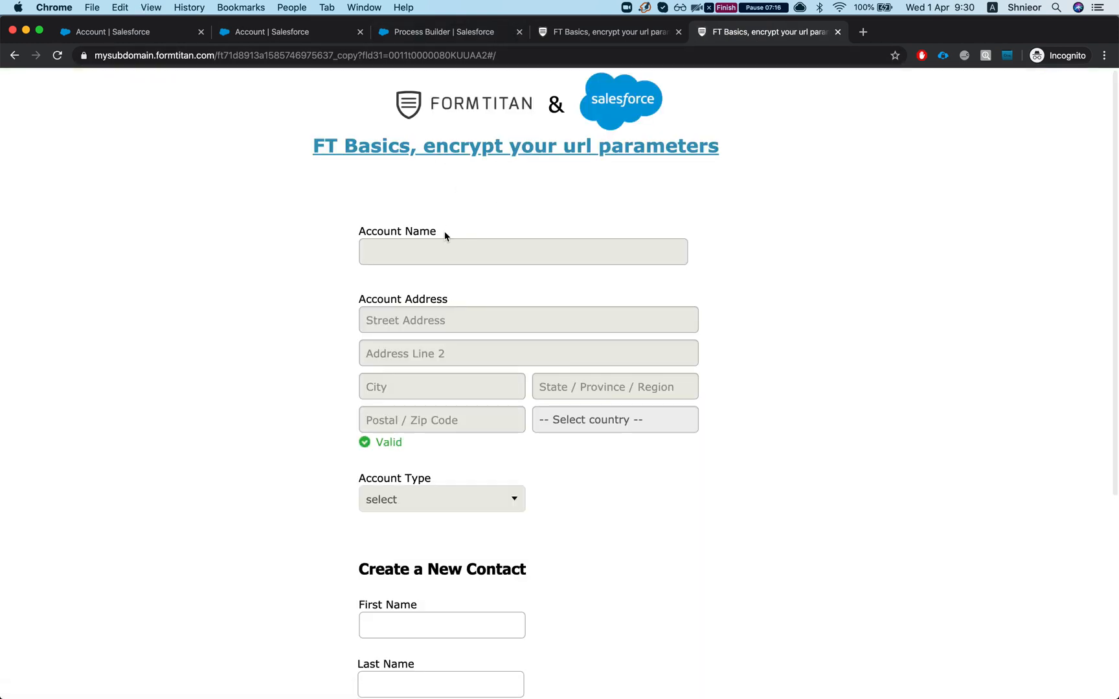
mouse_move(384, 114)
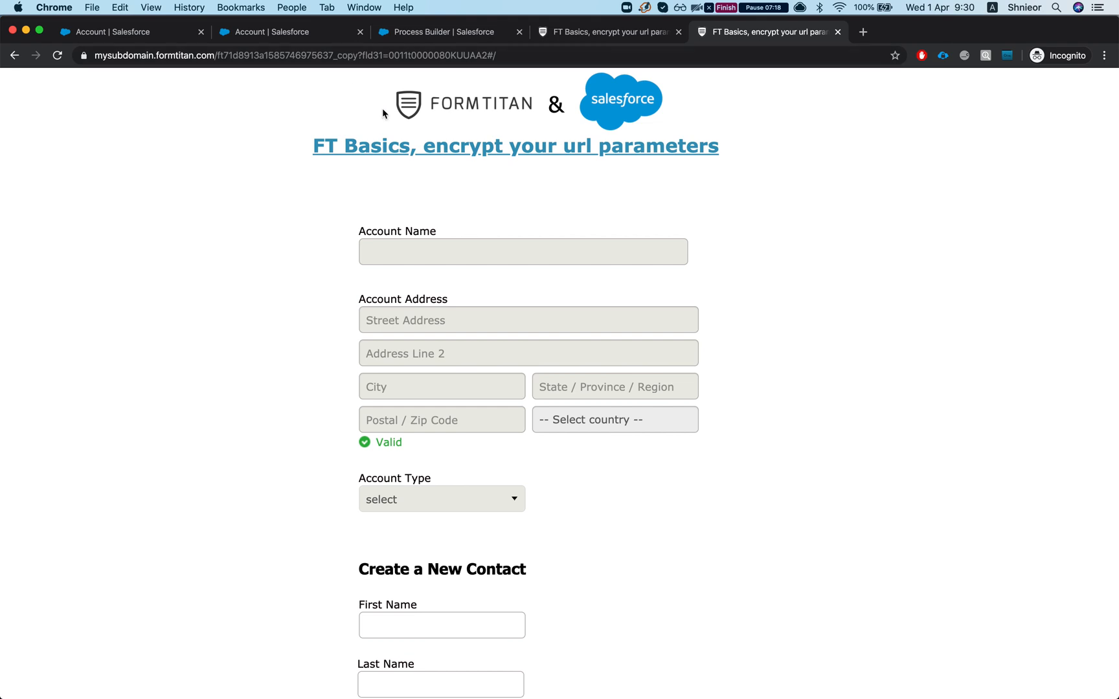
click(128, 31)
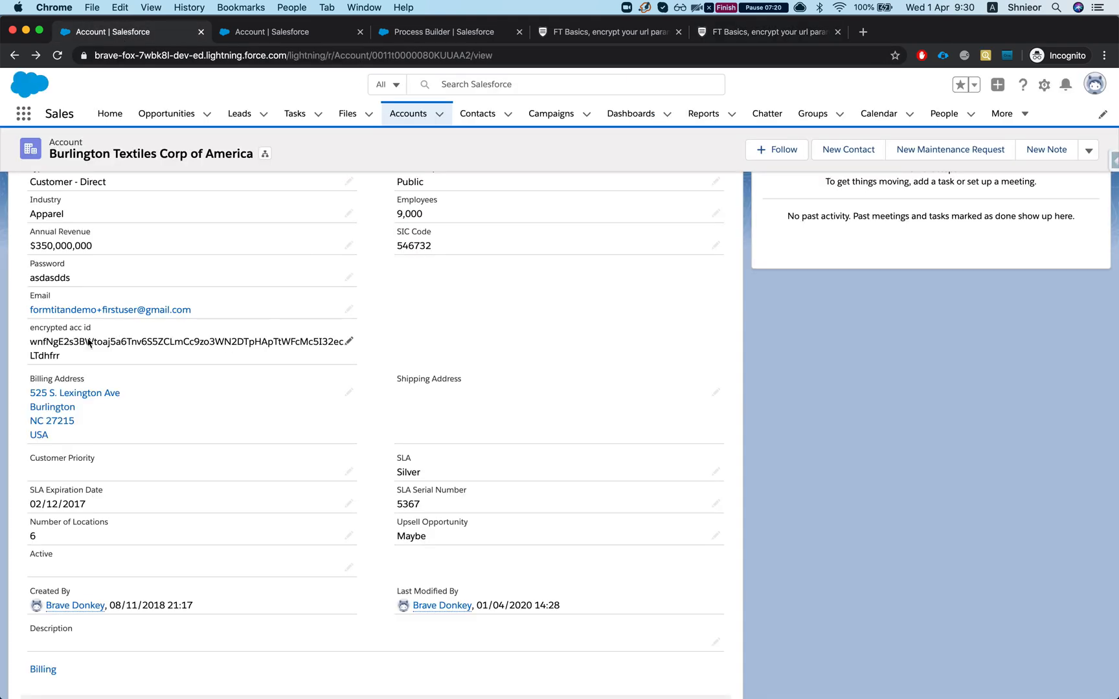
double_click(189, 342)
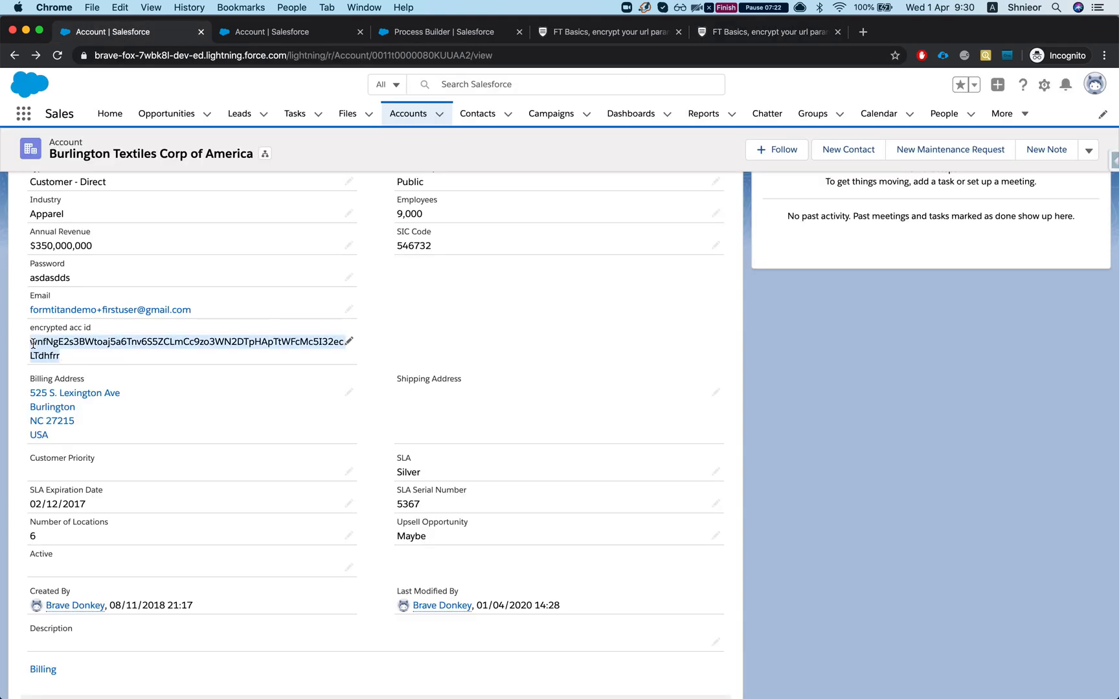
click(767, 31)
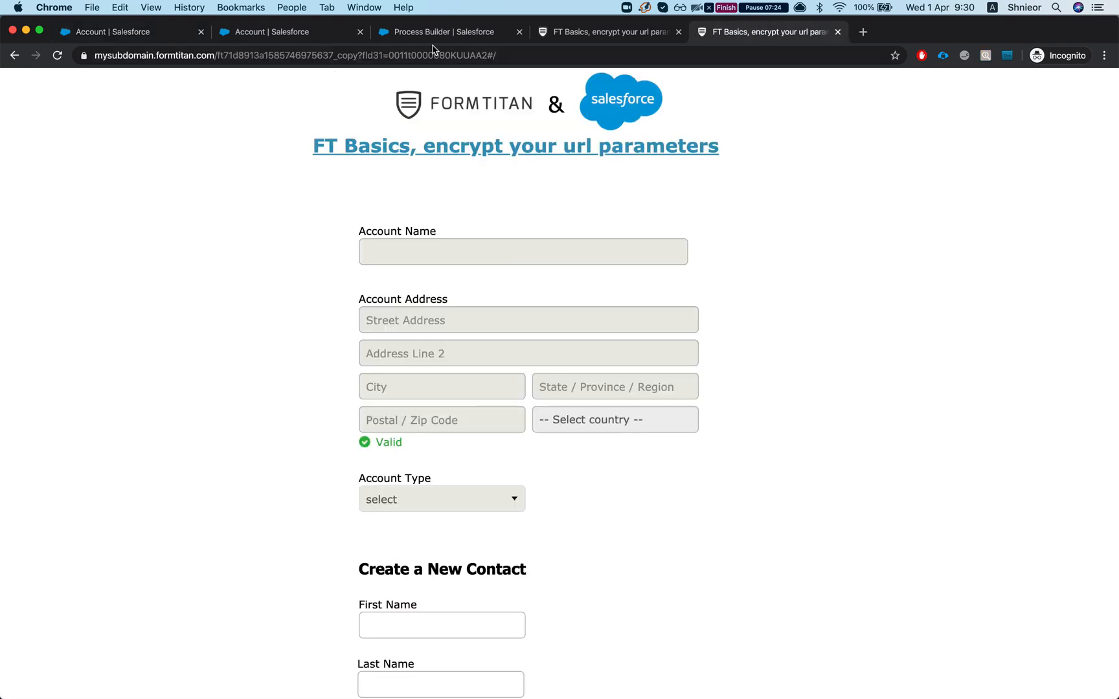
click(285, 55)
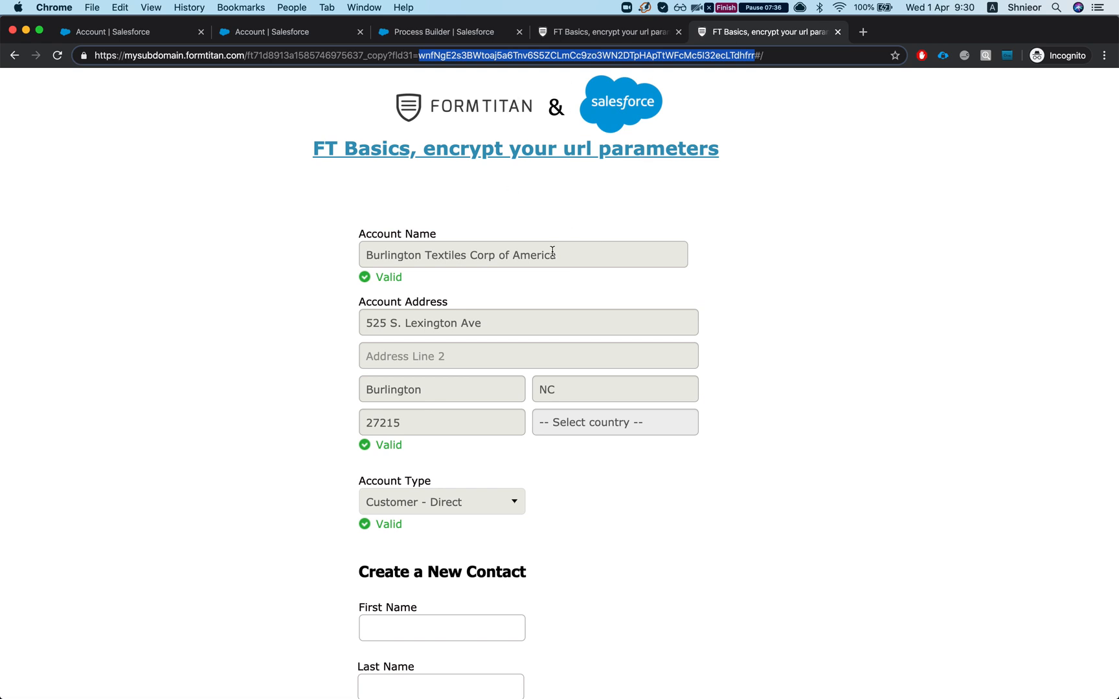
mouse_move(496, 323)
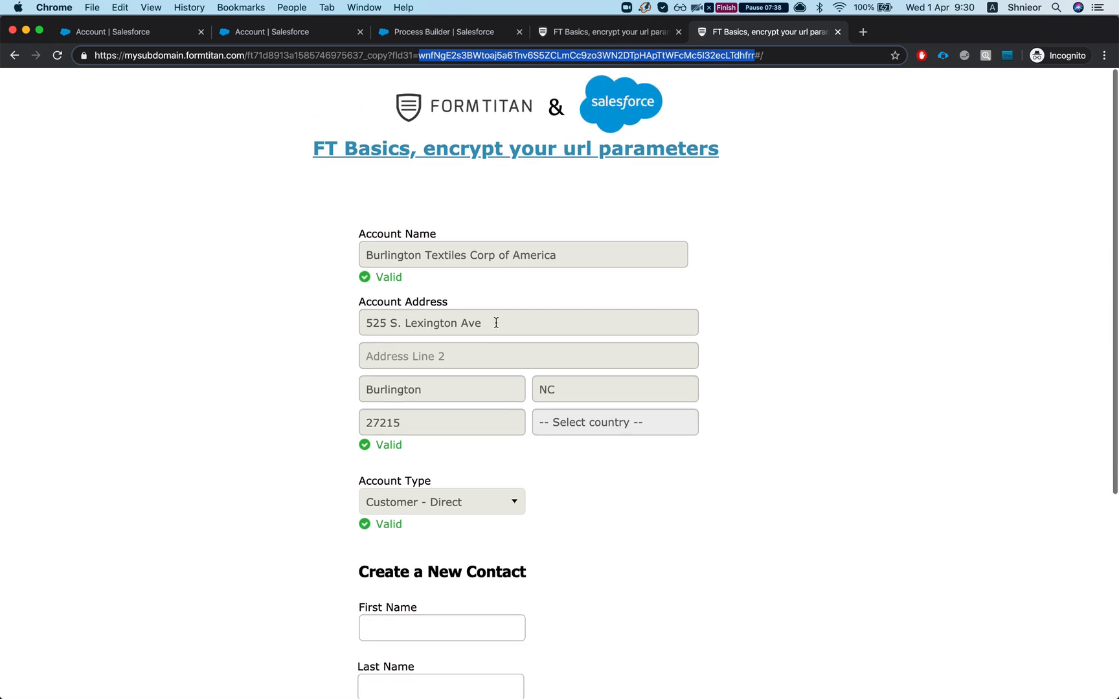